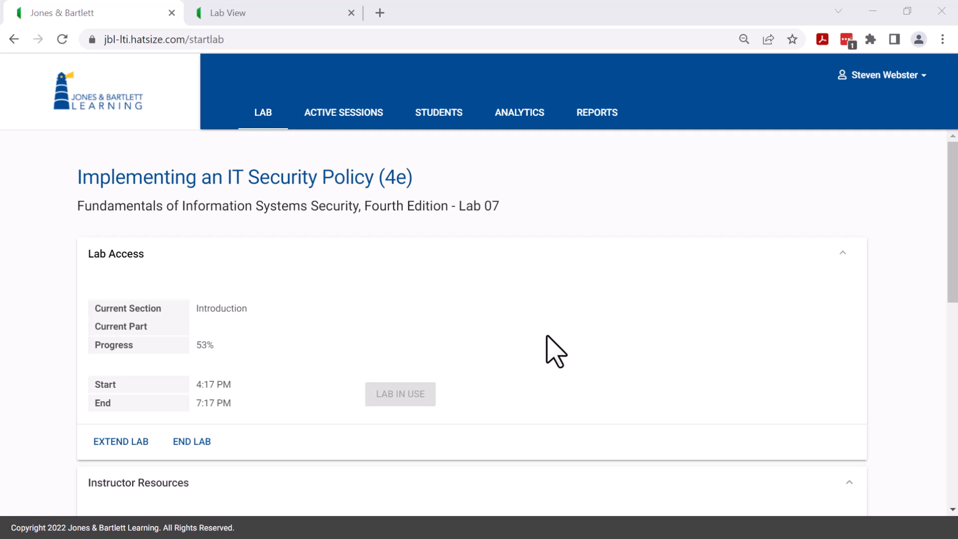
pyautogui.moveTo(607, 207)
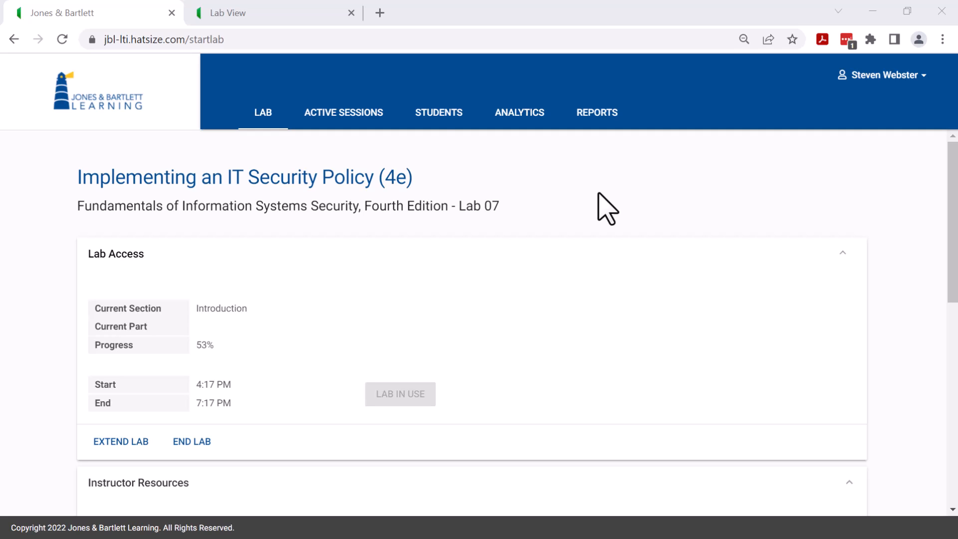
pyautogui.moveTo(295, 30)
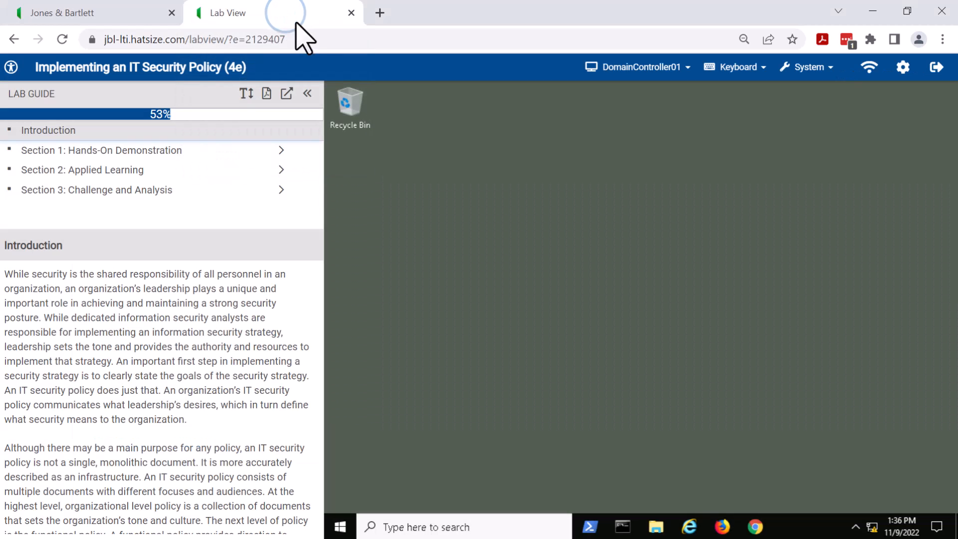
pyautogui.moveTo(461, 217)
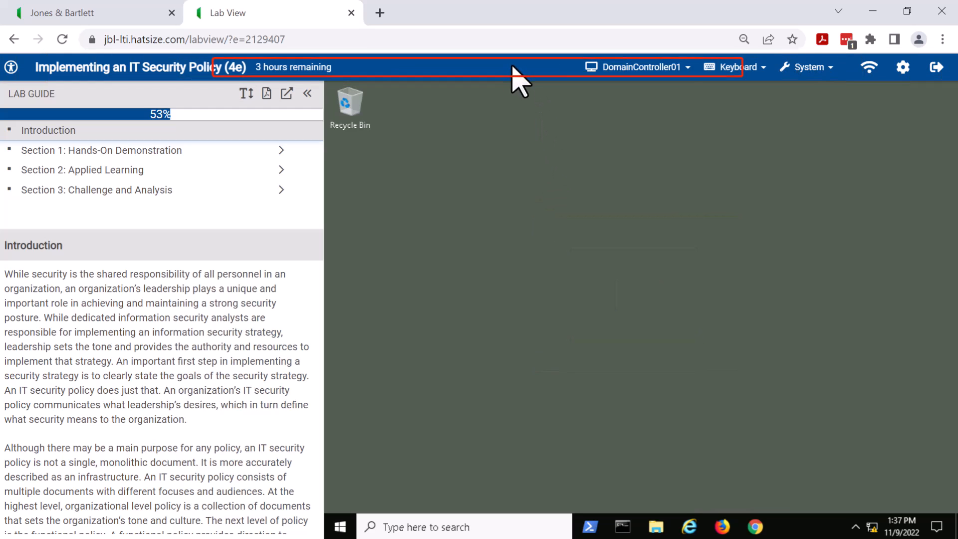
pyautogui.moveTo(484, 259)
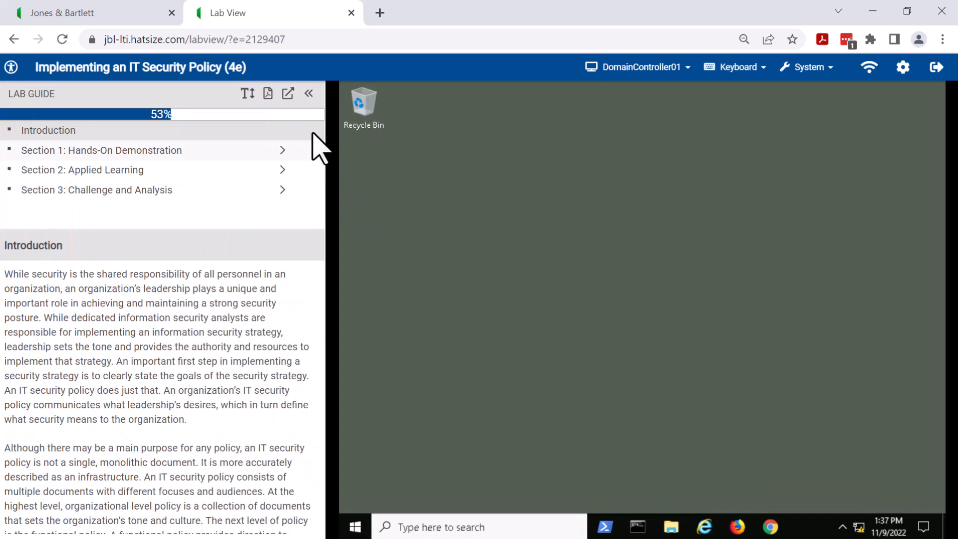
# Collapse and restore the Lab Guide panel, then pop it out and close the separate window
pyautogui.click(308, 93)
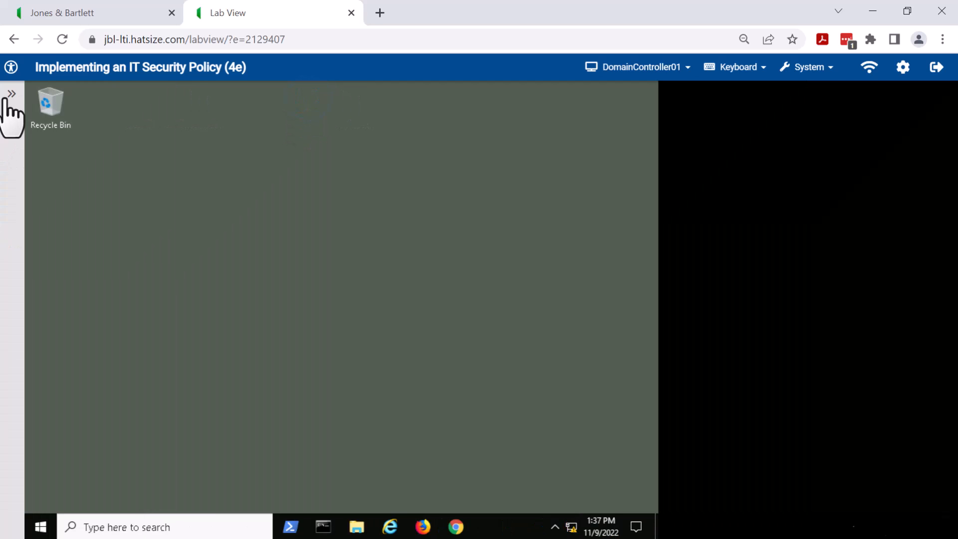
pyautogui.click(10, 94)
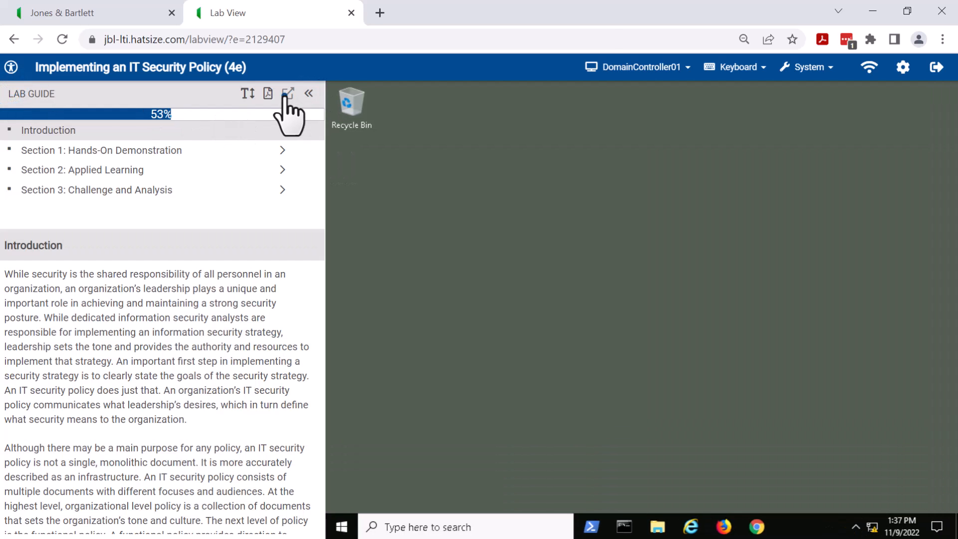
pyautogui.click(288, 93)
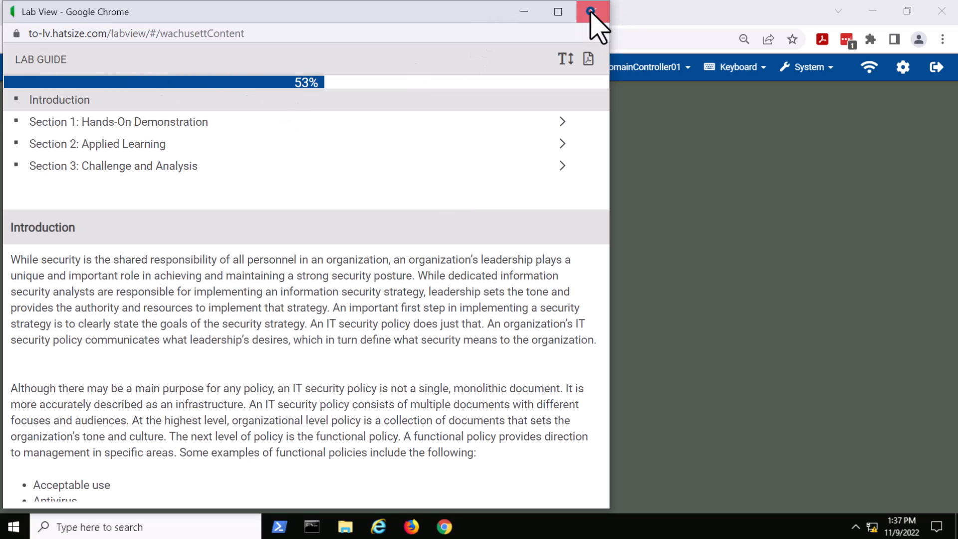
pyautogui.click(591, 11)
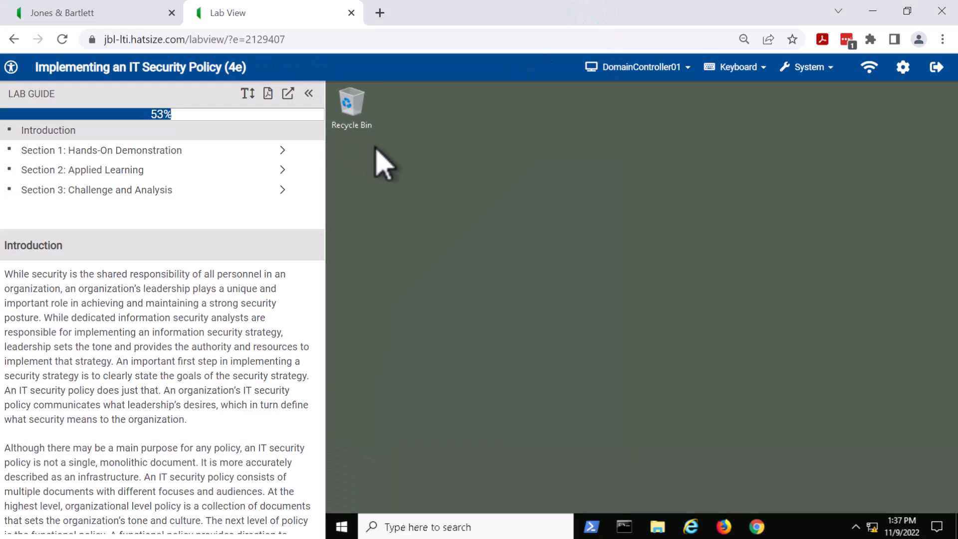
pyautogui.moveTo(248, 318)
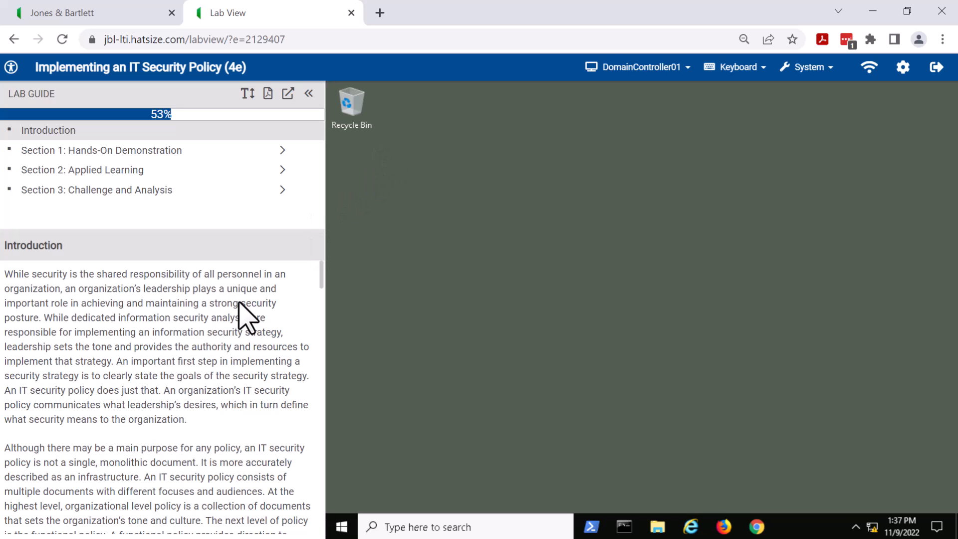
pyautogui.moveTo(196, 333)
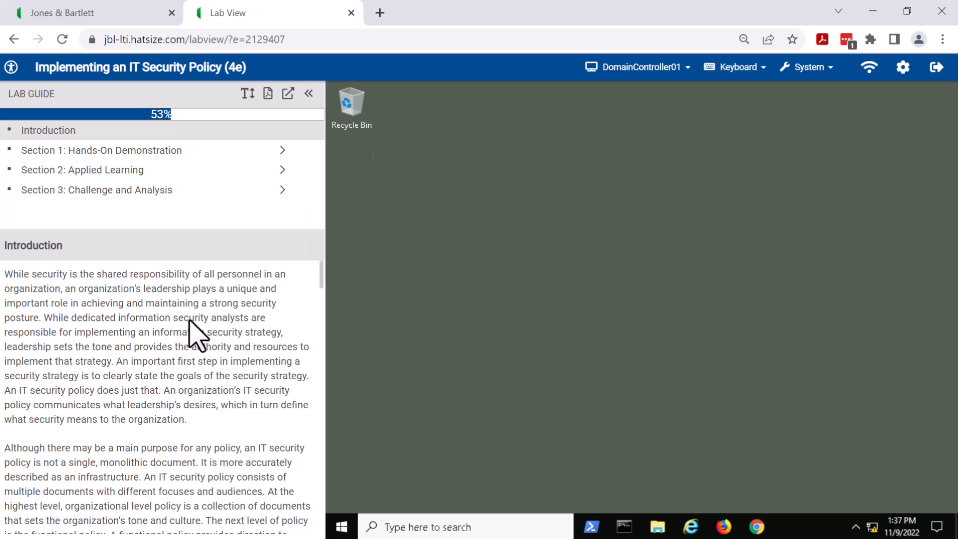
pyautogui.scroll(-3)
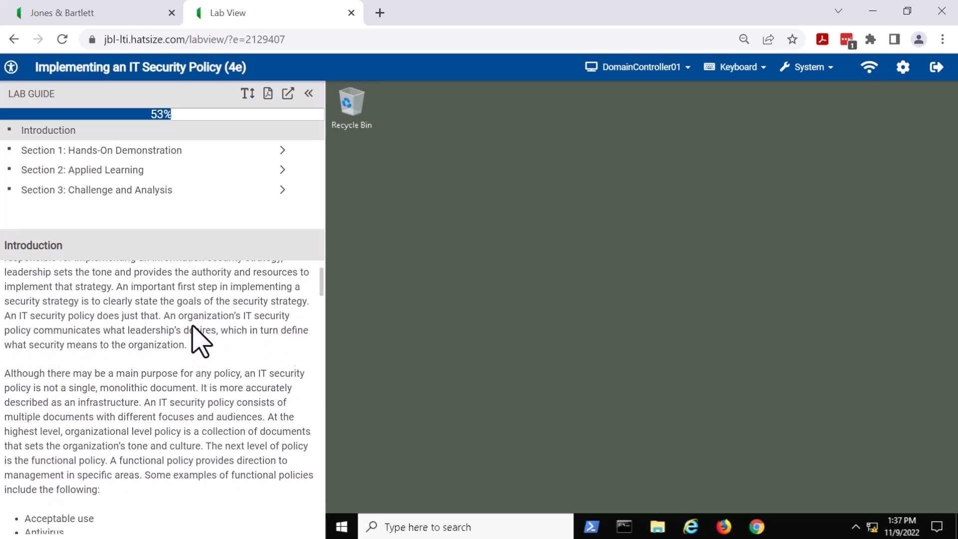
pyautogui.scroll(-3)
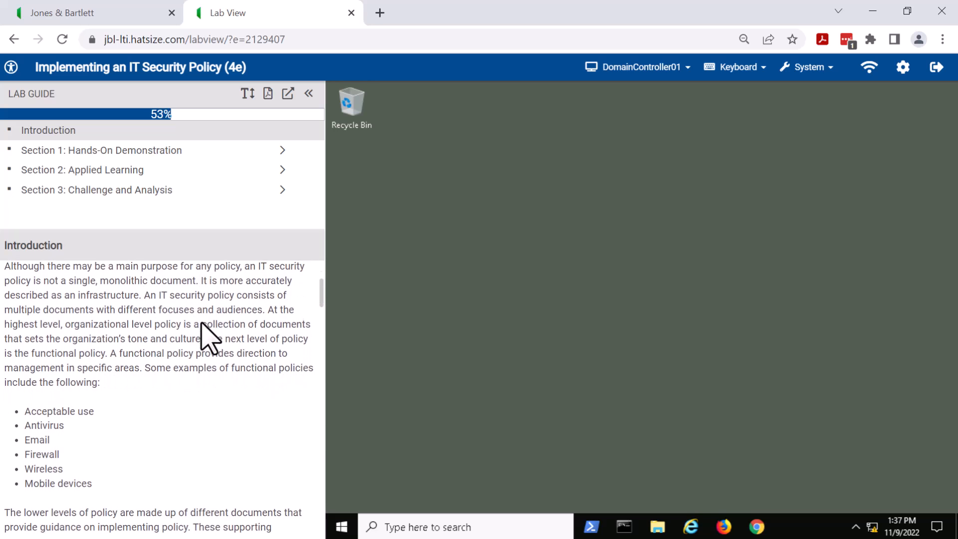
pyautogui.scroll(-3)
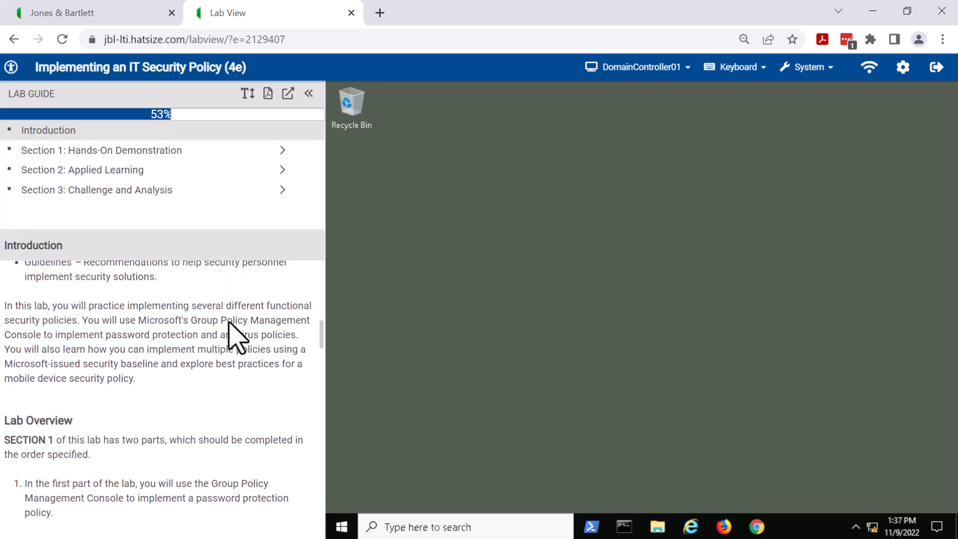
pyautogui.scroll(-3)
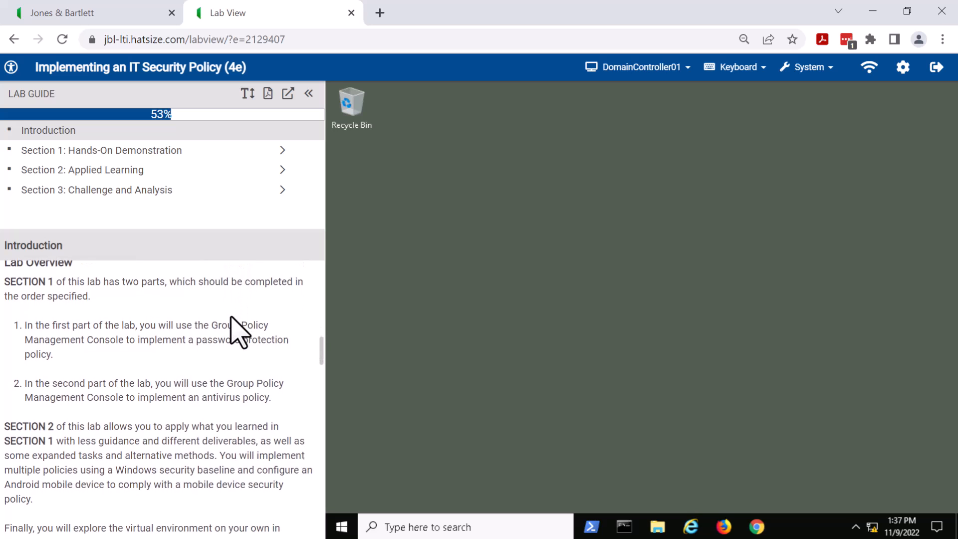
pyautogui.scroll(-3)
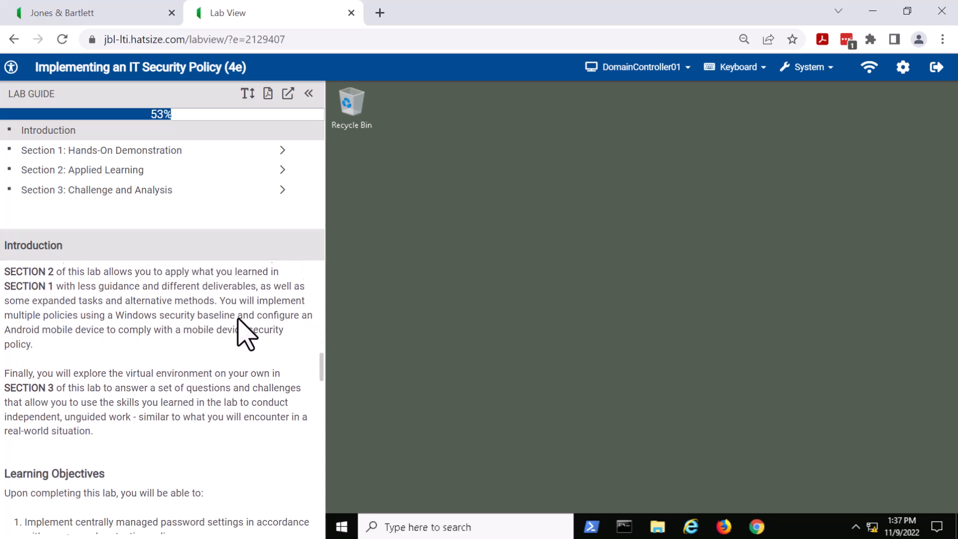
pyautogui.scroll(-3)
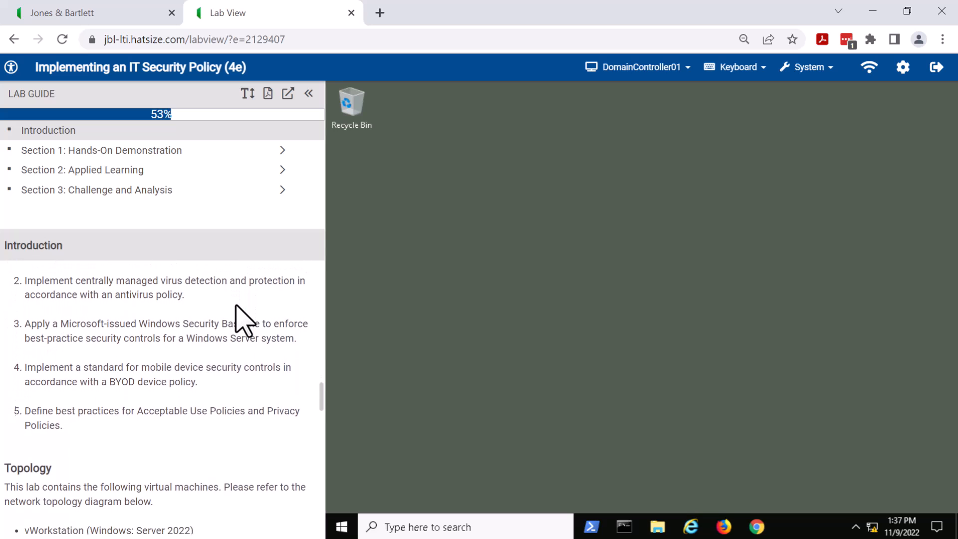
pyautogui.scroll(-3)
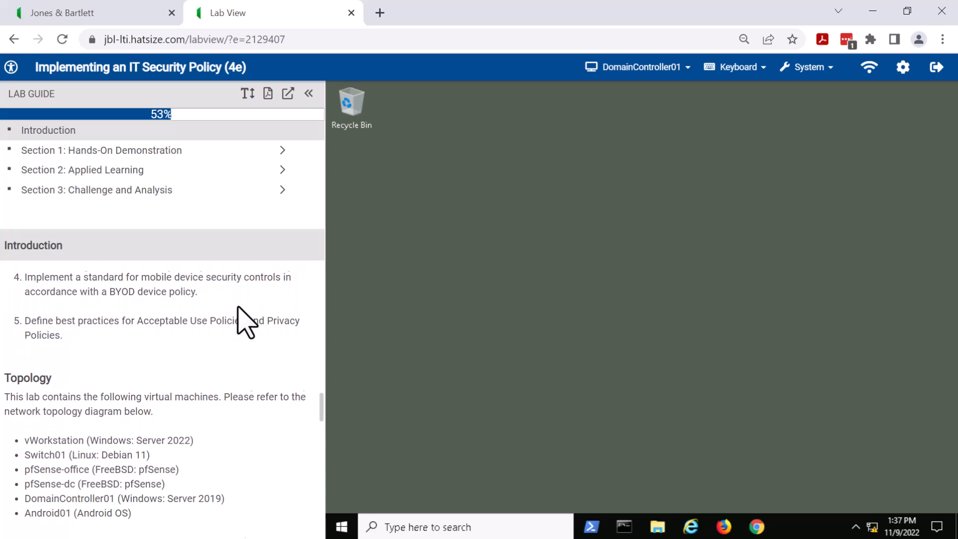
pyautogui.scroll(-3)
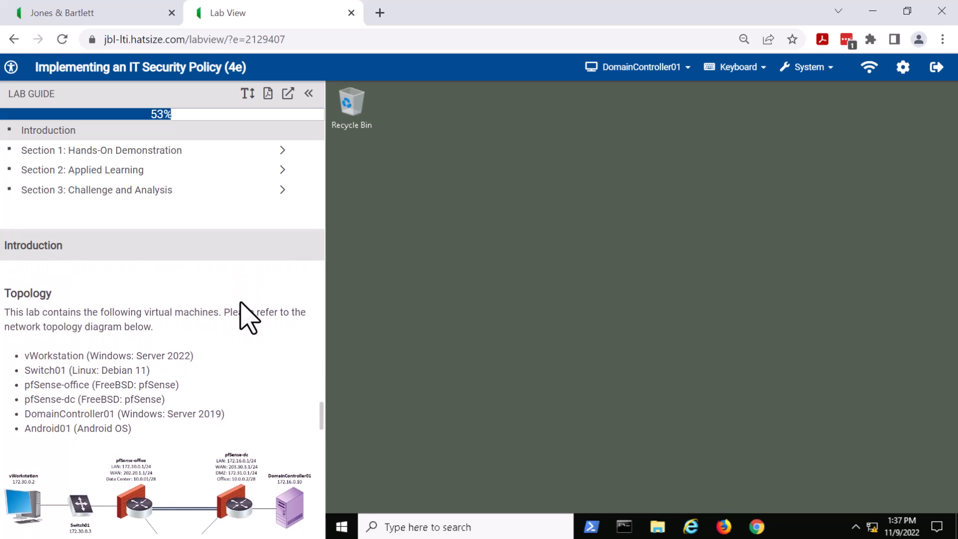
pyautogui.scroll(-3)
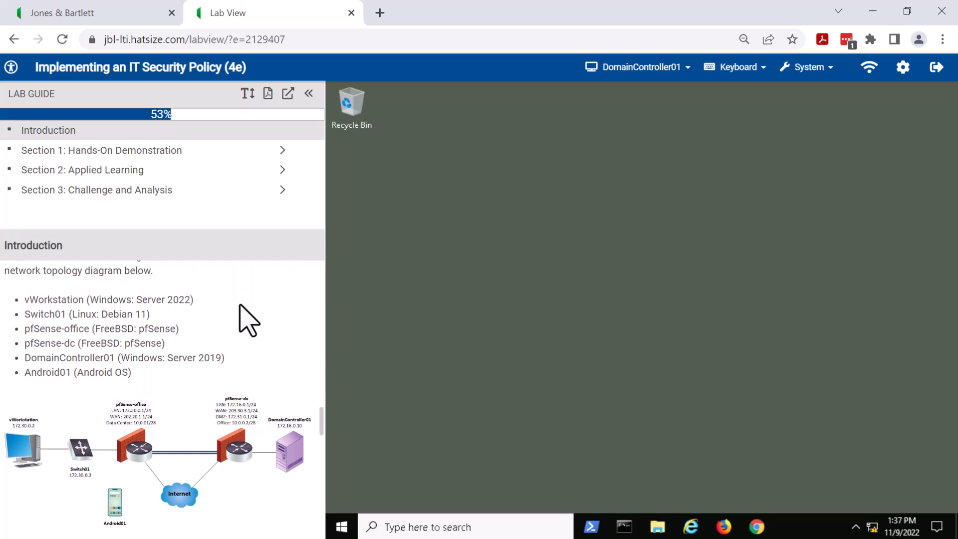
pyautogui.scroll(-3)
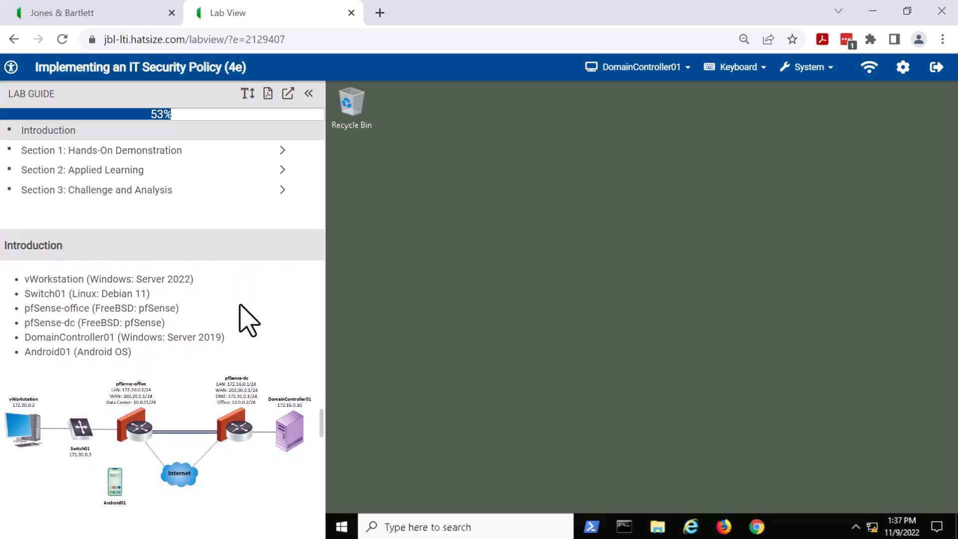
pyautogui.scroll(-3)
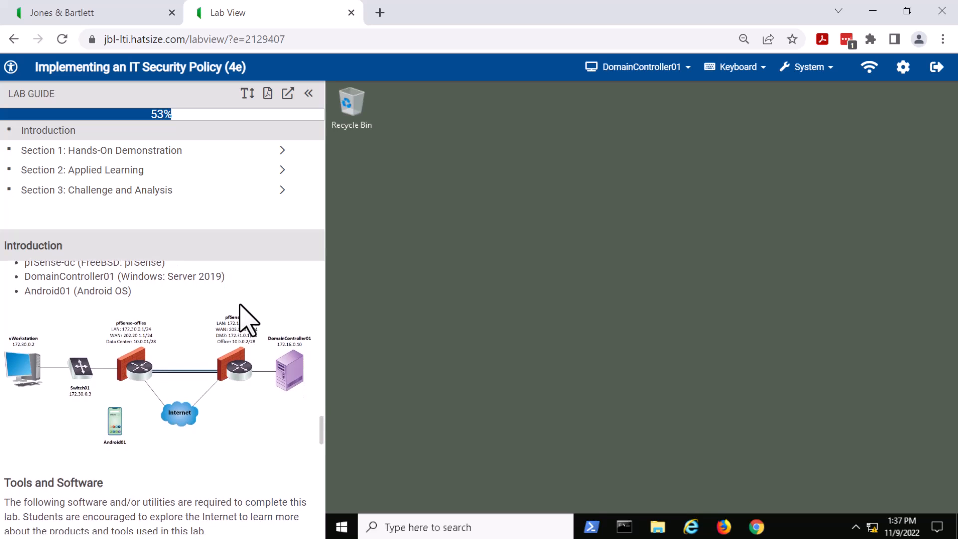
pyautogui.scroll(-3)
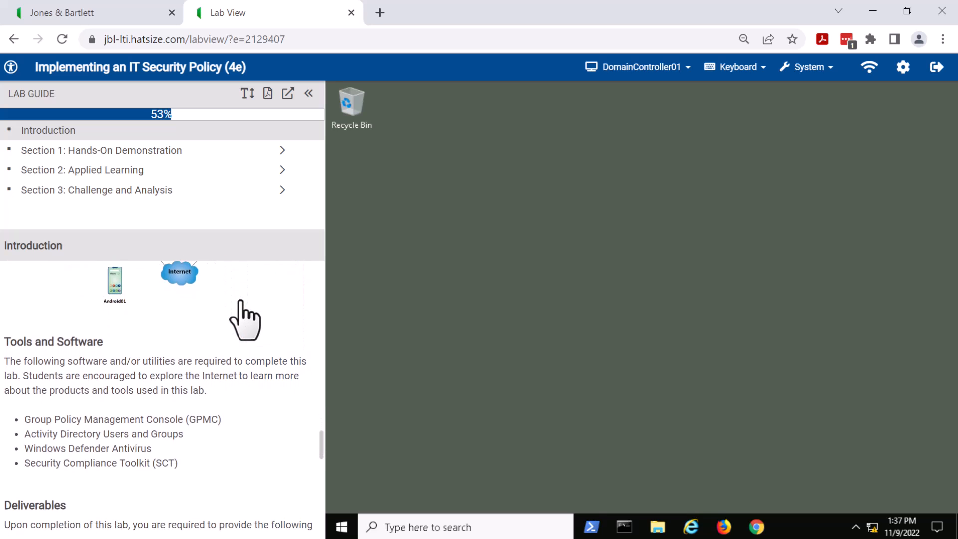
pyautogui.scroll(-3)
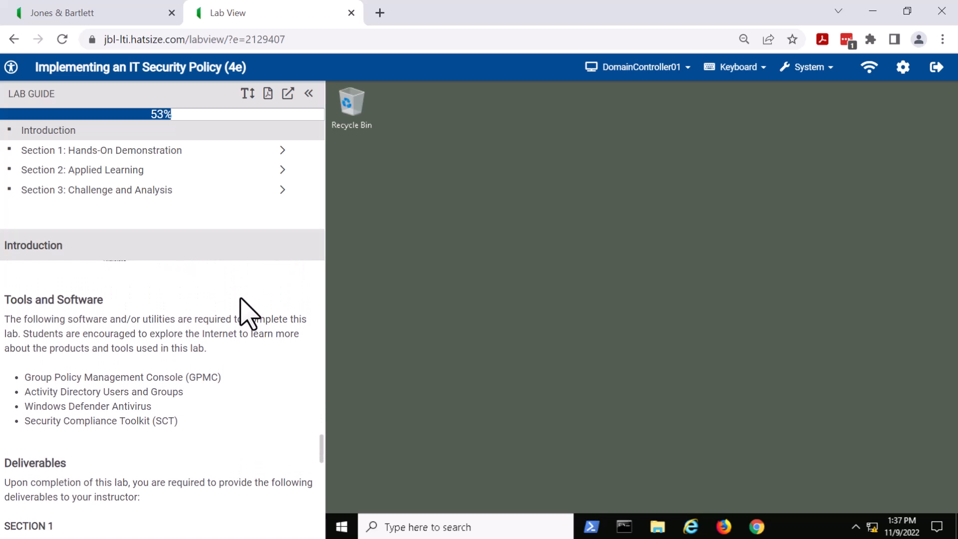
pyautogui.moveTo(269, 293)
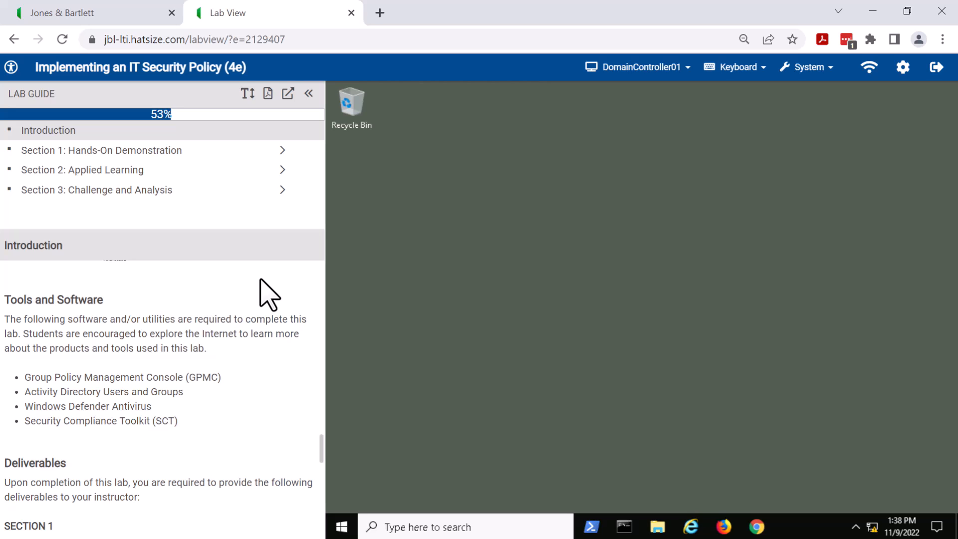
pyautogui.moveTo(262, 296)
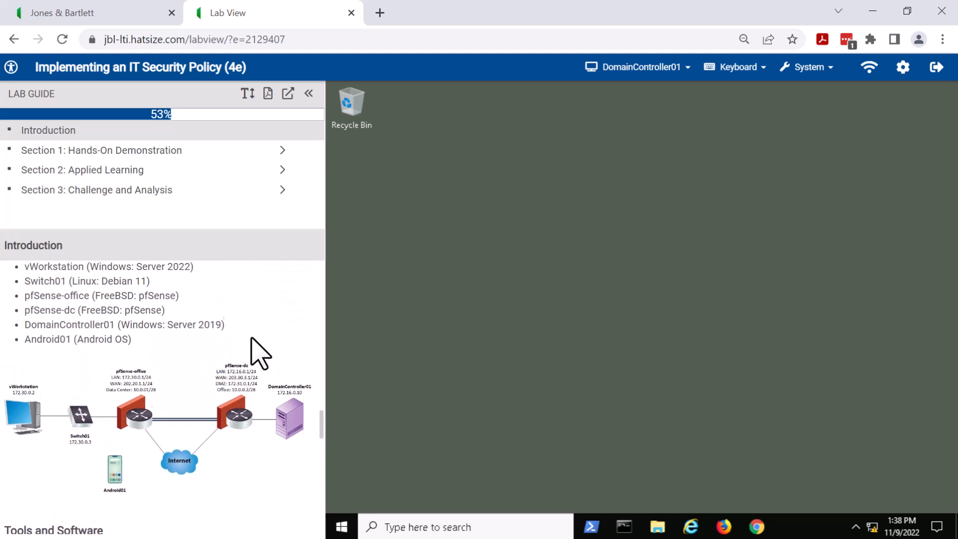
pyautogui.scroll(3)
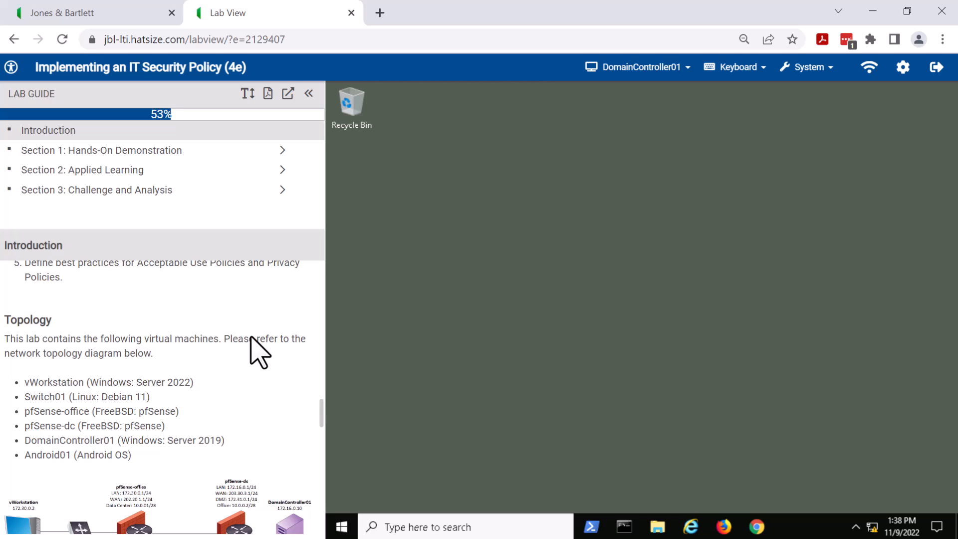
pyautogui.moveTo(266, 321)
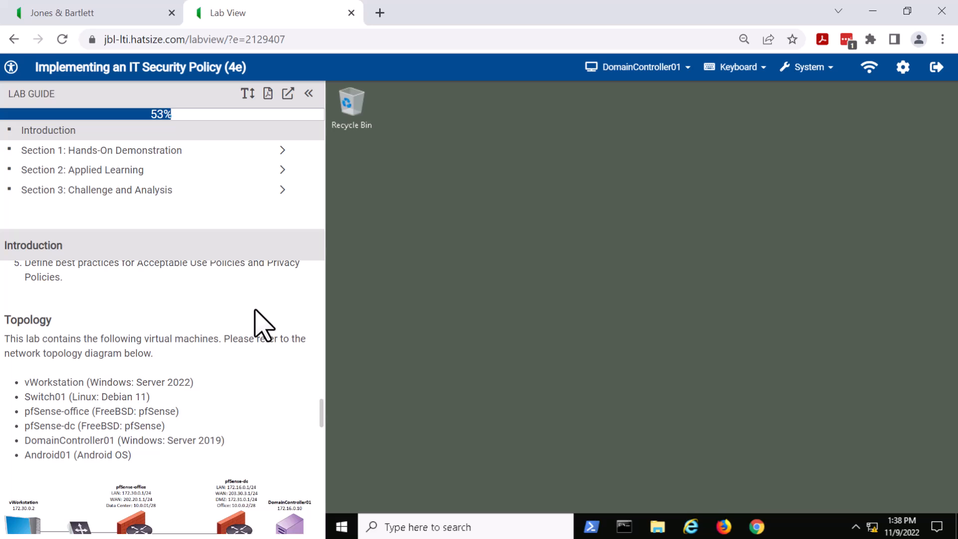
pyautogui.moveTo(260, 321)
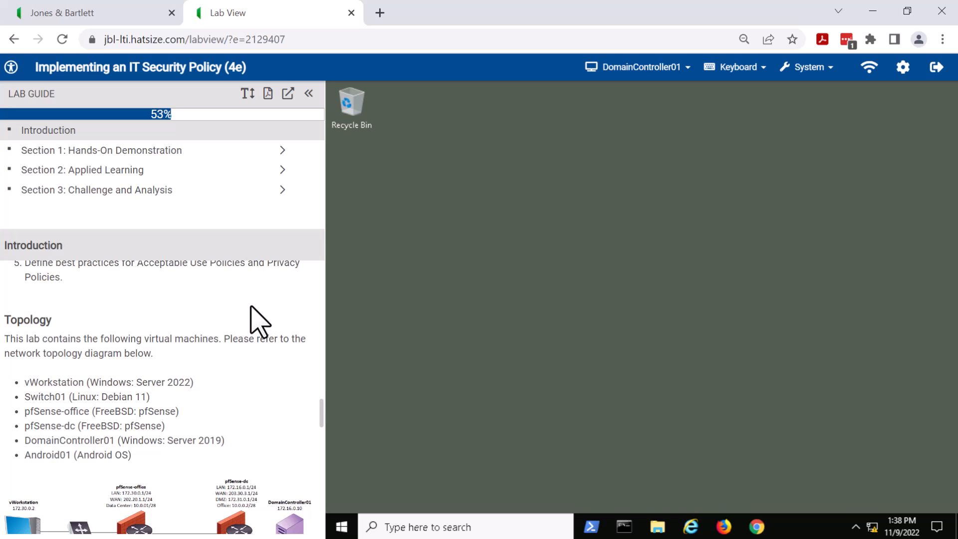
pyautogui.scroll(-3)
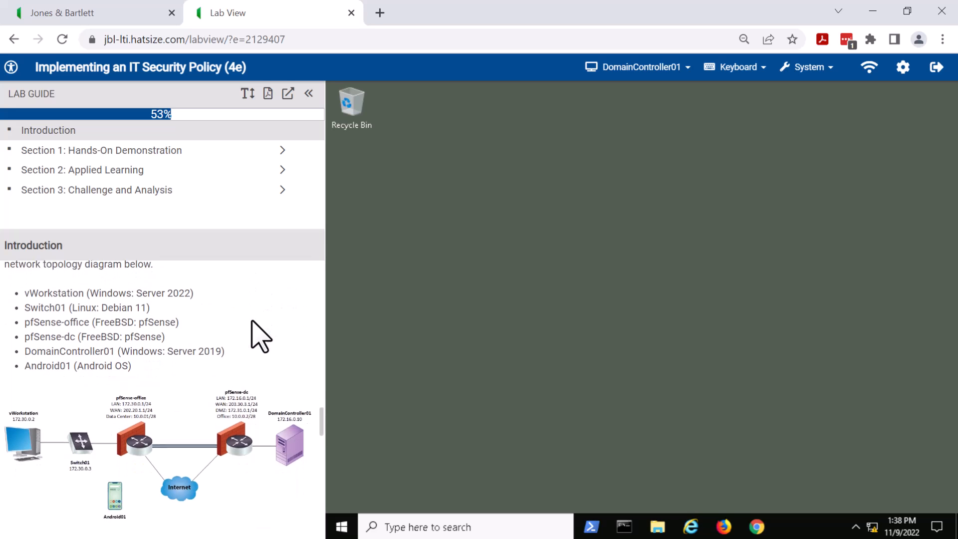
pyautogui.scroll(-3)
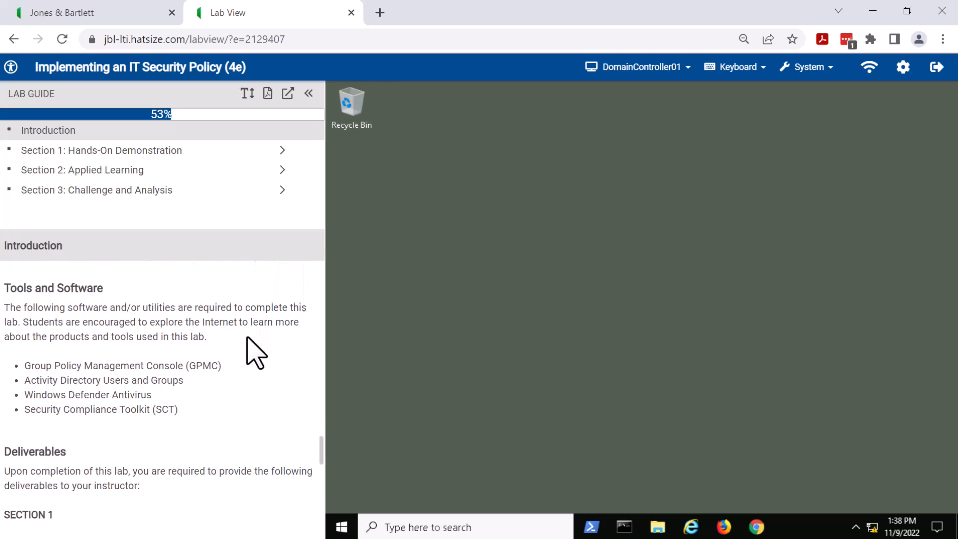
pyautogui.scroll(-3)
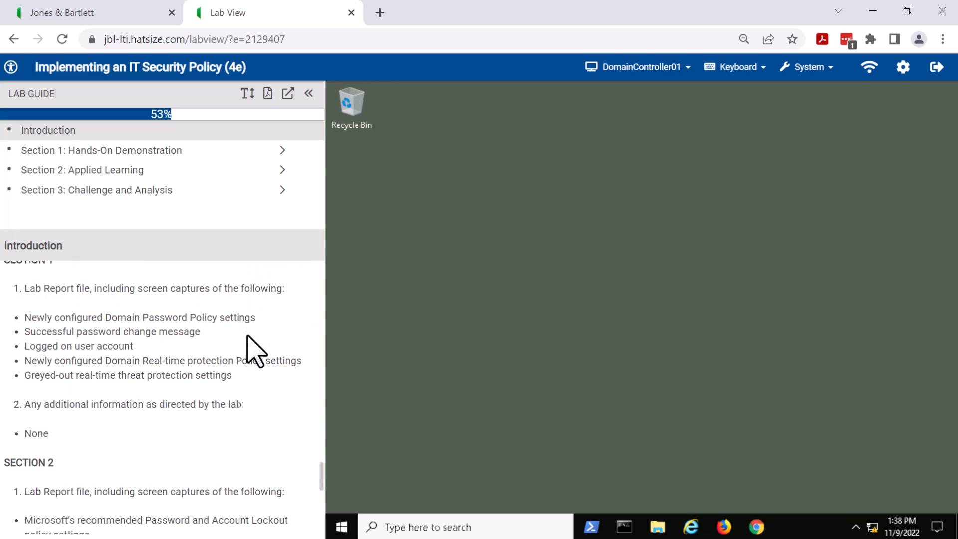
pyautogui.scroll(-3)
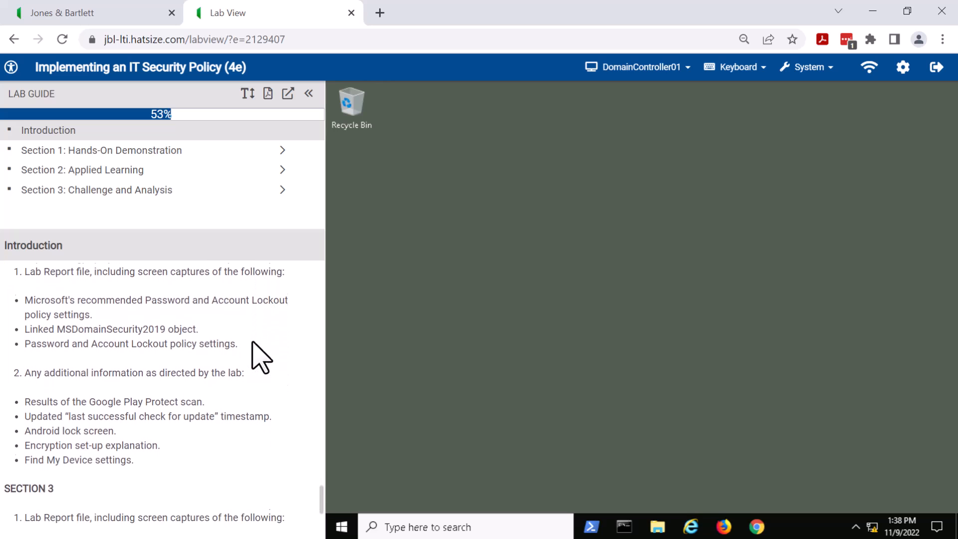
pyautogui.scroll(-3)
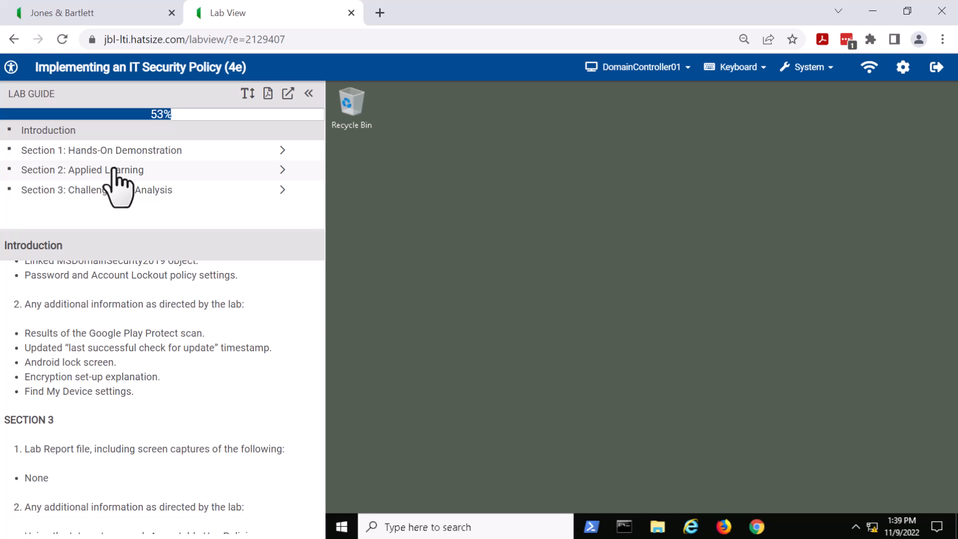
# Open Section 2's Part 2: Implement a Mobile Device Security Policy and read through step 8
pyautogui.click(82, 170)
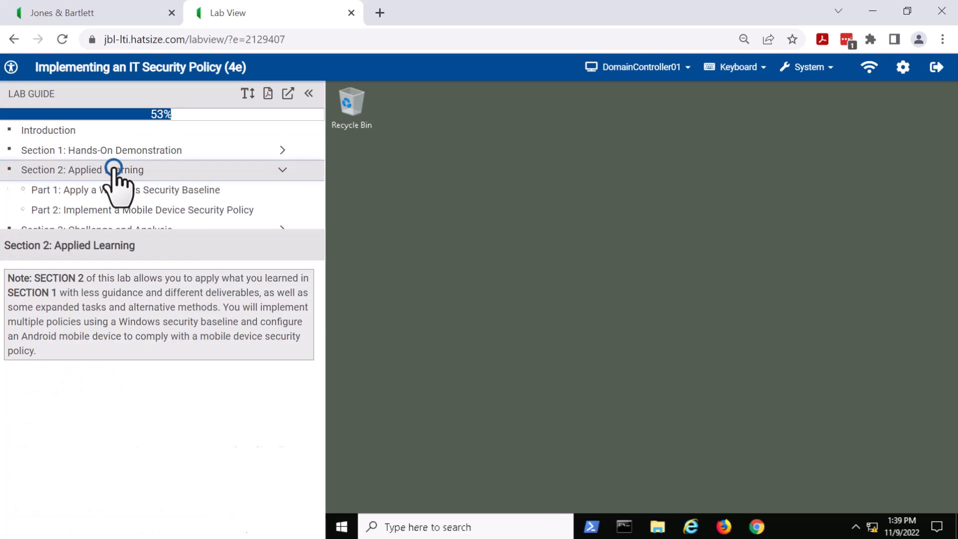
pyautogui.click(142, 210)
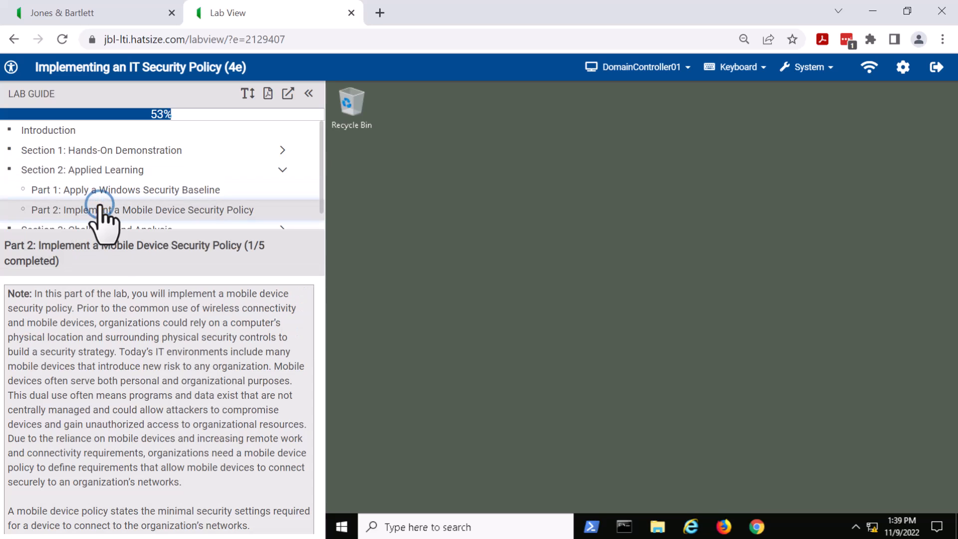
pyautogui.moveTo(172, 379)
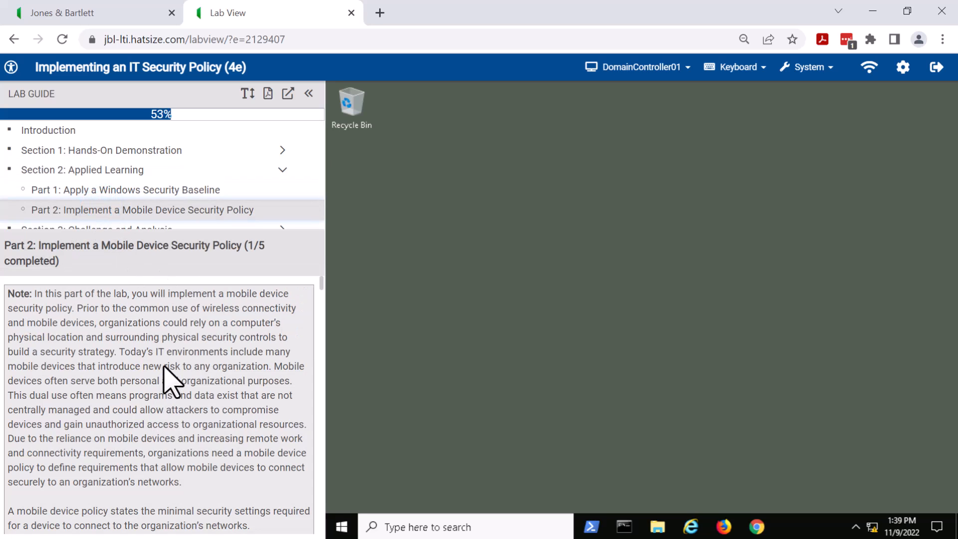
pyautogui.scroll(-3)
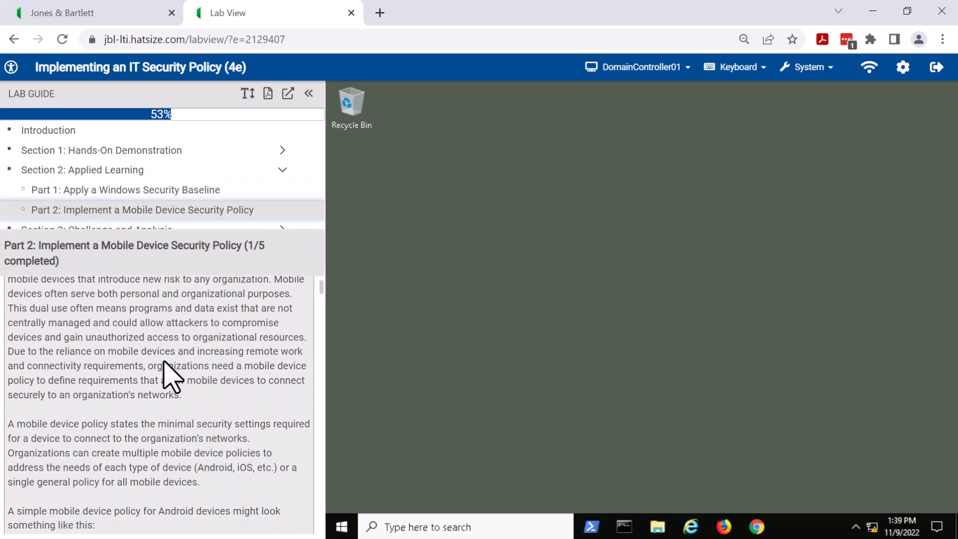
pyautogui.scroll(-3)
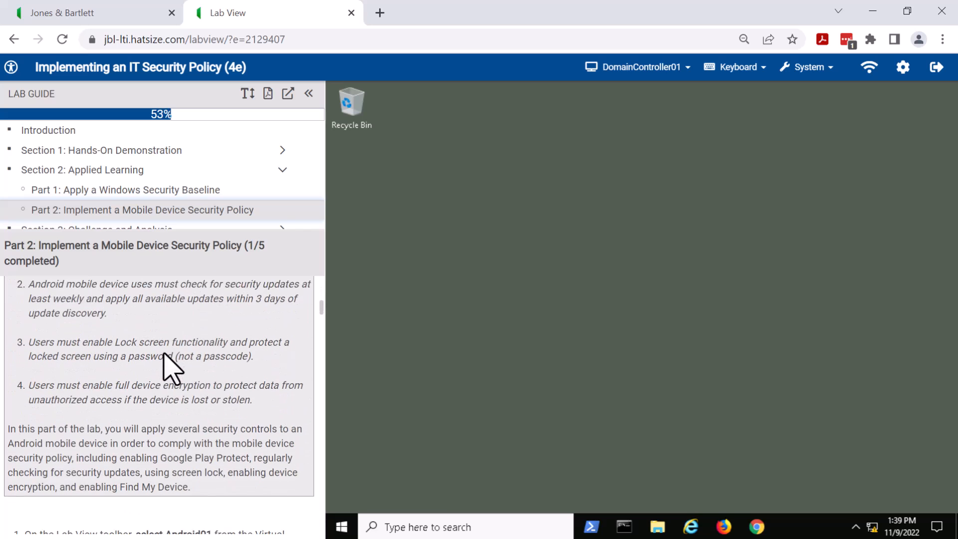
pyautogui.scroll(-3)
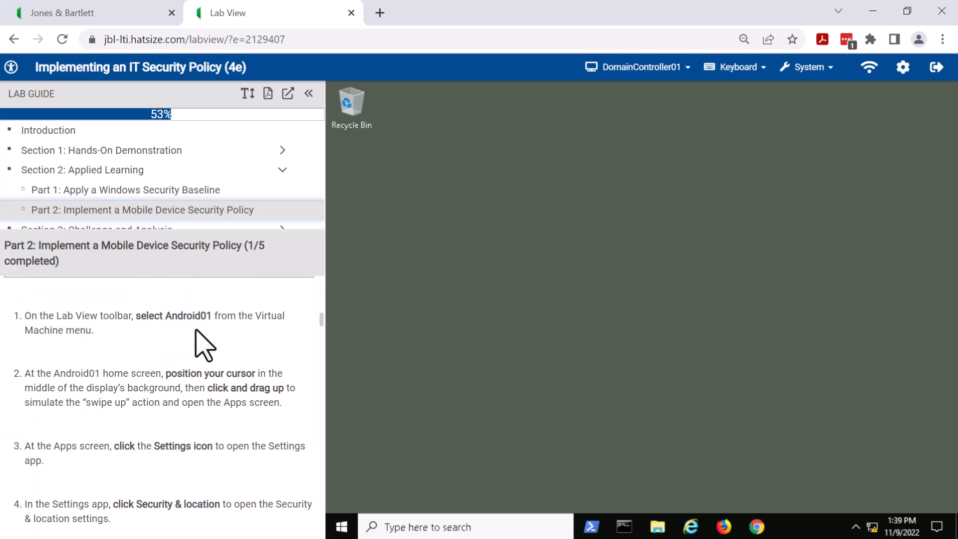
pyautogui.moveTo(190, 354)
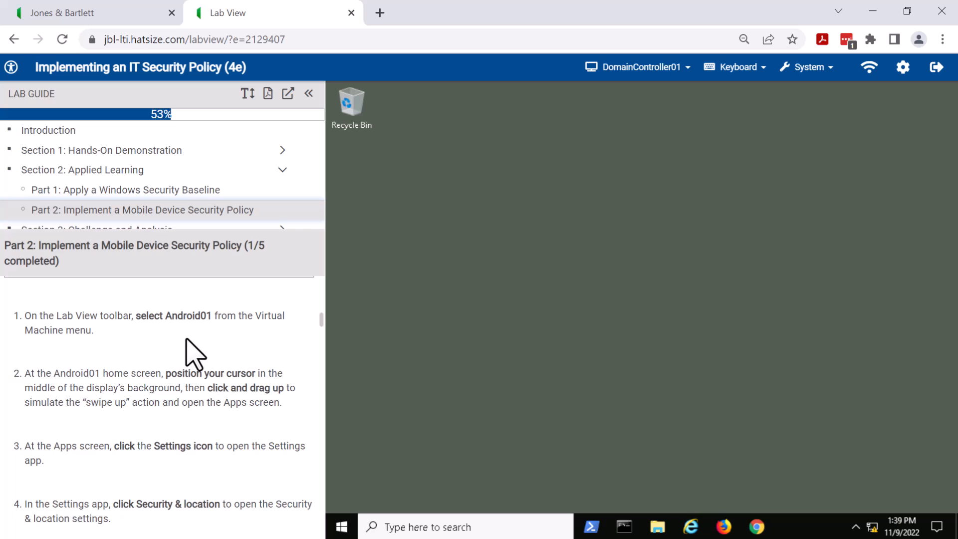
pyautogui.moveTo(193, 352)
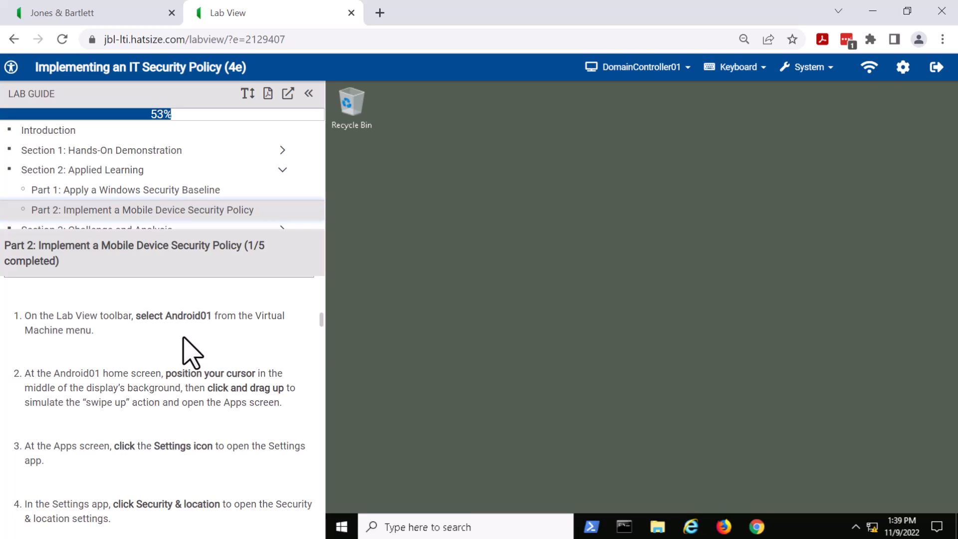
pyautogui.scroll(-3)
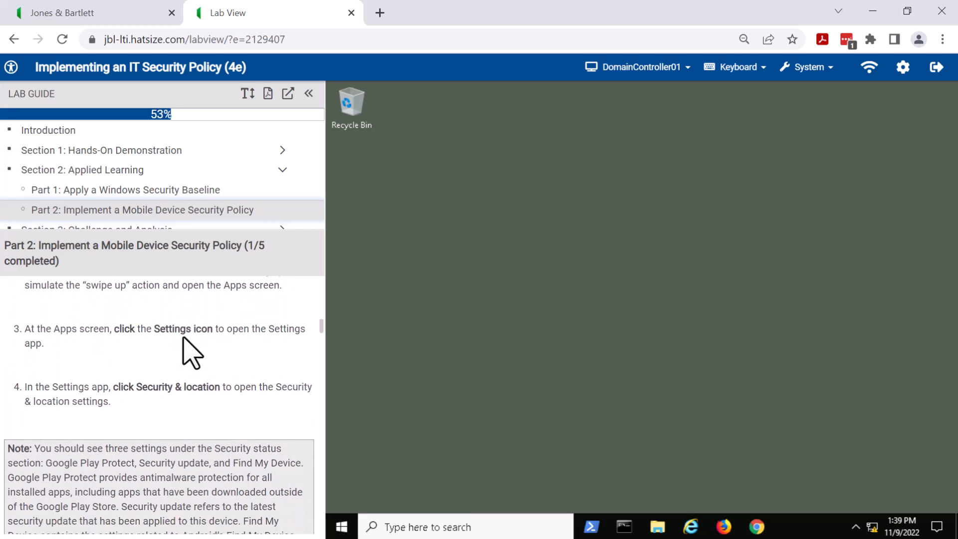
pyautogui.scroll(-3)
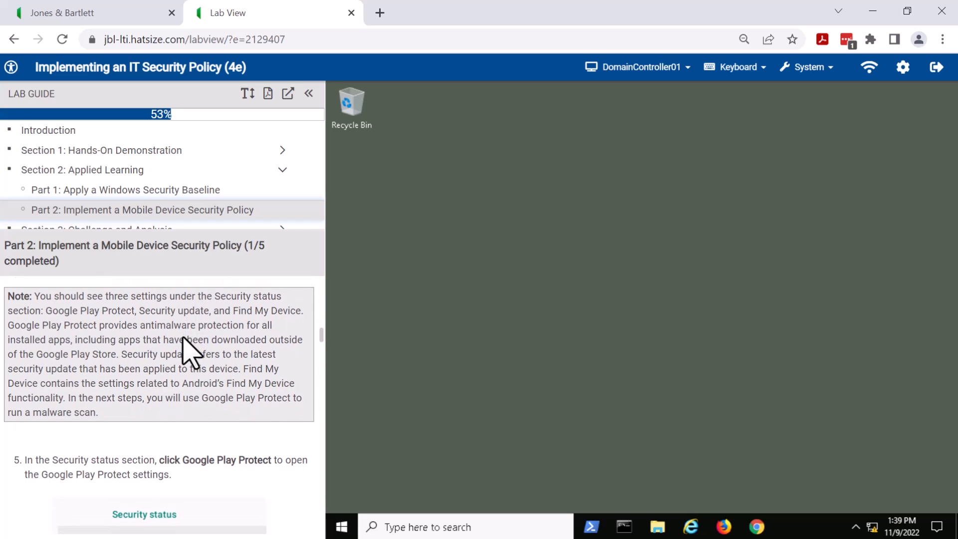
pyautogui.scroll(-3)
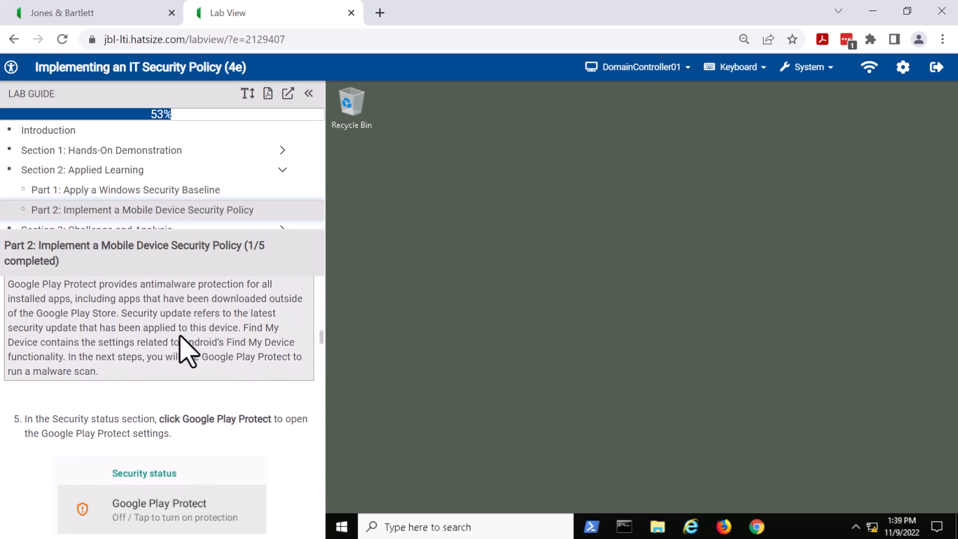
pyautogui.scroll(-3)
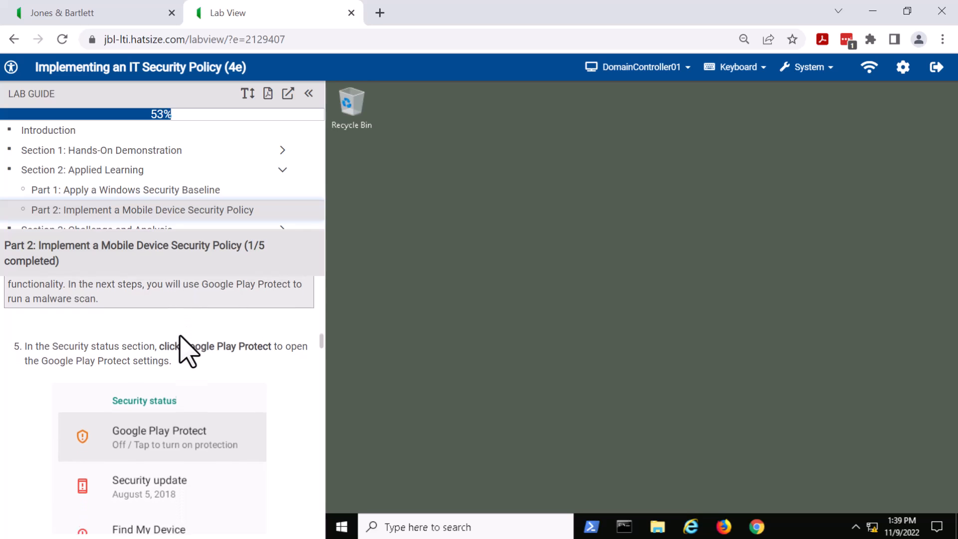
pyautogui.scroll(-3)
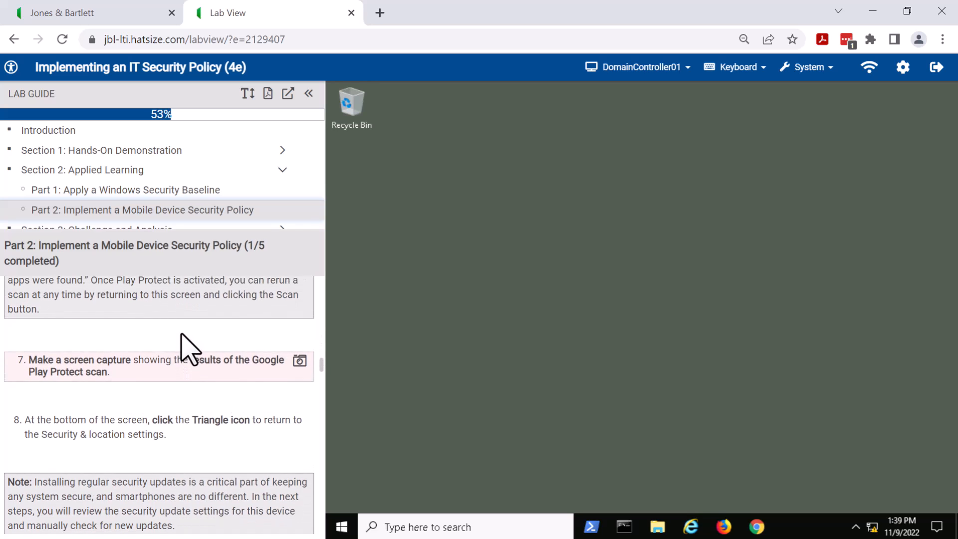
pyautogui.moveTo(137, 385)
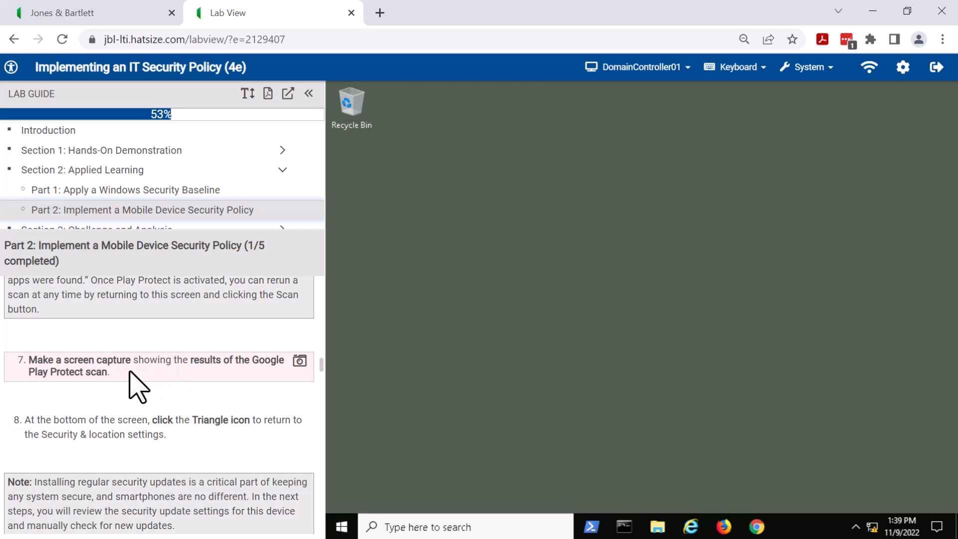
pyautogui.moveTo(241, 407)
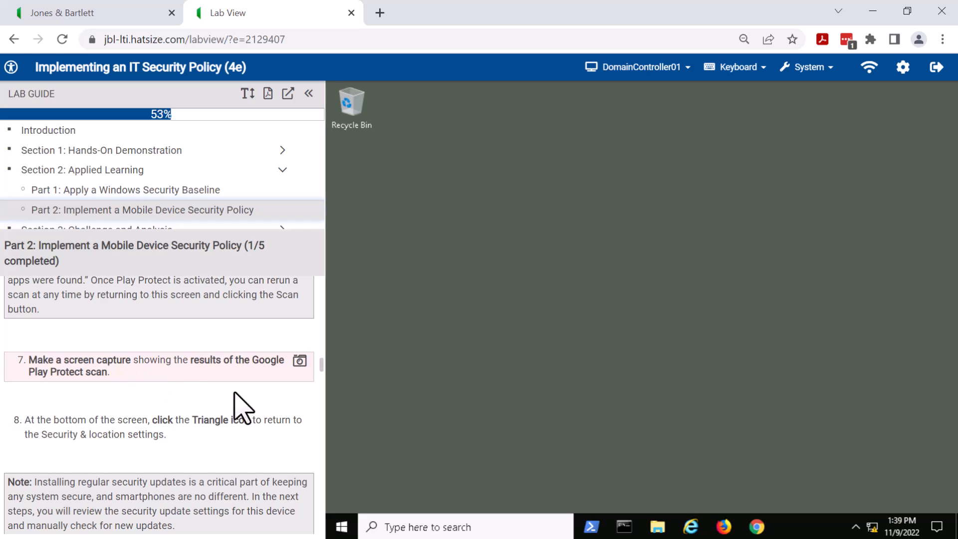
pyautogui.moveTo(208, 416)
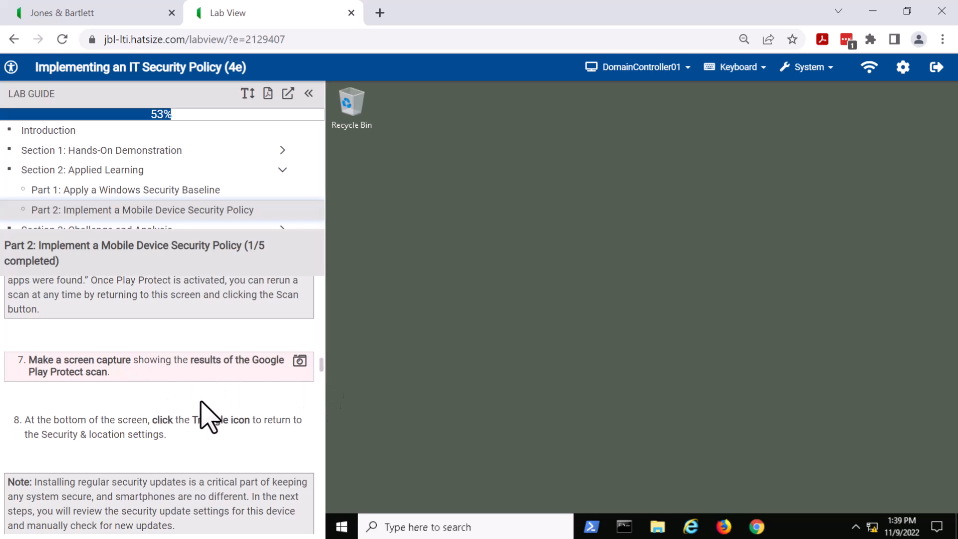
pyautogui.moveTo(299, 379)
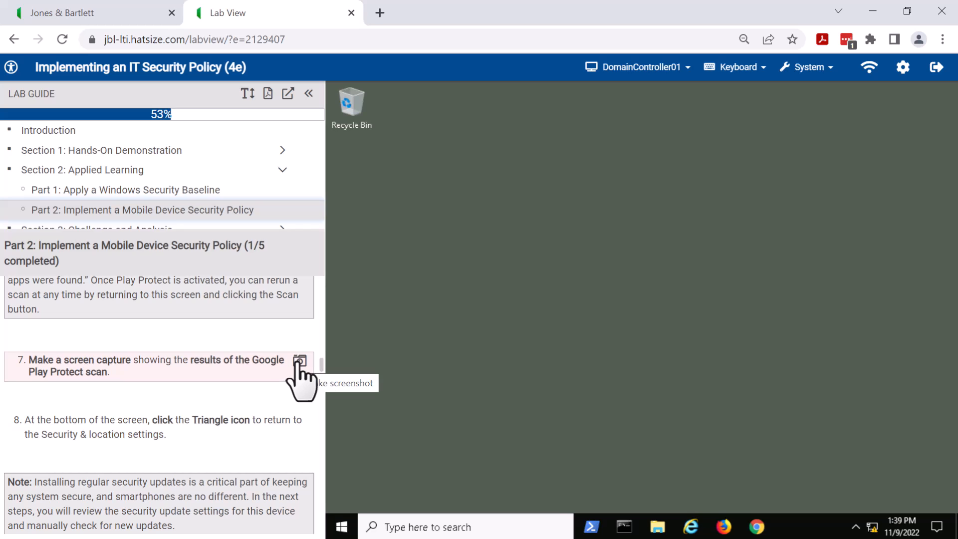
# Take the step 7 screen capture of the Play Protect scan results
pyautogui.click(299, 360)
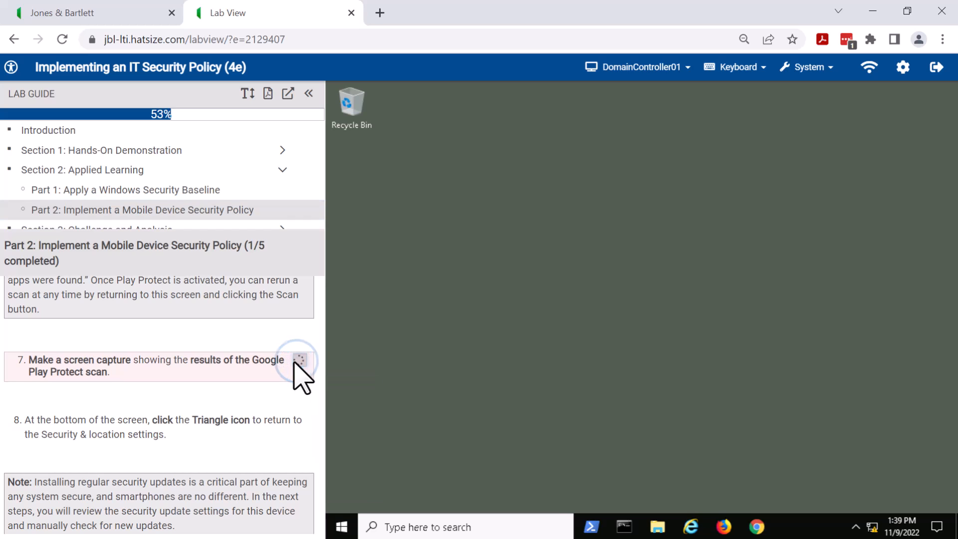
pyautogui.click(299, 359)
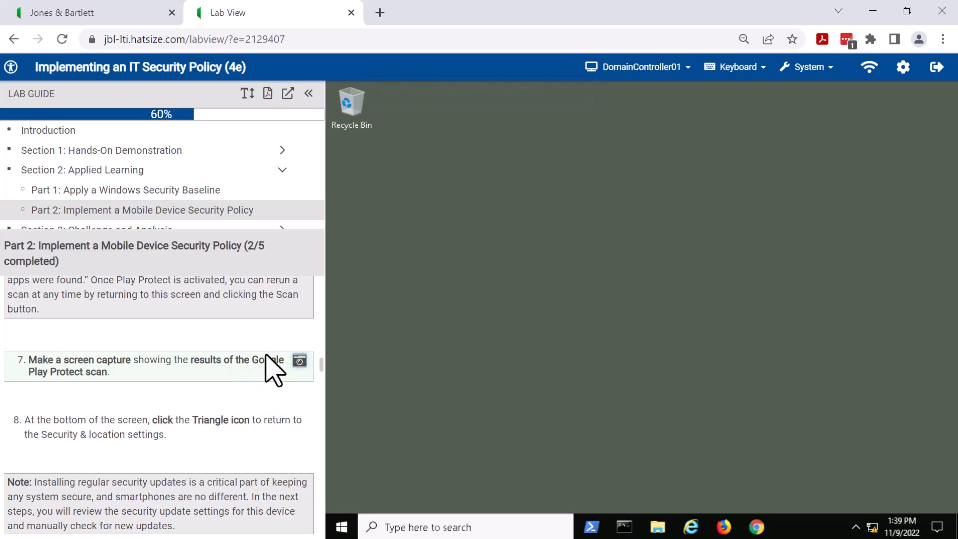
pyautogui.moveTo(263, 379)
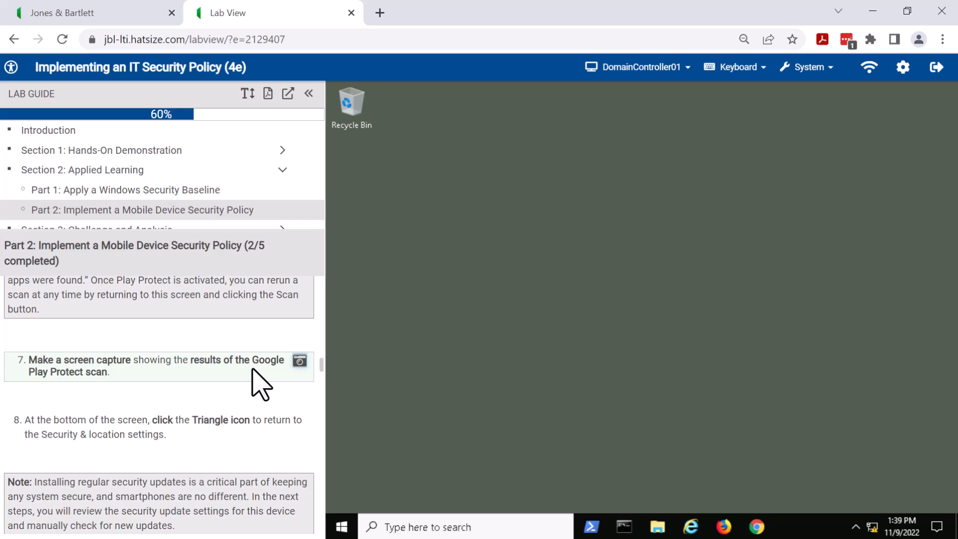
pyautogui.moveTo(299, 360)
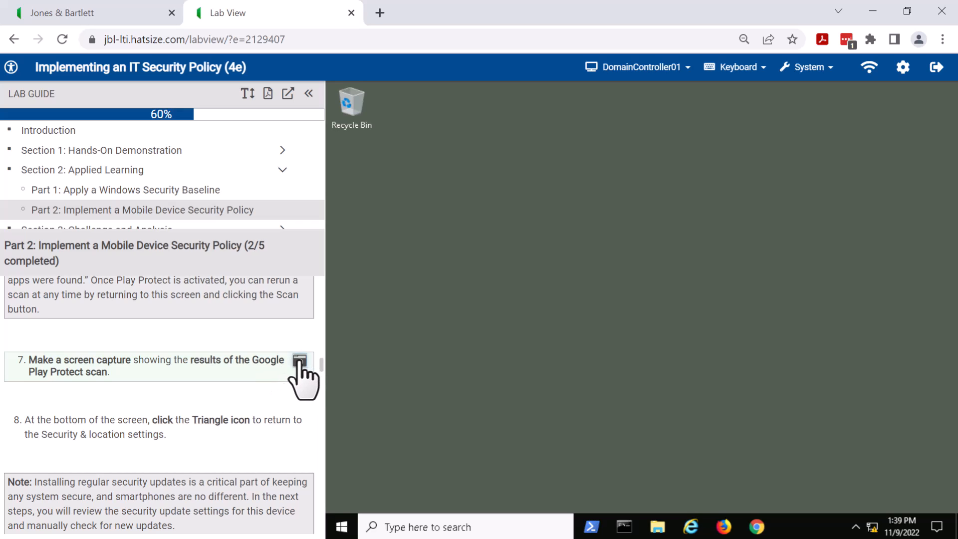
pyautogui.moveTo(300, 360)
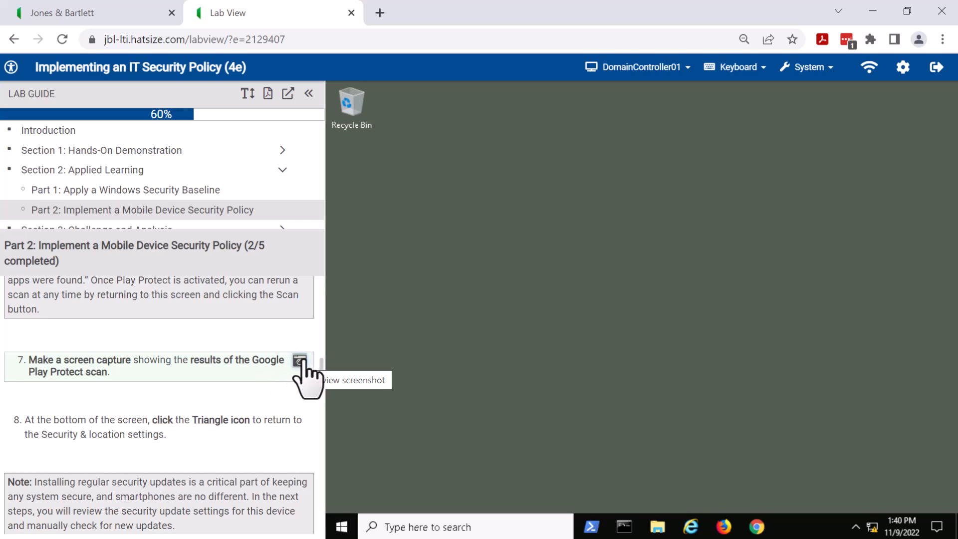
# Open step 7's saved screenshot, delete it, and confirm the deletion
pyautogui.click(300, 360)
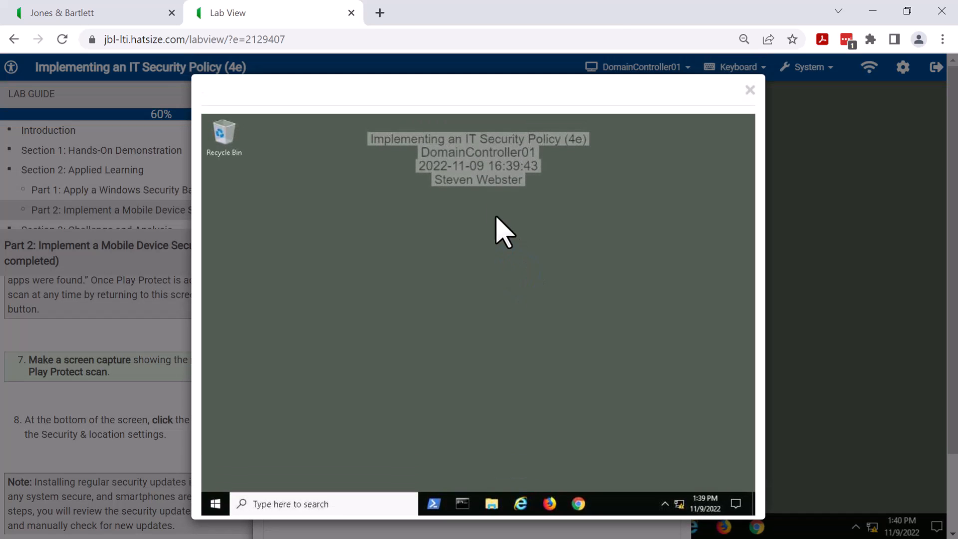
pyautogui.moveTo(504, 162)
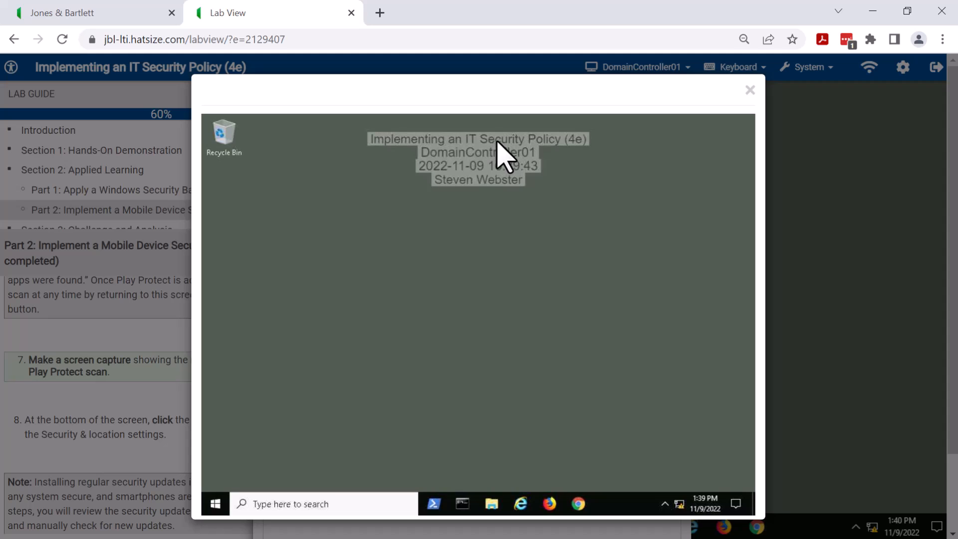
pyautogui.moveTo(506, 171)
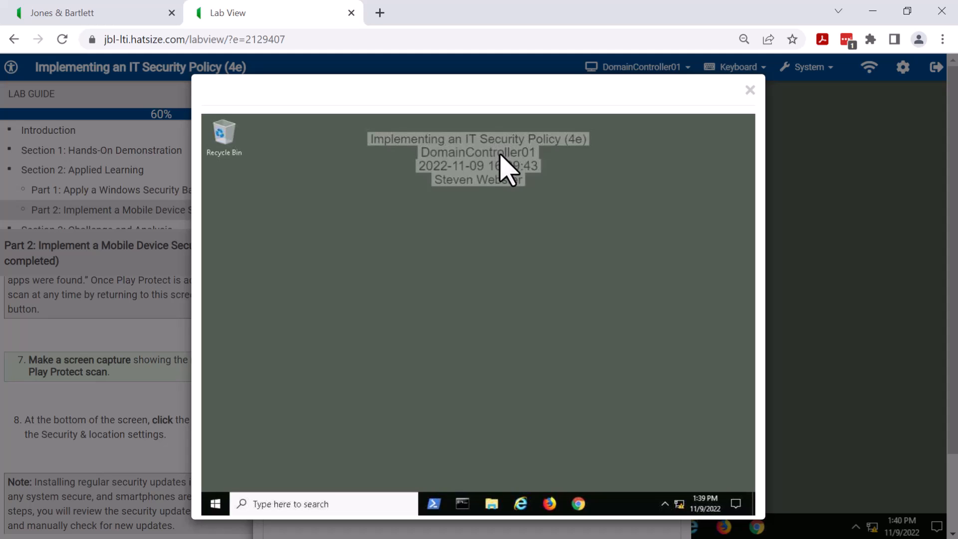
pyautogui.moveTo(515, 184)
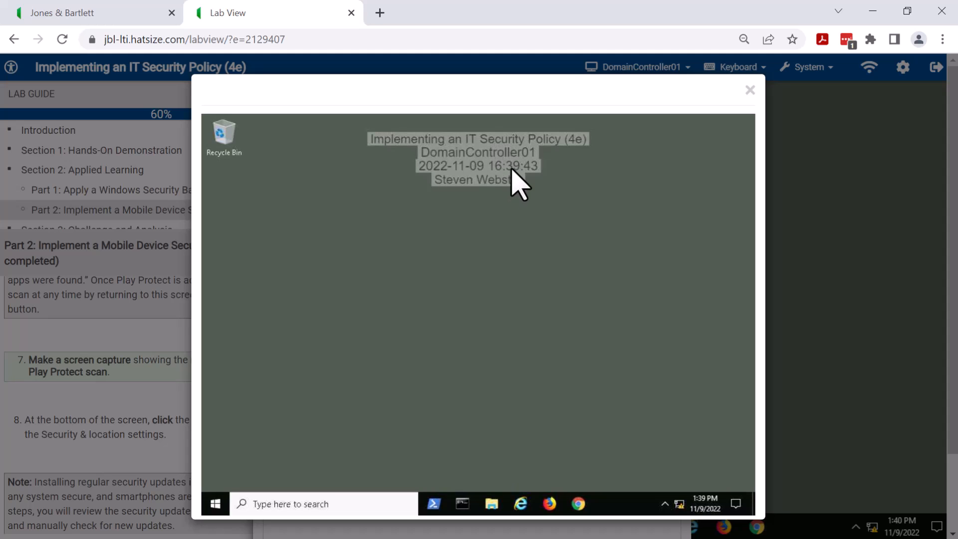
pyautogui.moveTo(716, 150)
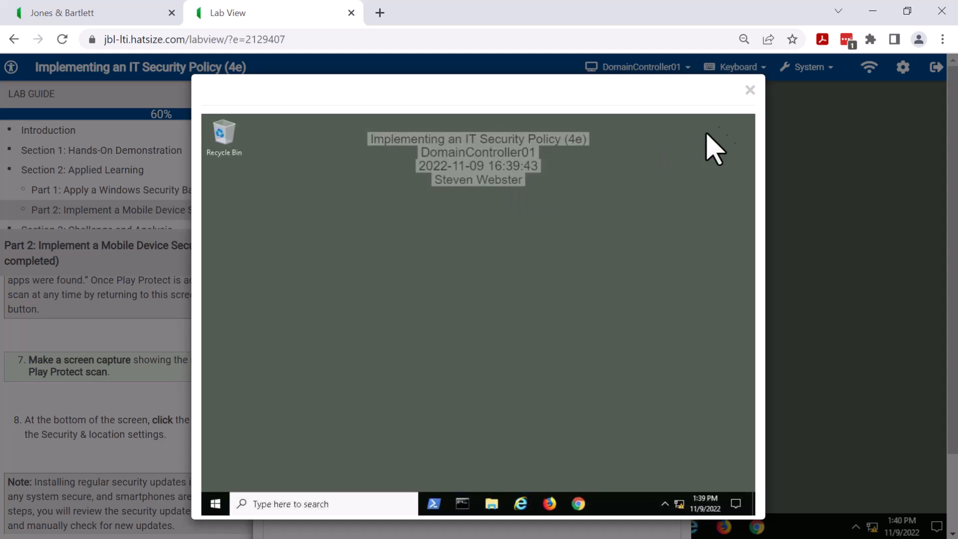
pyautogui.moveTo(744, 95)
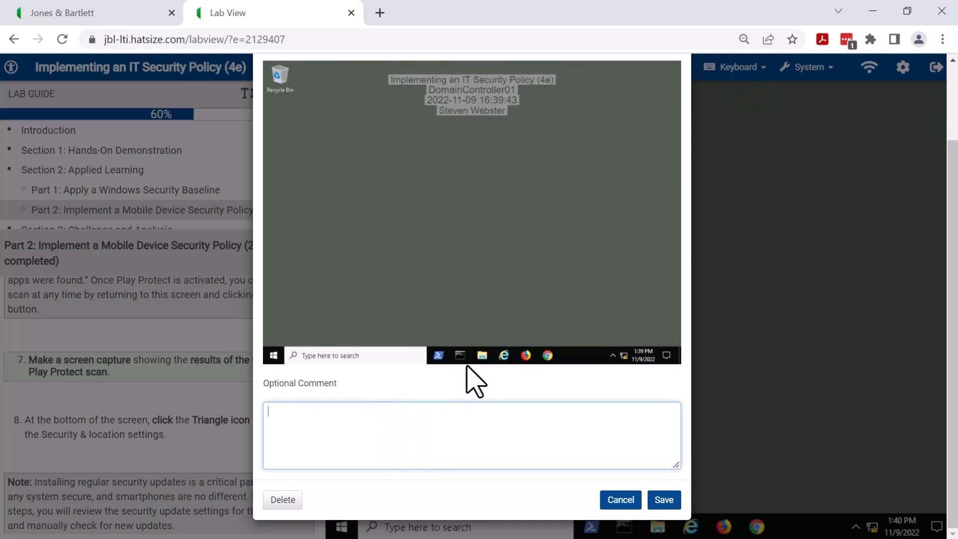
pyautogui.moveTo(300, 502)
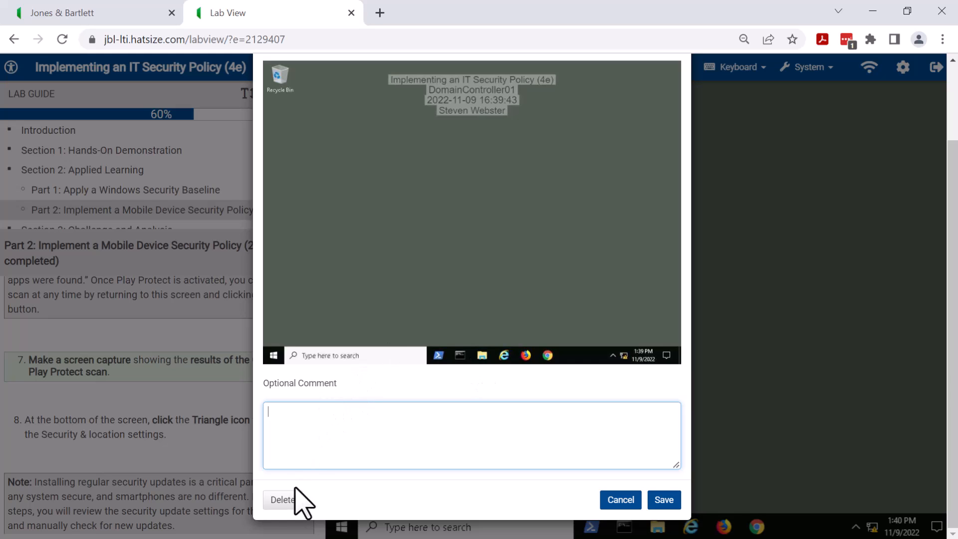
pyautogui.moveTo(282, 500)
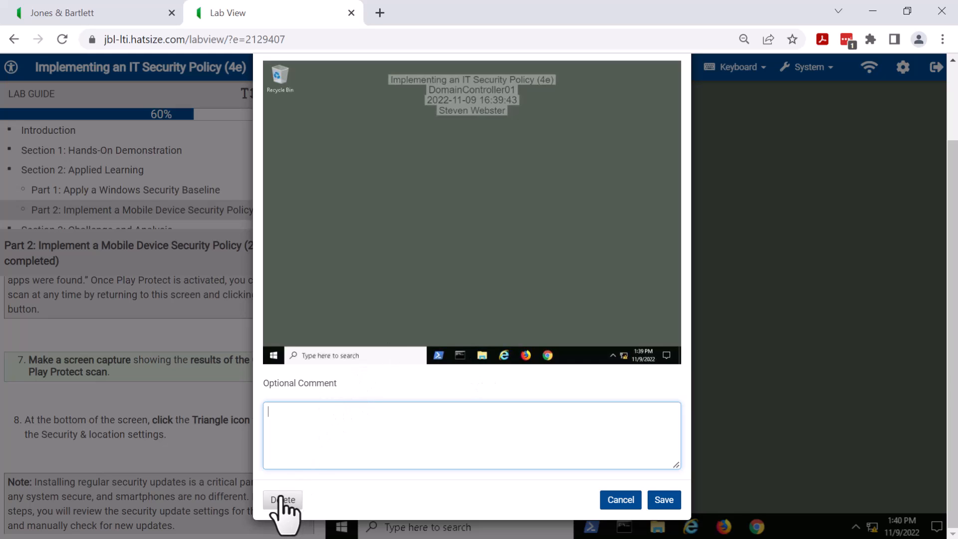
pyautogui.click(282, 500)
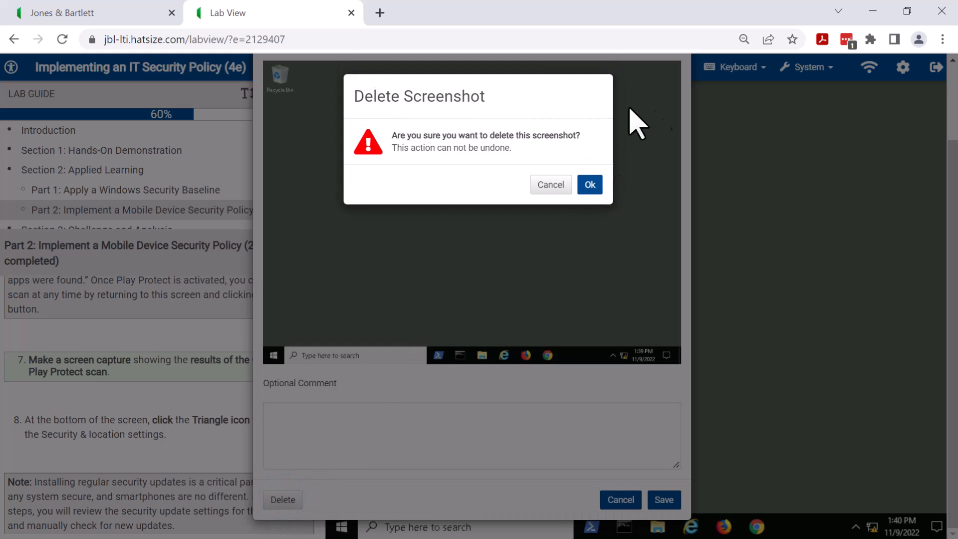
pyautogui.click(589, 184)
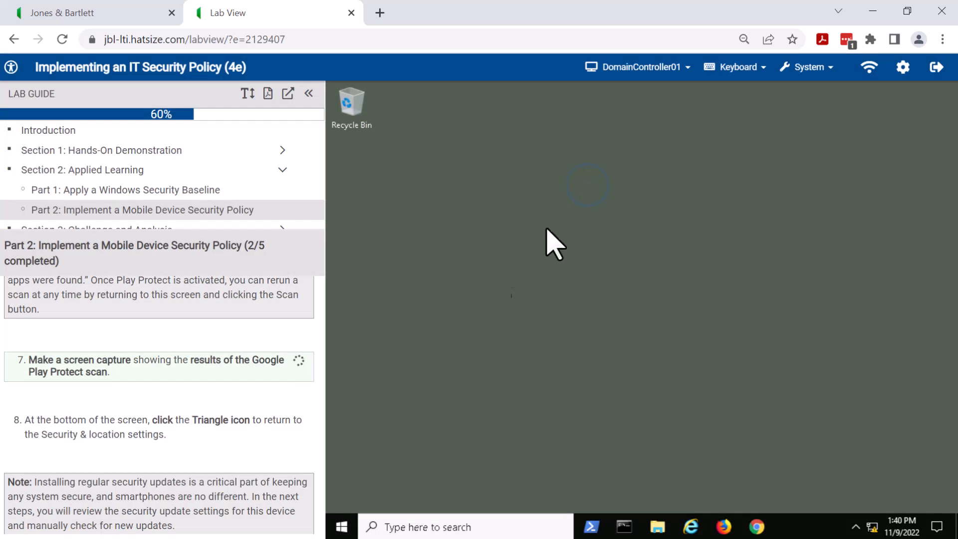
# Retake the step 7 screen capture, bringing Part 2 back to 2/5 and 60%
pyautogui.click(299, 360)
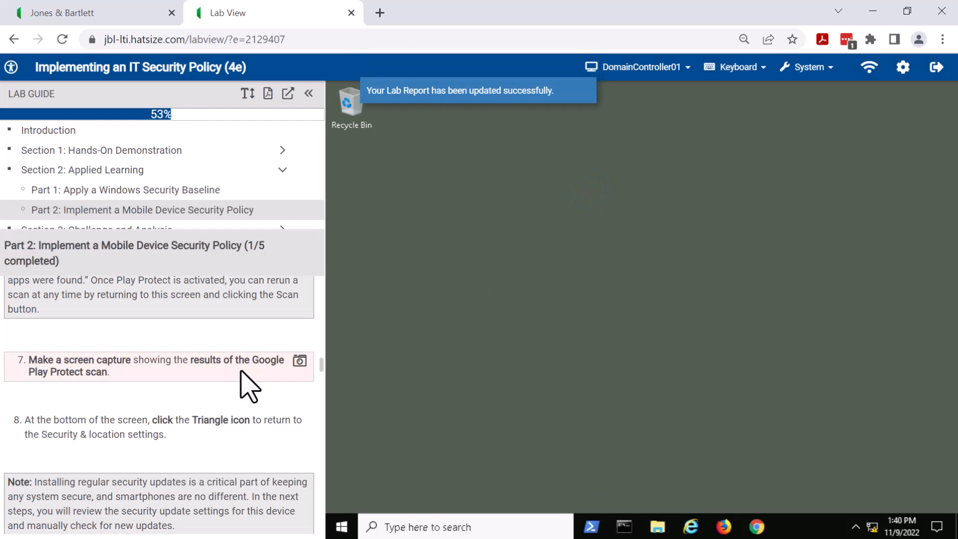
pyautogui.moveTo(256, 376)
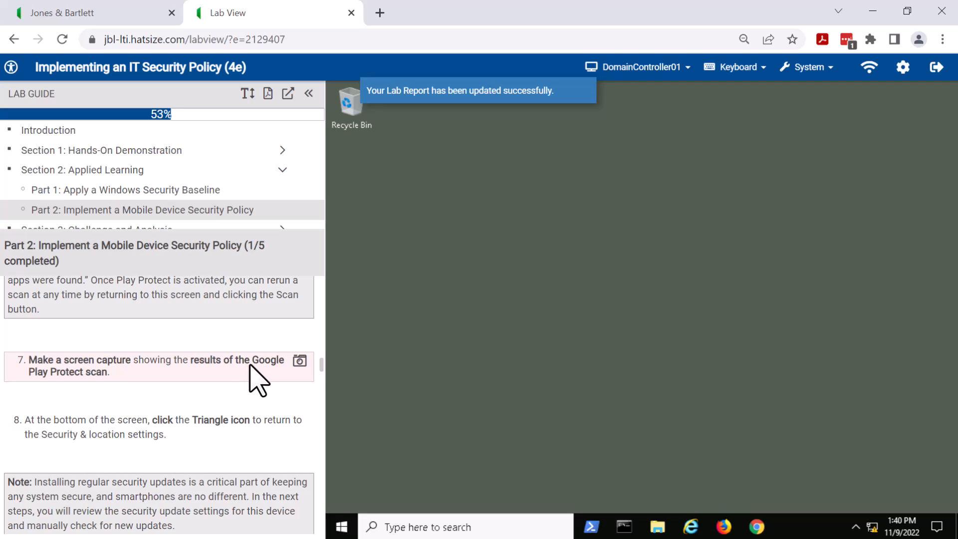
pyautogui.moveTo(229, 128)
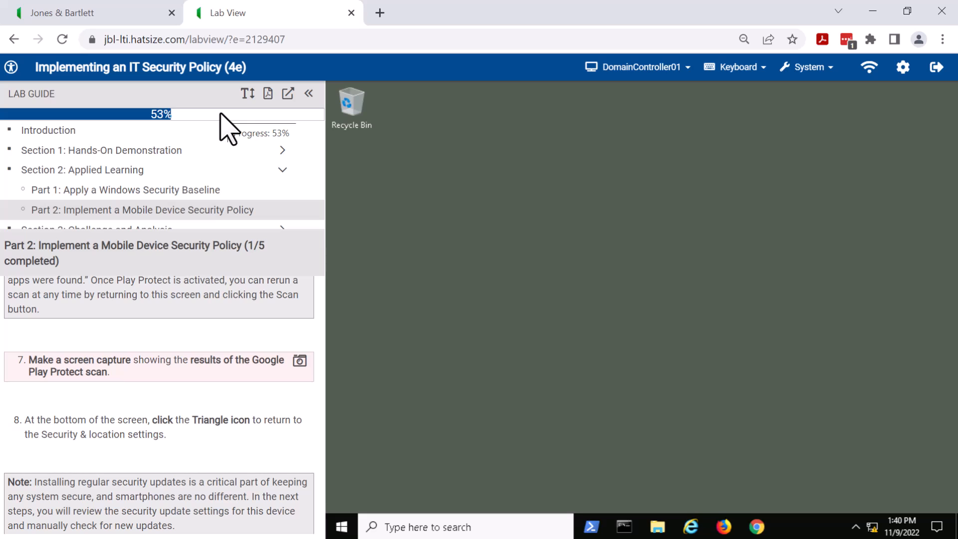
pyautogui.moveTo(299, 361)
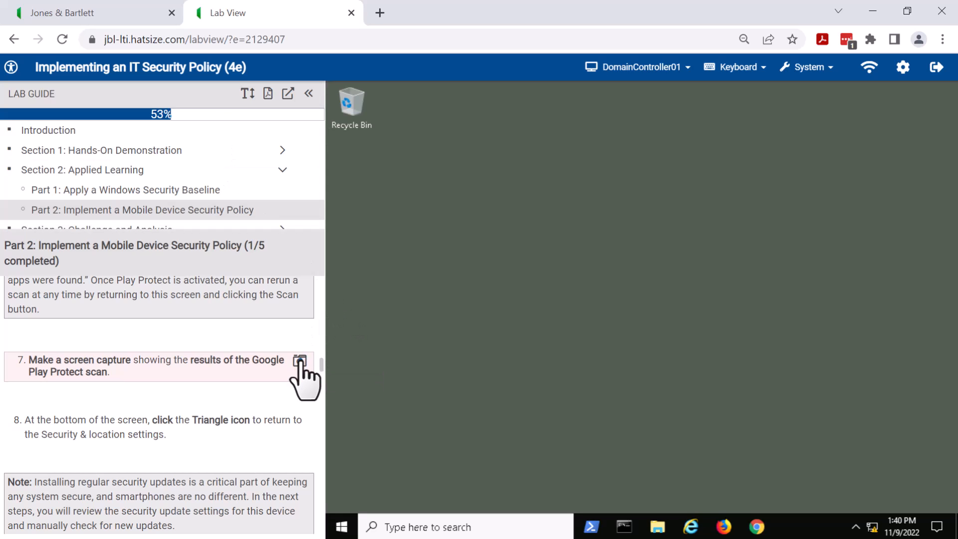
pyautogui.click(300, 359)
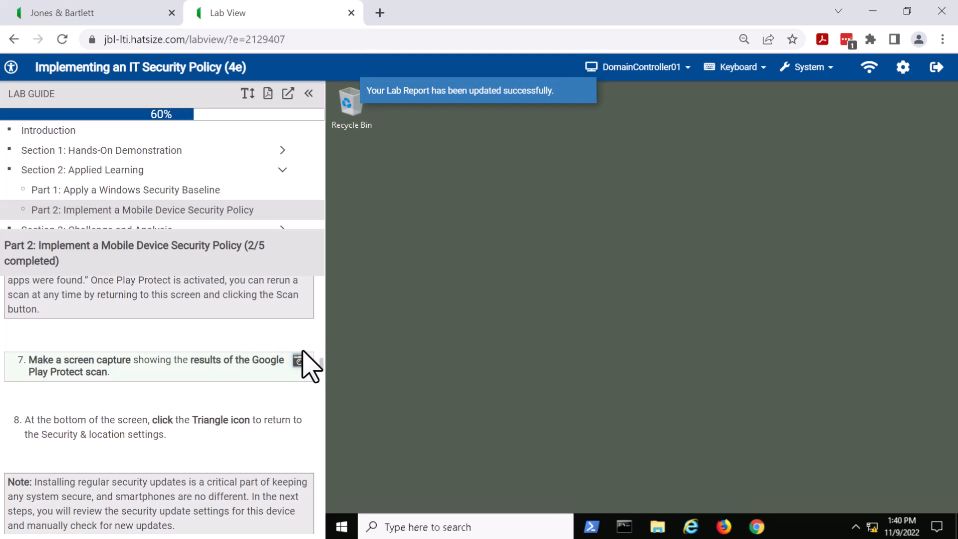
pyautogui.moveTo(281, 386)
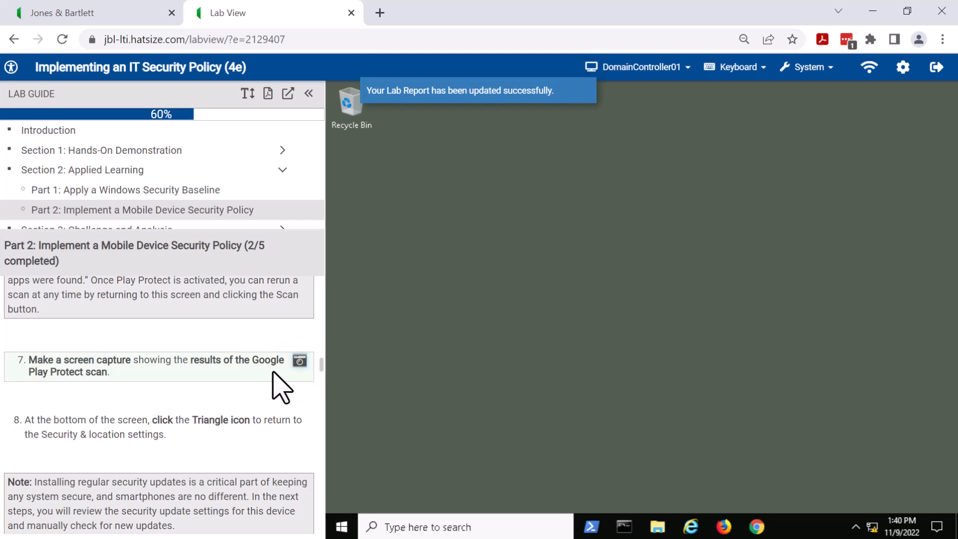
pyautogui.moveTo(280, 409)
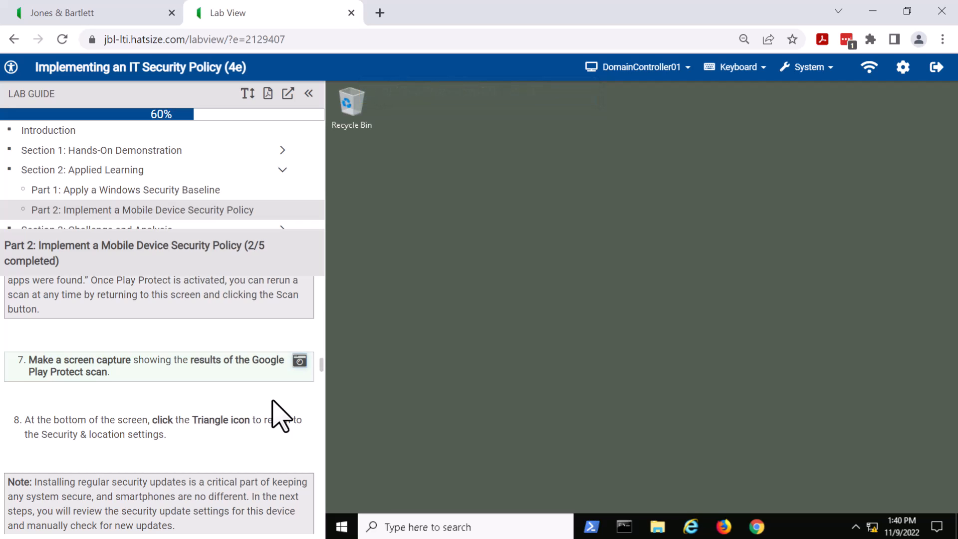
pyautogui.moveTo(283, 293)
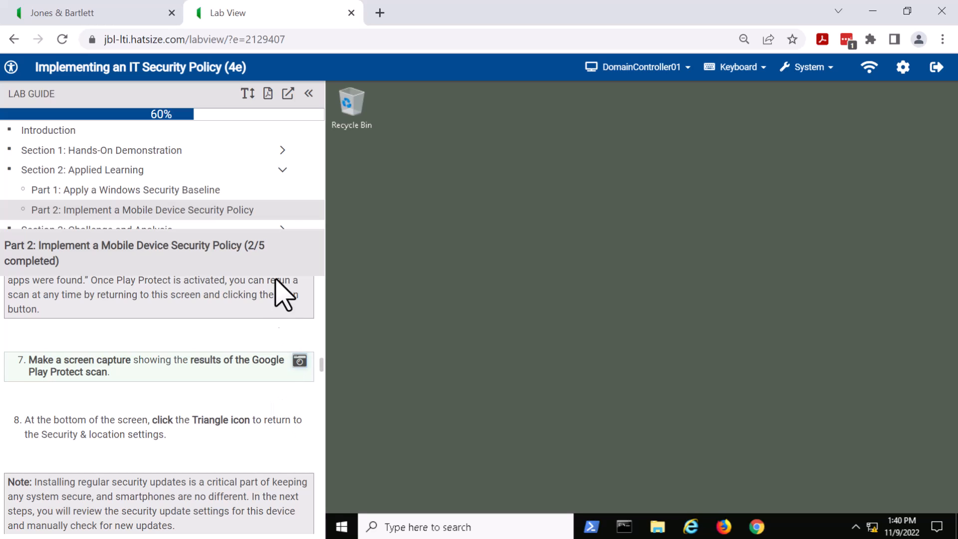
pyautogui.moveTo(239, 209)
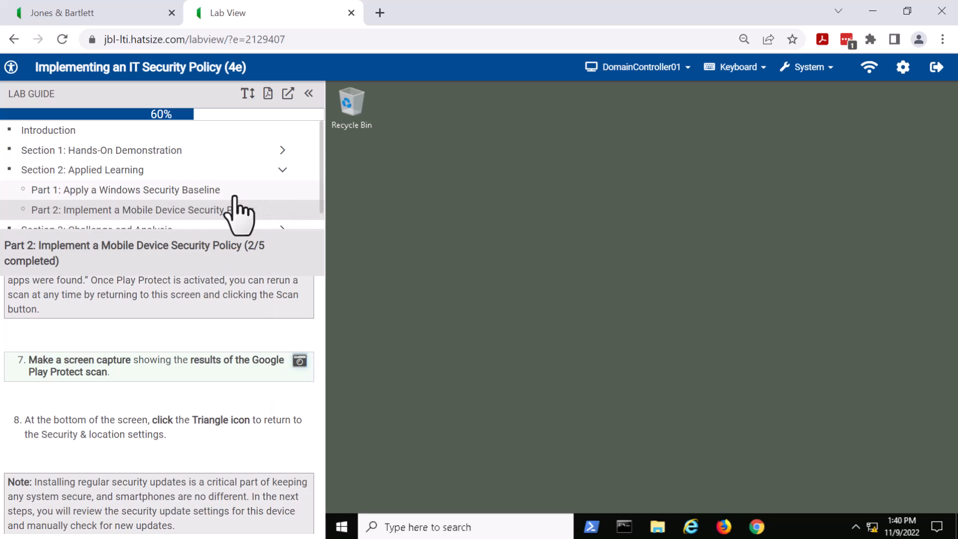
pyautogui.moveTo(247, 171)
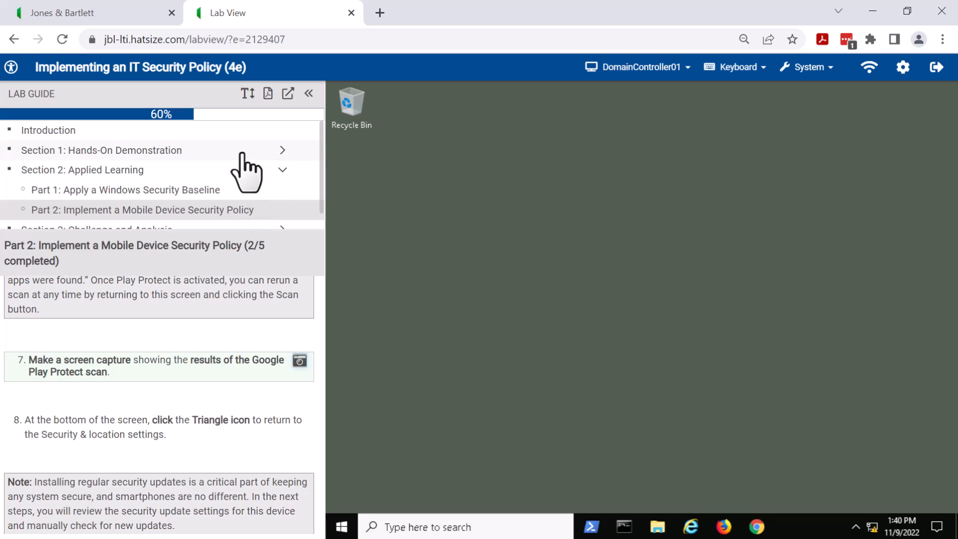
pyautogui.moveTo(197, 170)
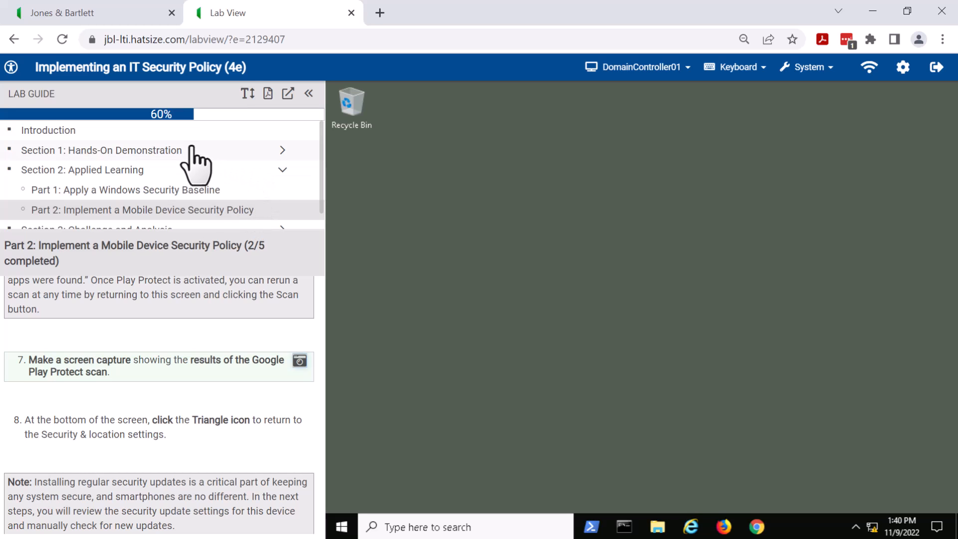
# Open Section 1's Implement a Password Protection Policy part and read past step 4
pyautogui.click(101, 150)
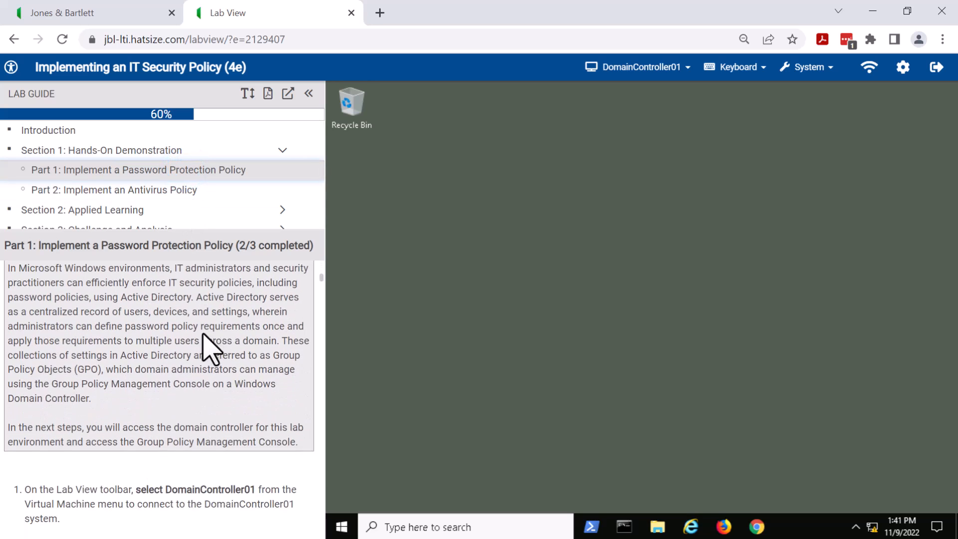
pyautogui.scroll(-3)
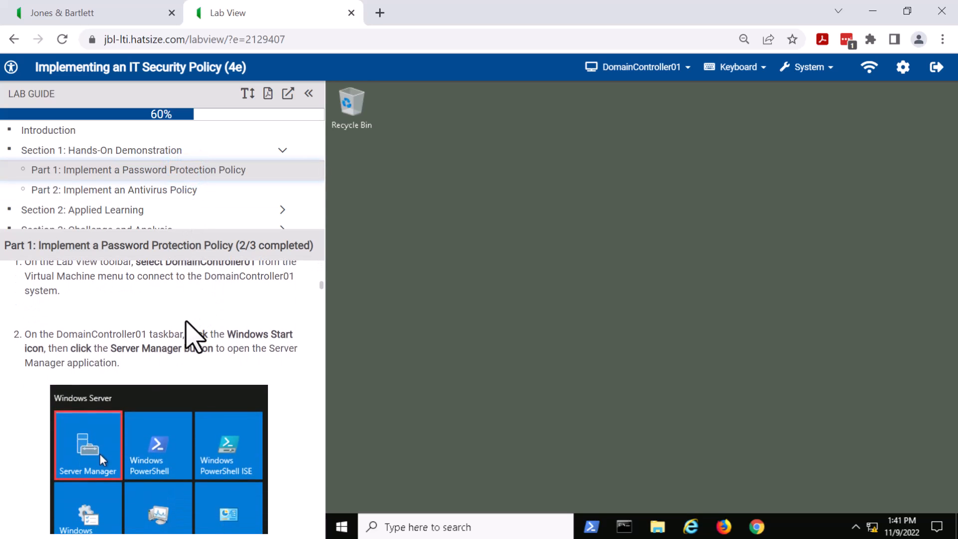
pyautogui.scroll(-3)
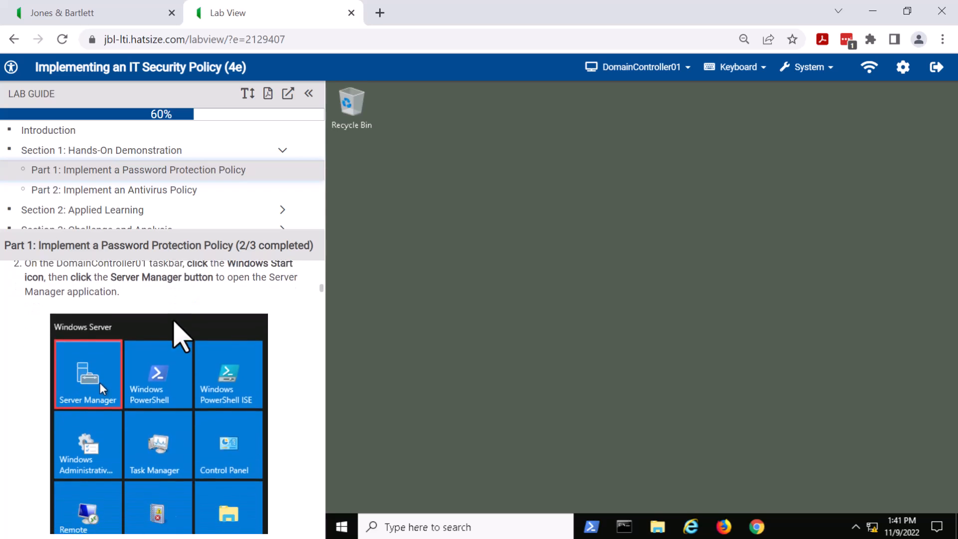
pyautogui.scroll(-3)
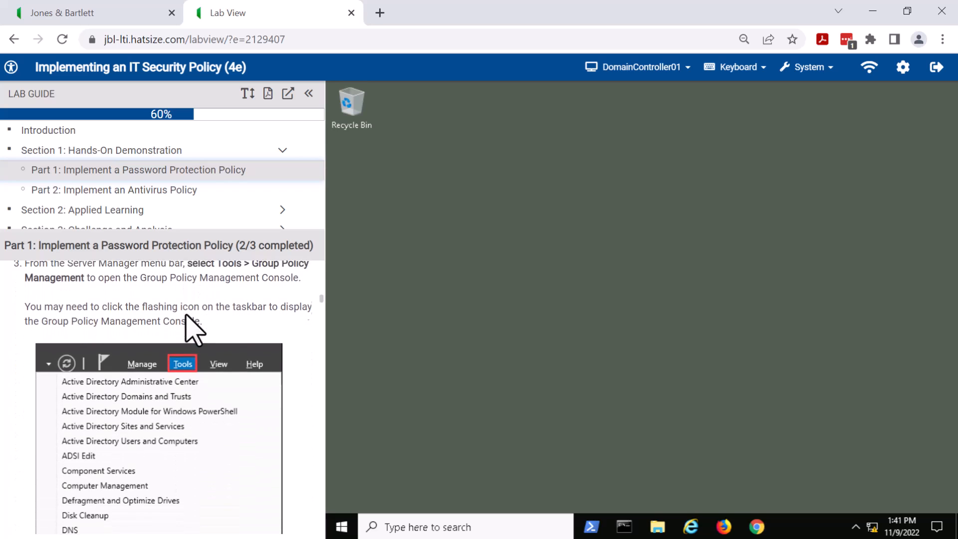
pyautogui.scroll(-3)
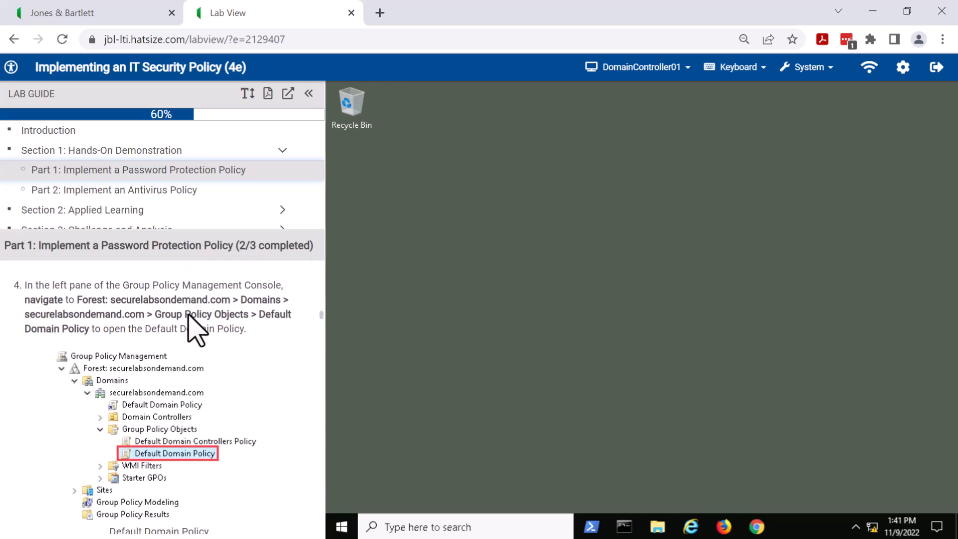
pyautogui.scroll(-3)
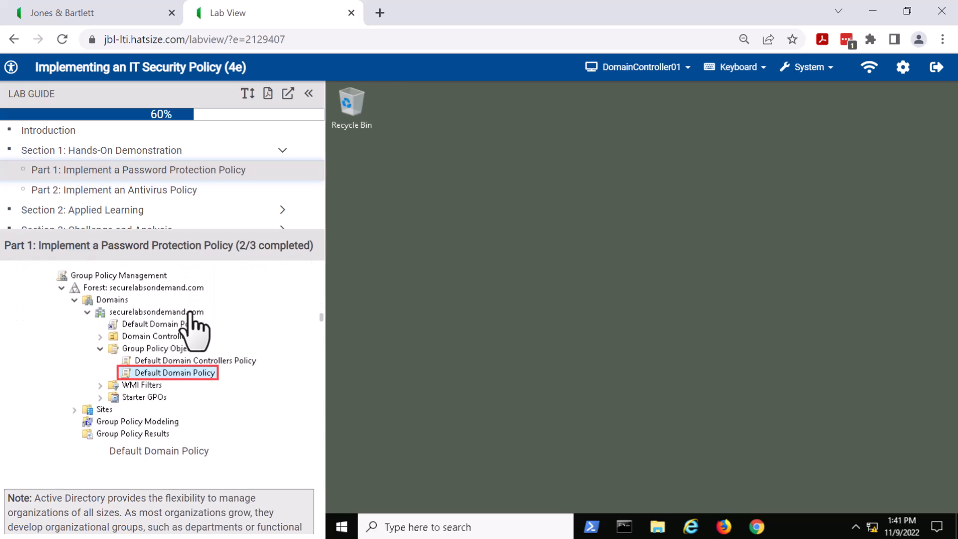
pyautogui.scroll(-3)
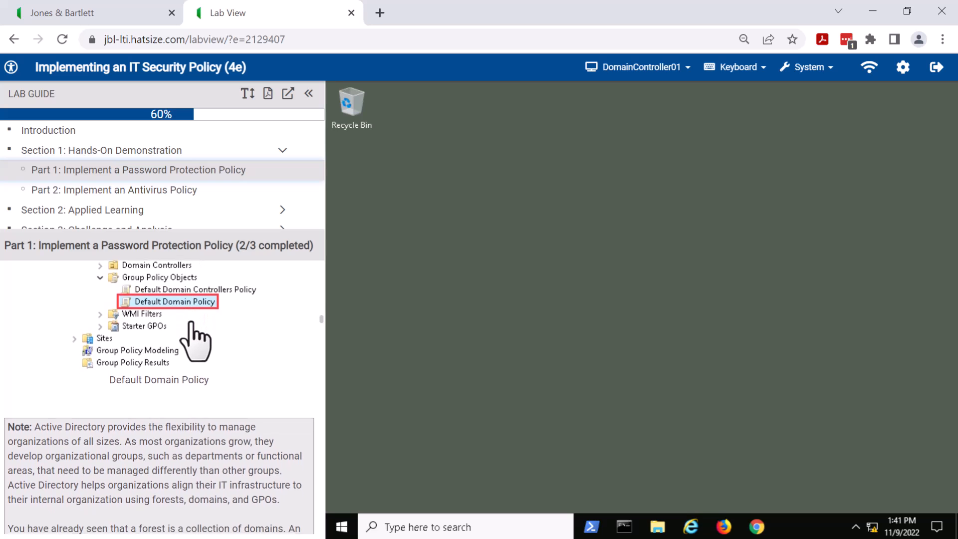
pyautogui.scroll(-3)
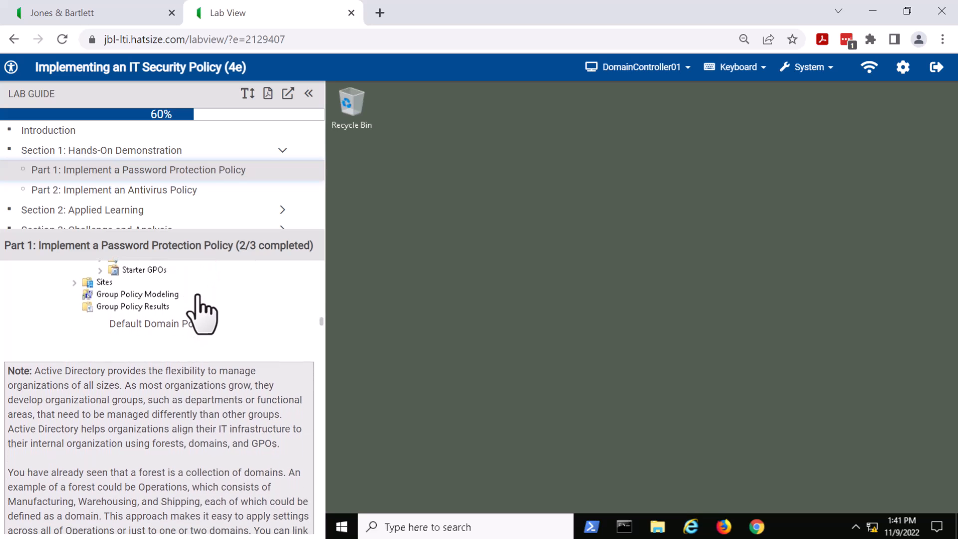
pyautogui.scroll(-3)
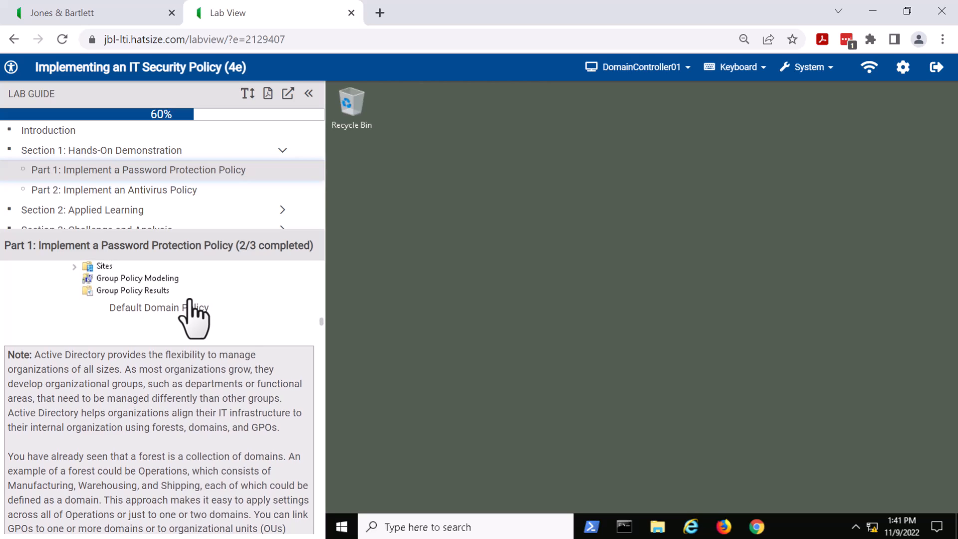
pyautogui.moveTo(205, 311)
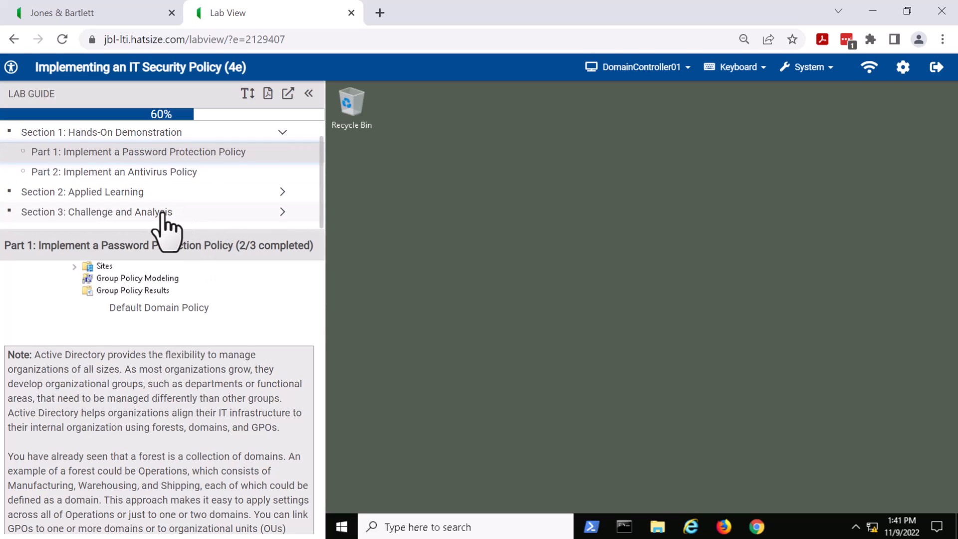
# Open Section 3's Research Acceptable Use Policies part and save a typed answer in Enter Text
pyautogui.click(95, 212)
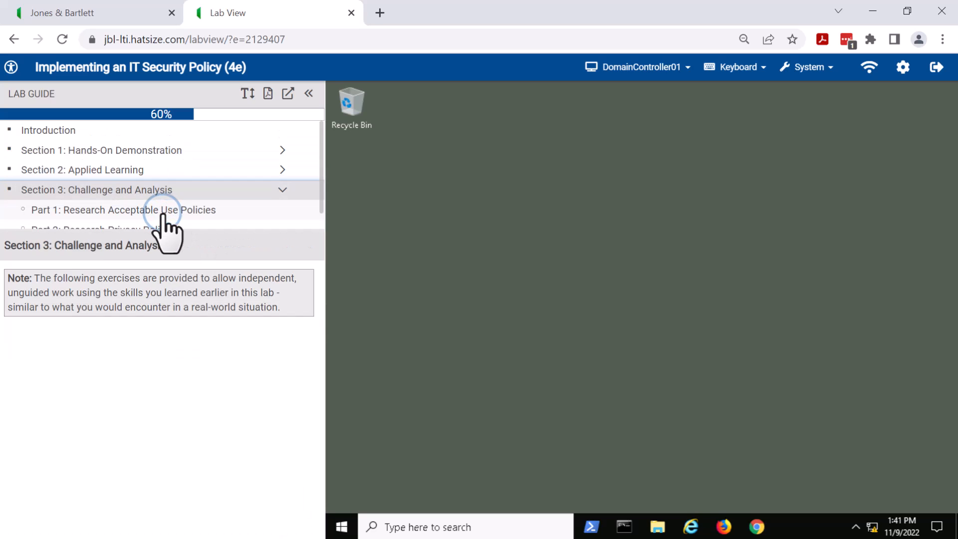
pyautogui.click(123, 210)
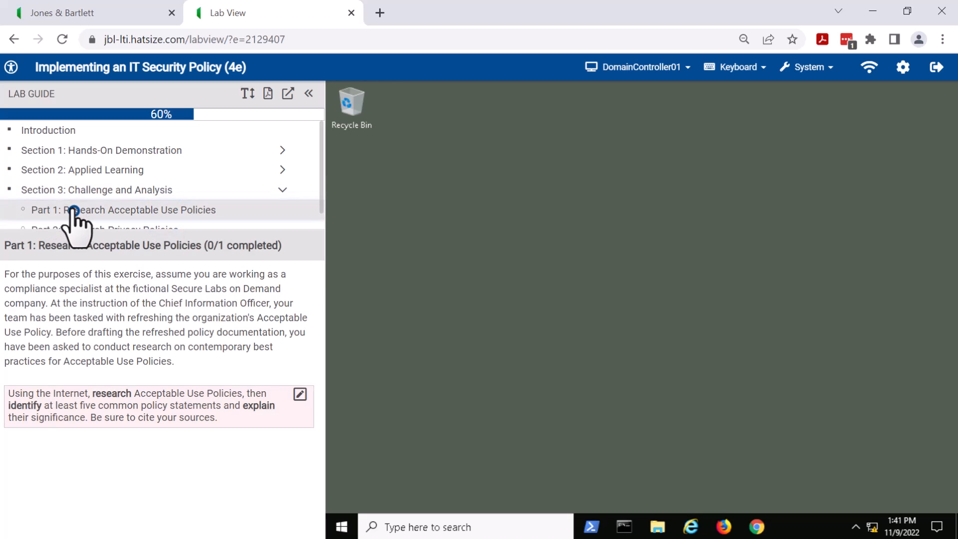
pyautogui.moveTo(70, 217)
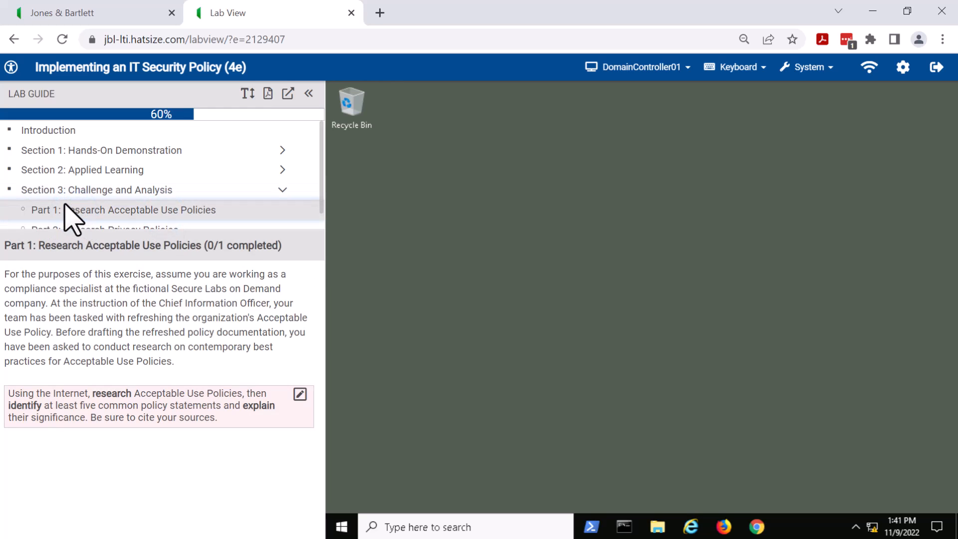
pyautogui.moveTo(168, 196)
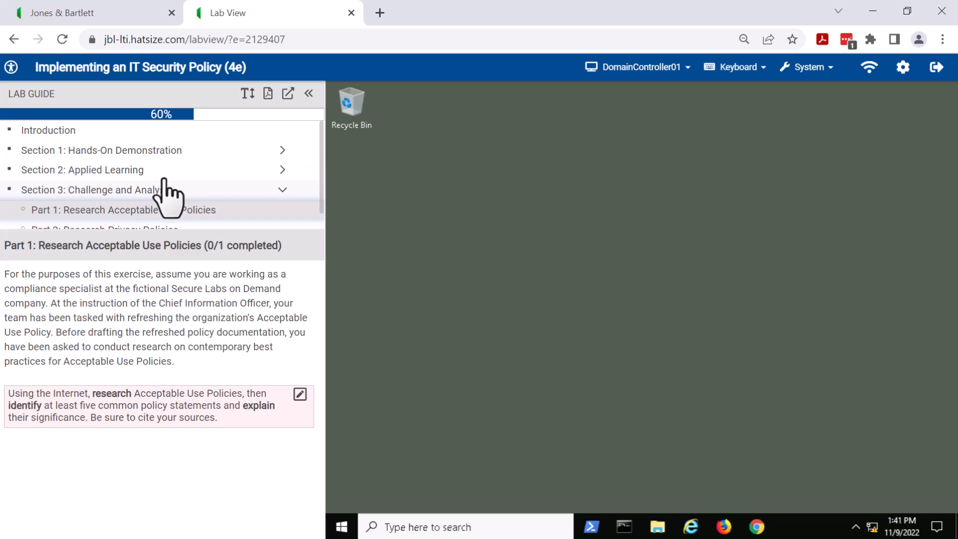
pyautogui.moveTo(165, 190)
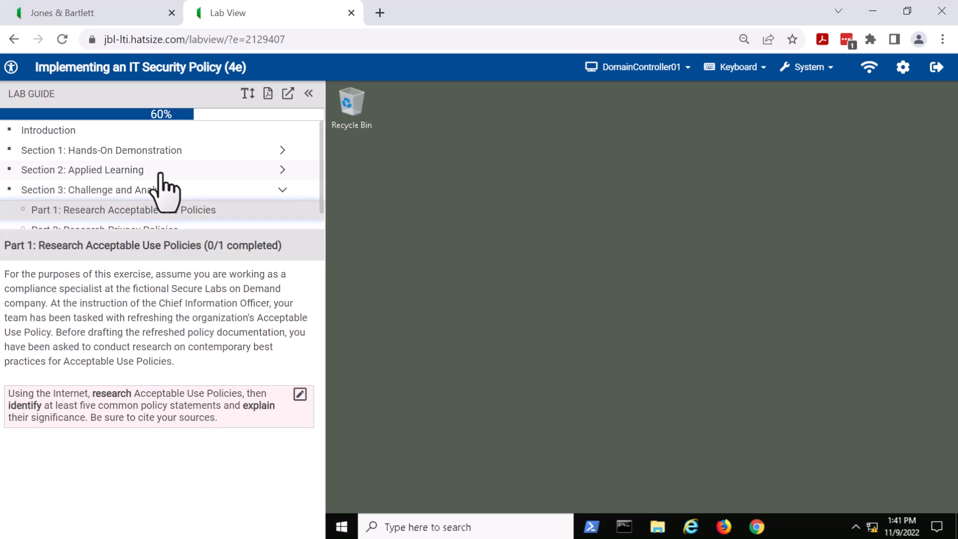
pyautogui.moveTo(137, 409)
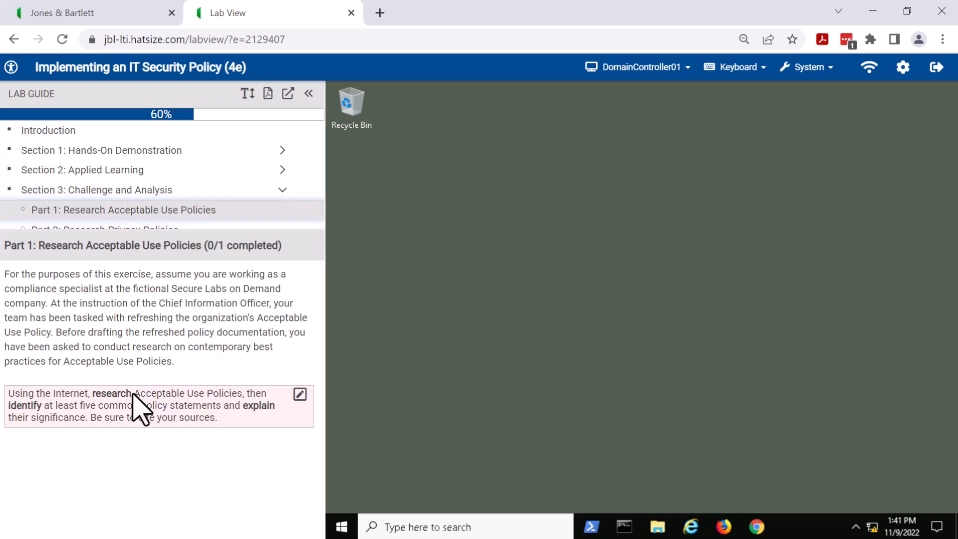
pyautogui.moveTo(207, 406)
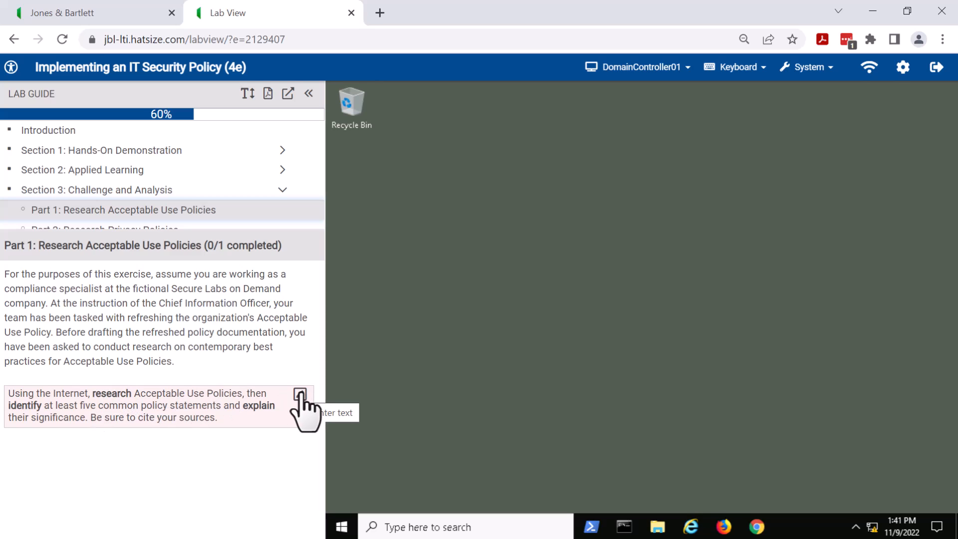
pyautogui.moveTo(304, 407)
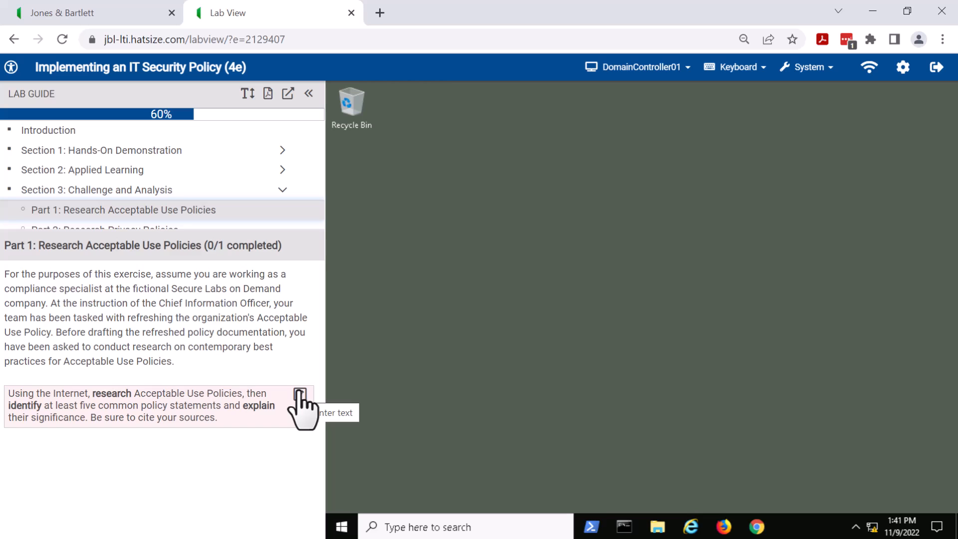
pyautogui.click(302, 409)
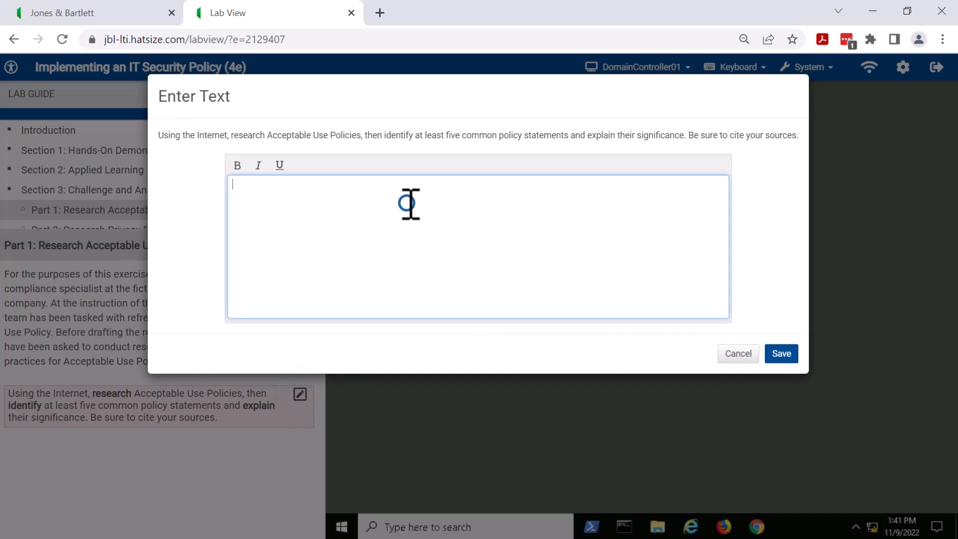
pyautogui.write('A')
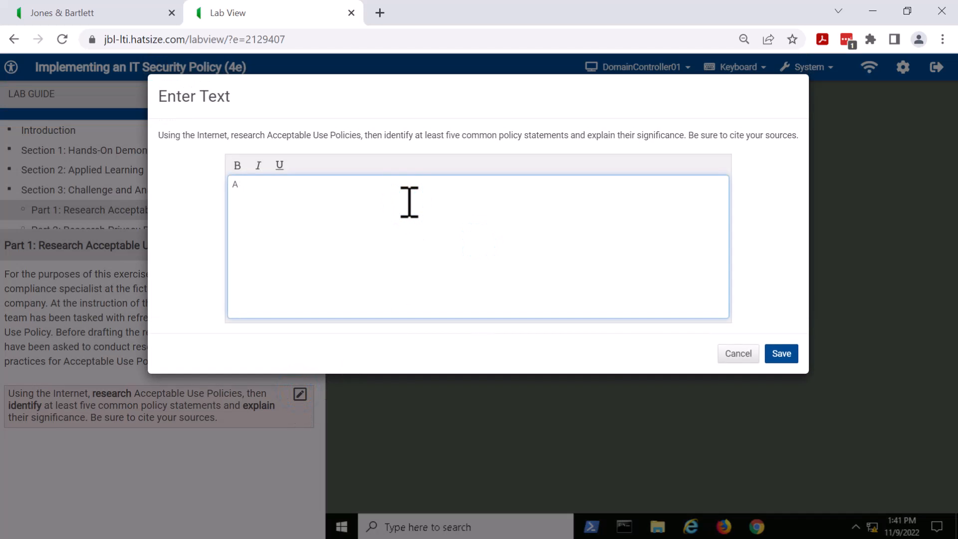
pyautogui.write('ASDF;LJ ; JLASDFSADFSDF')
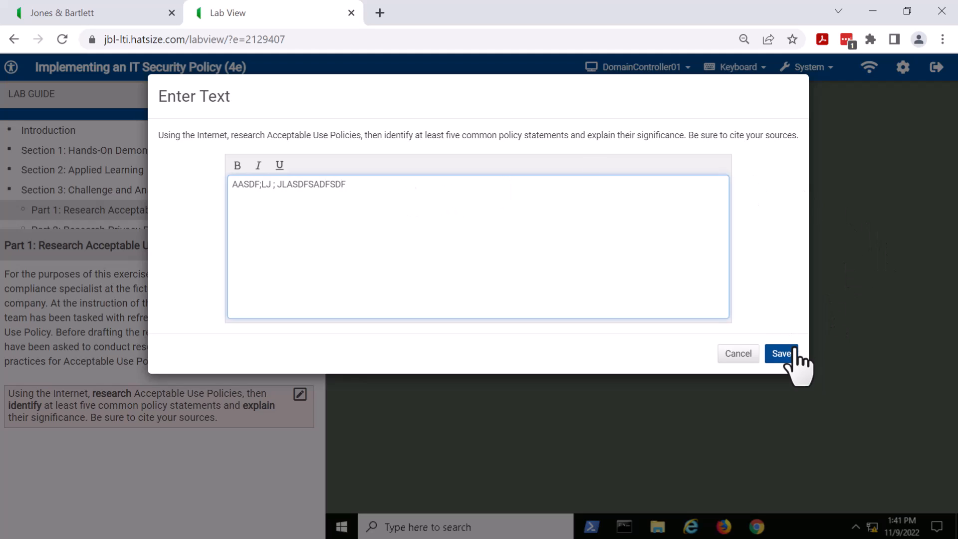
pyautogui.click(782, 354)
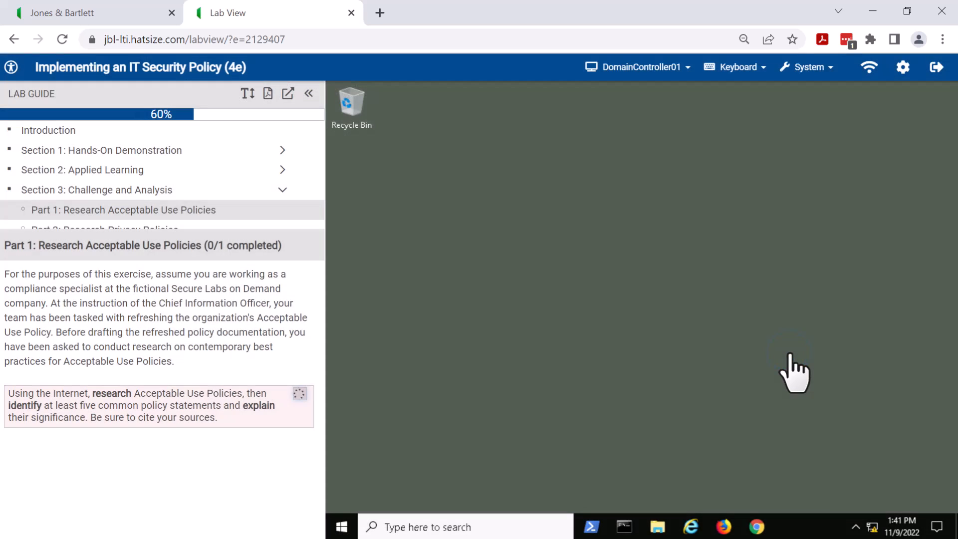
pyautogui.click(300, 394)
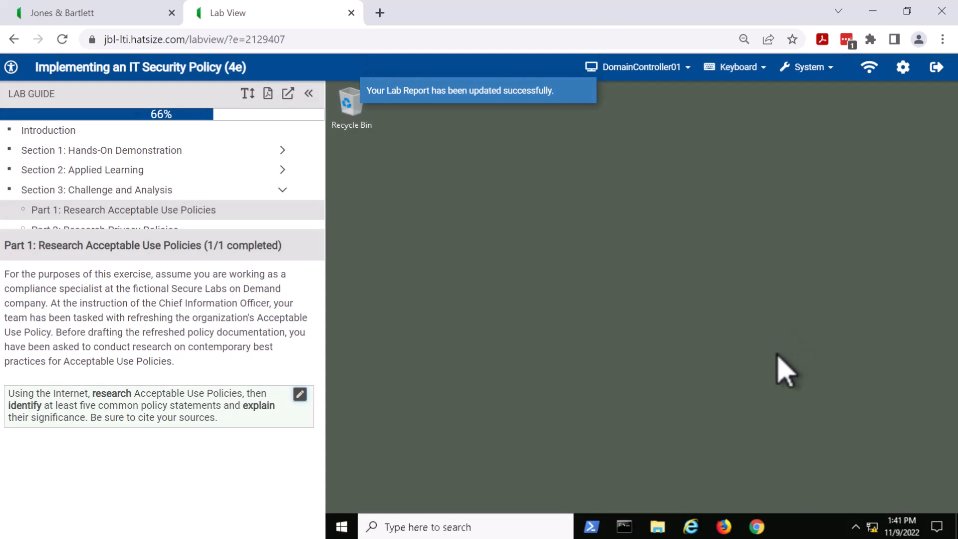
pyautogui.moveTo(913, 215)
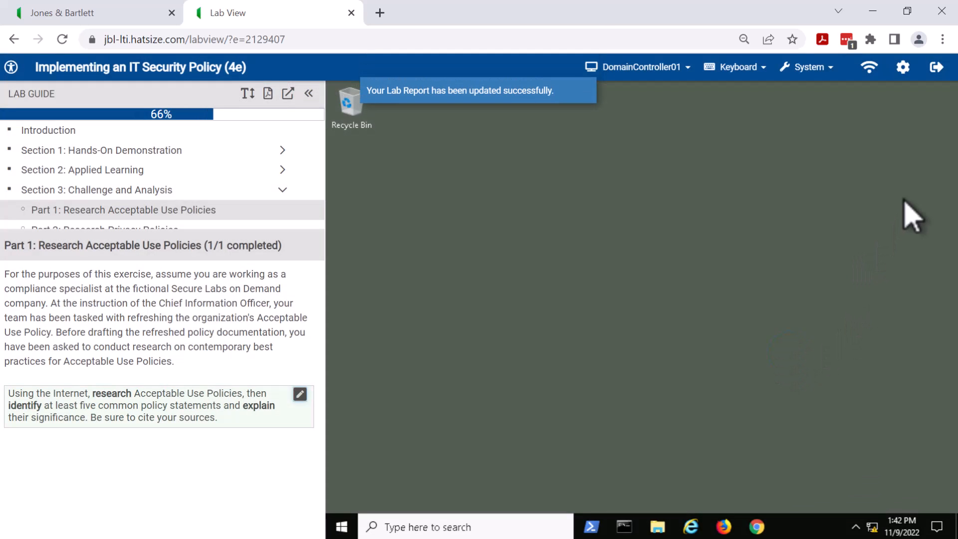
pyautogui.moveTo(939, 62)
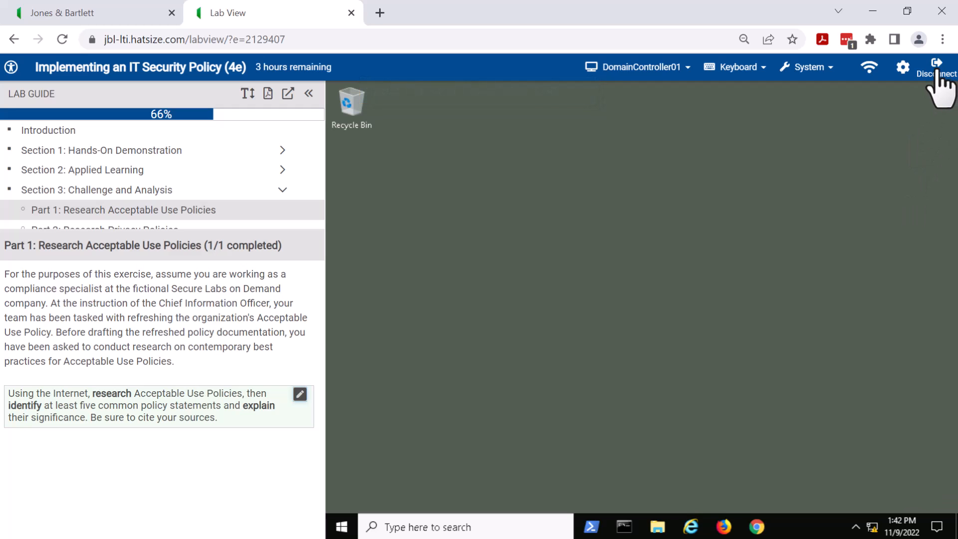
pyautogui.click(937, 68)
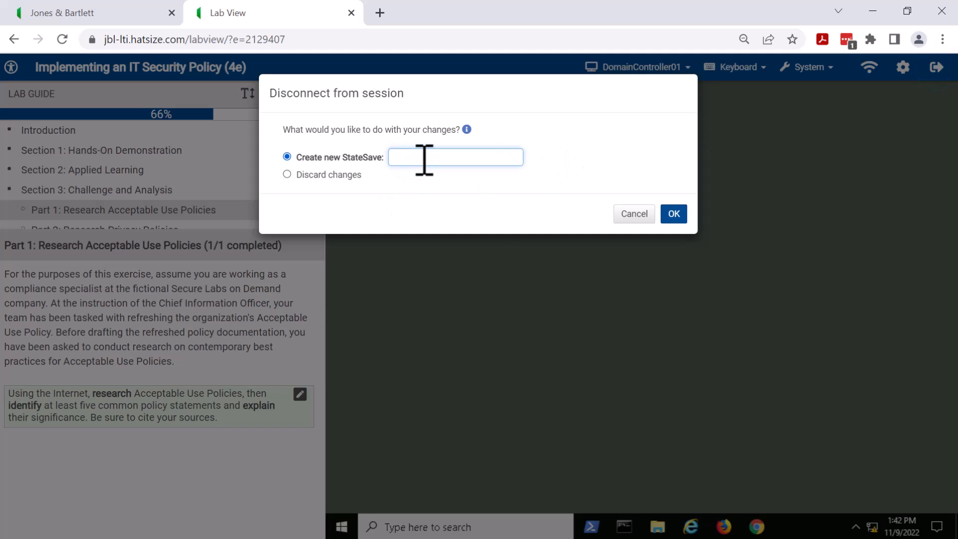
pyautogui.click(455, 157)
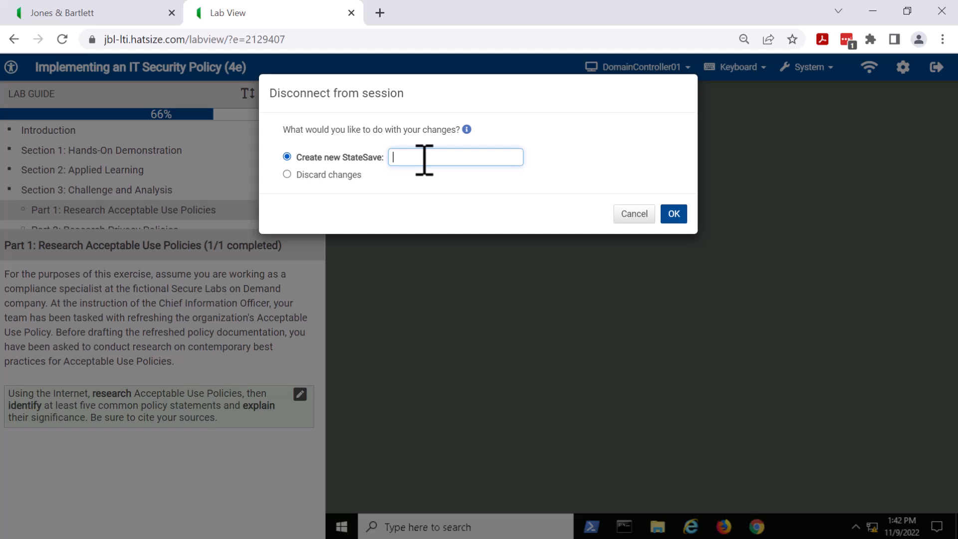
pyautogui.moveTo(639, 205)
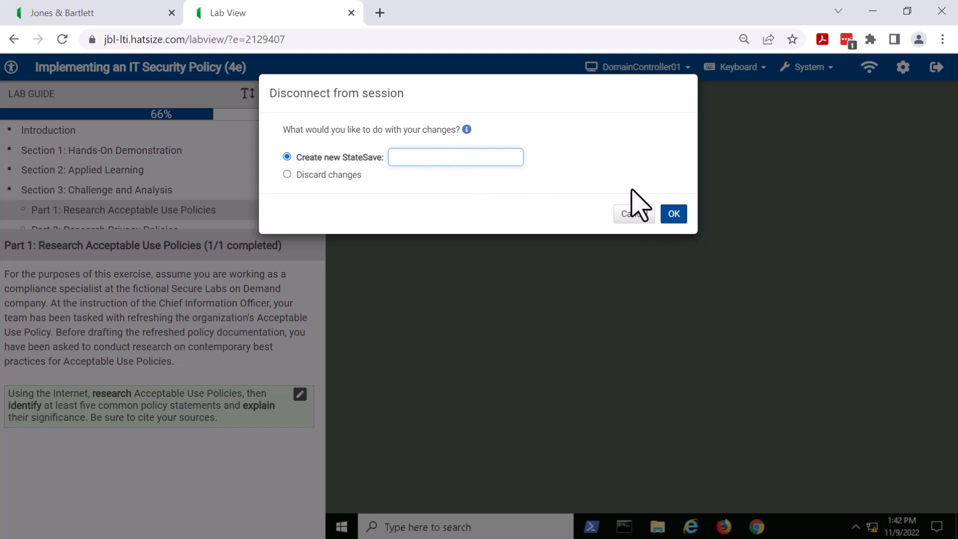
pyautogui.moveTo(634, 214)
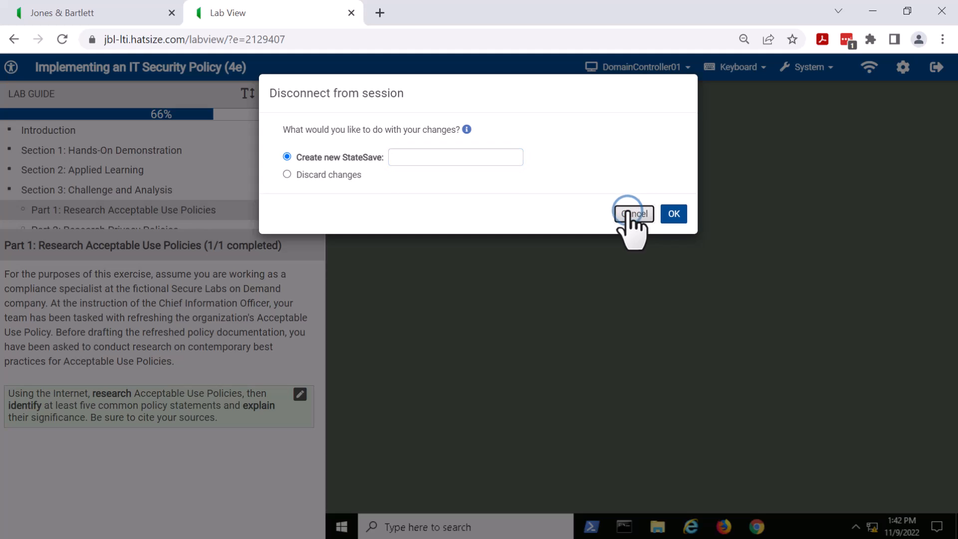
pyautogui.click(634, 214)
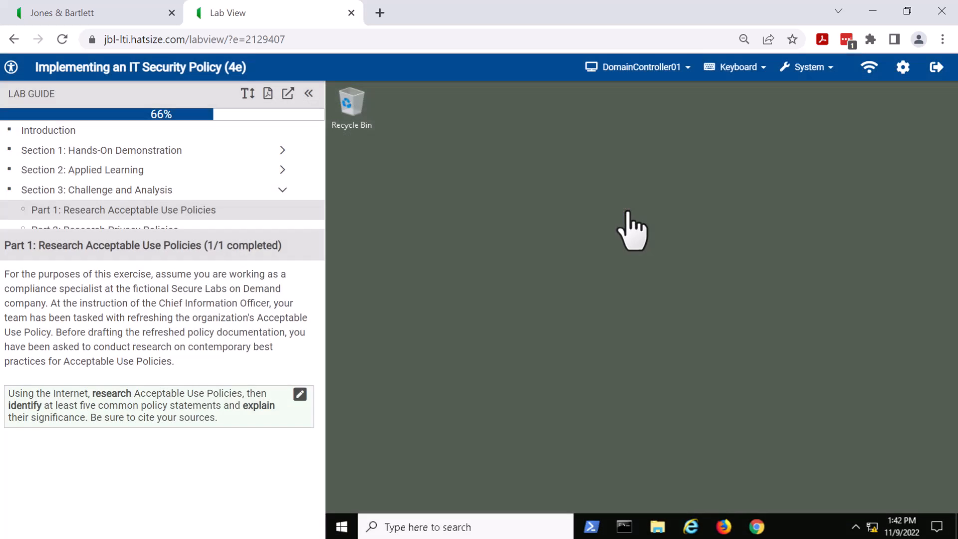
pyautogui.moveTo(904, 67)
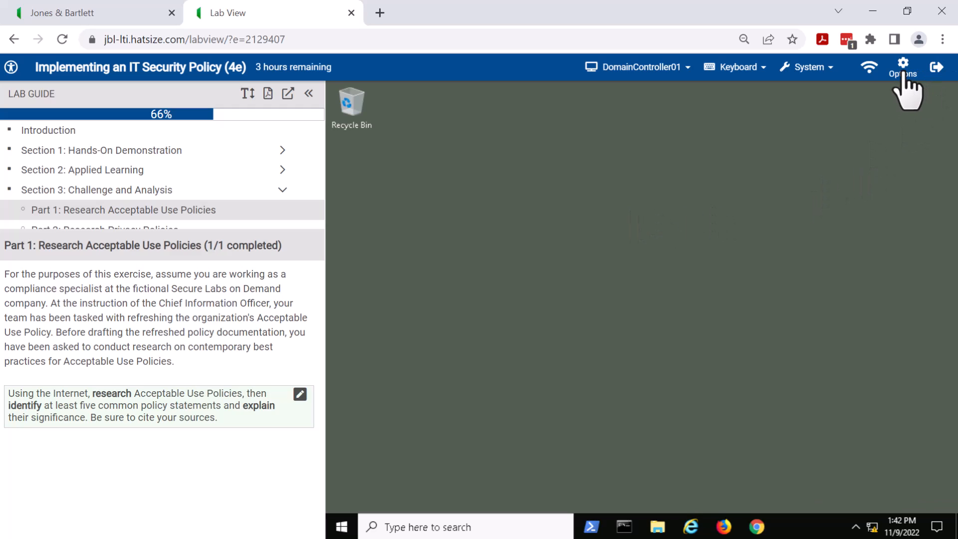
pyautogui.click(903, 67)
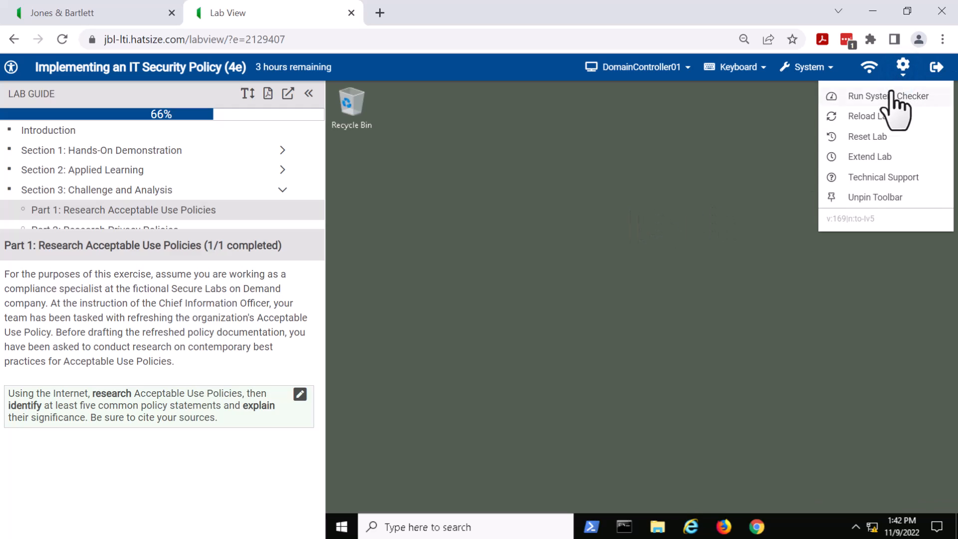
pyautogui.moveTo(868, 137)
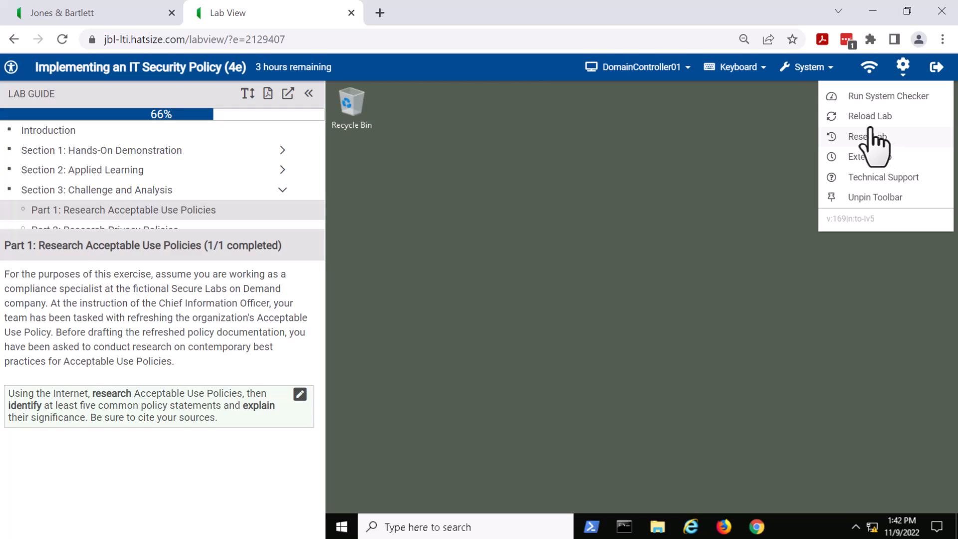
pyautogui.moveTo(868, 149)
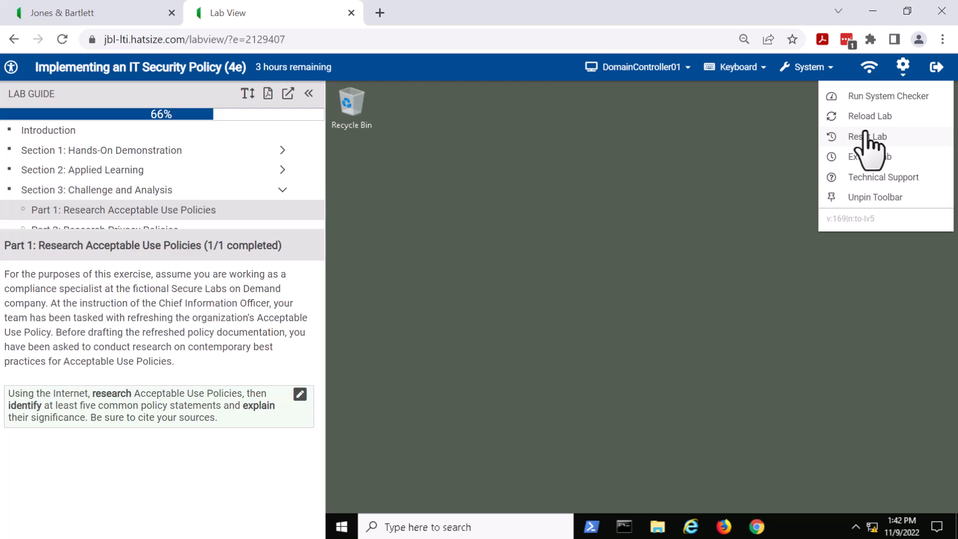
pyautogui.moveTo(876, 160)
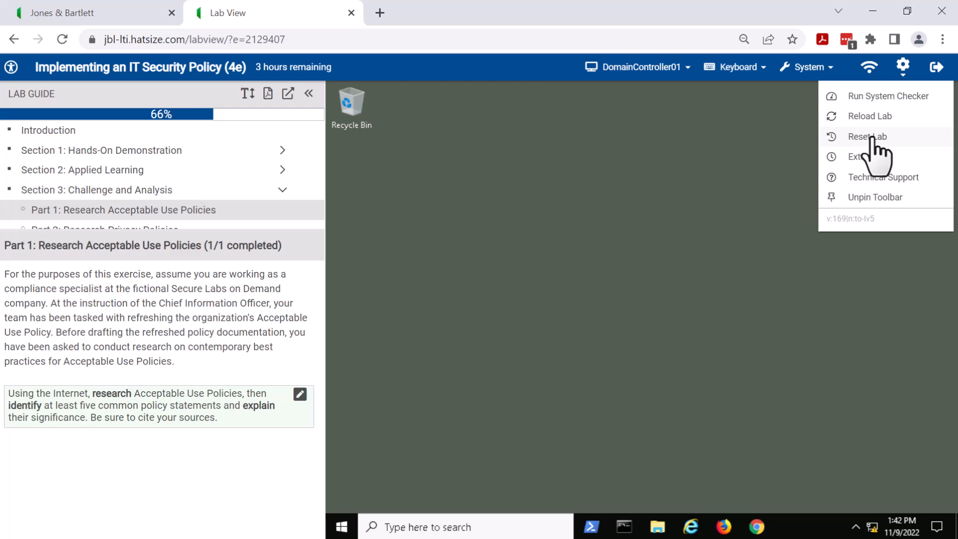
pyautogui.moveTo(880, 183)
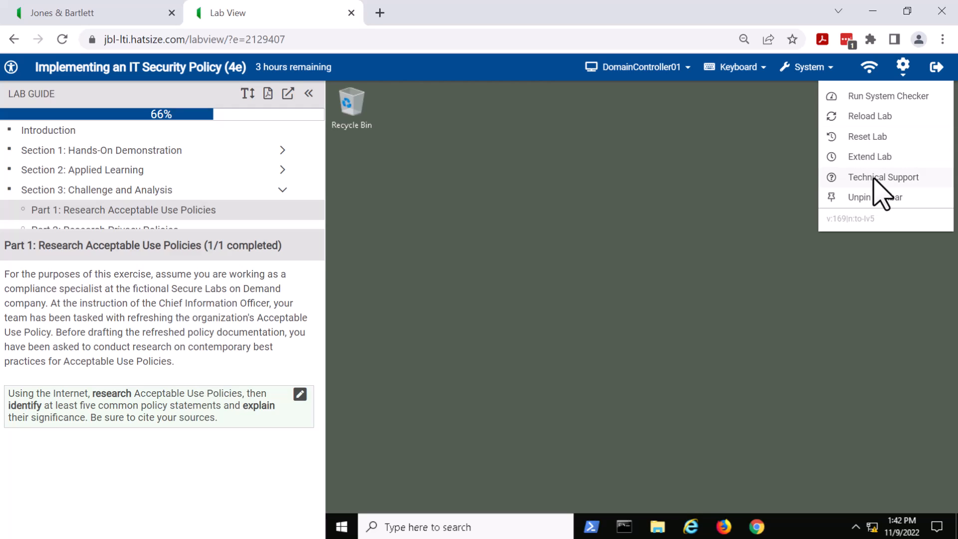
pyautogui.moveTo(877, 193)
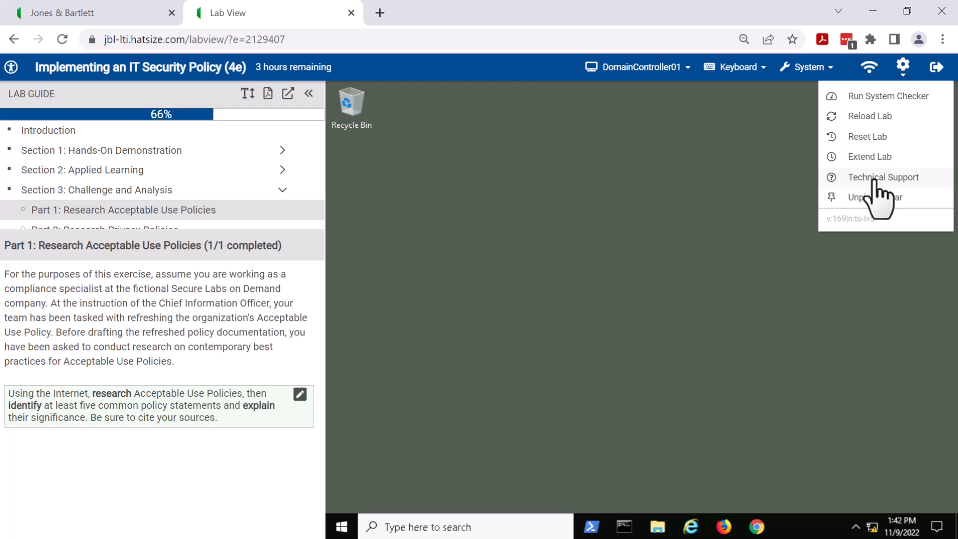
pyautogui.moveTo(722, 308)
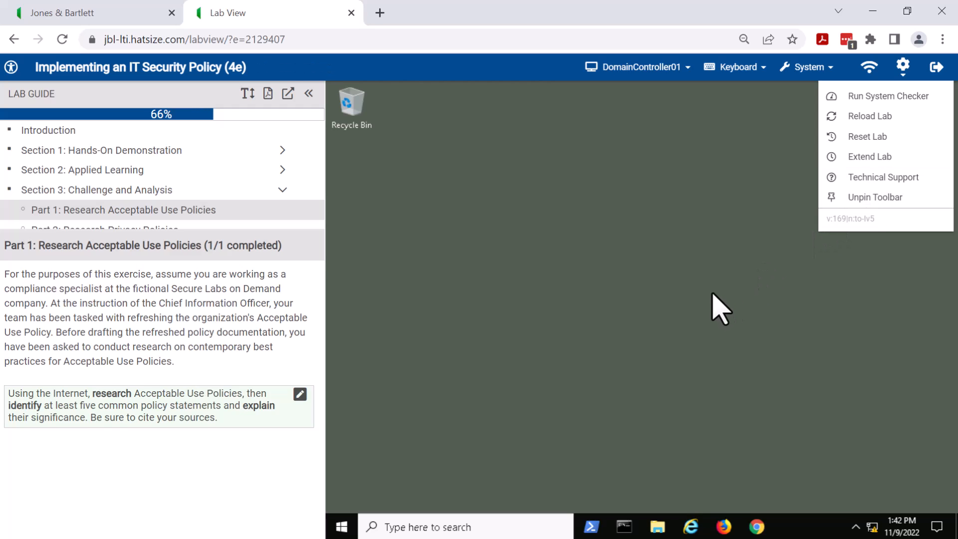
pyautogui.click(726, 304)
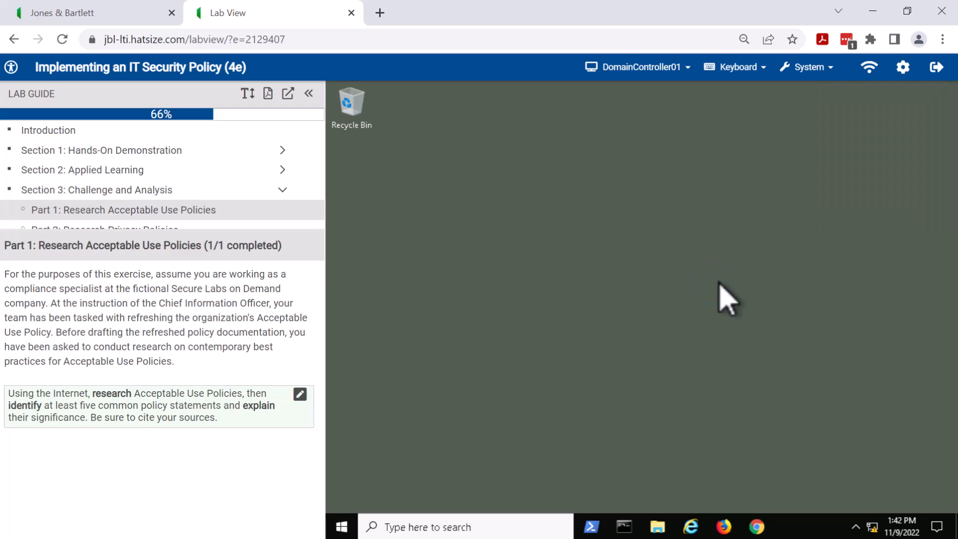
pyautogui.moveTo(947, 125)
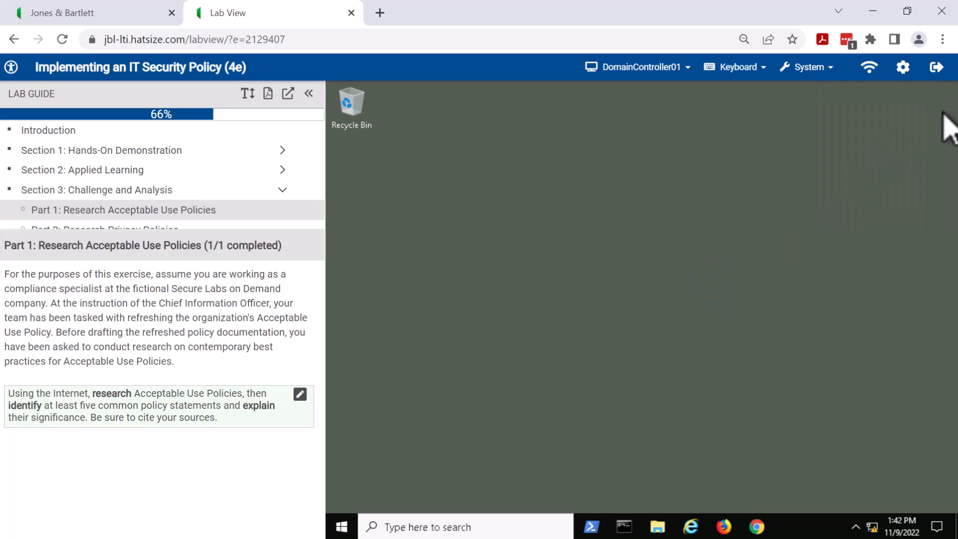
pyautogui.moveTo(936, 65)
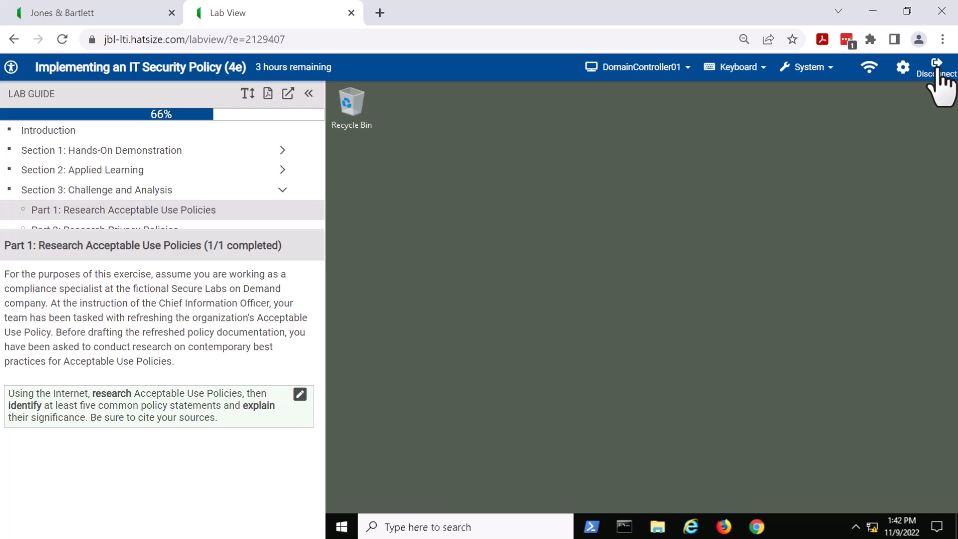
# Disconnect from the lab, saving the session as a new StateSave
pyautogui.click(939, 67)
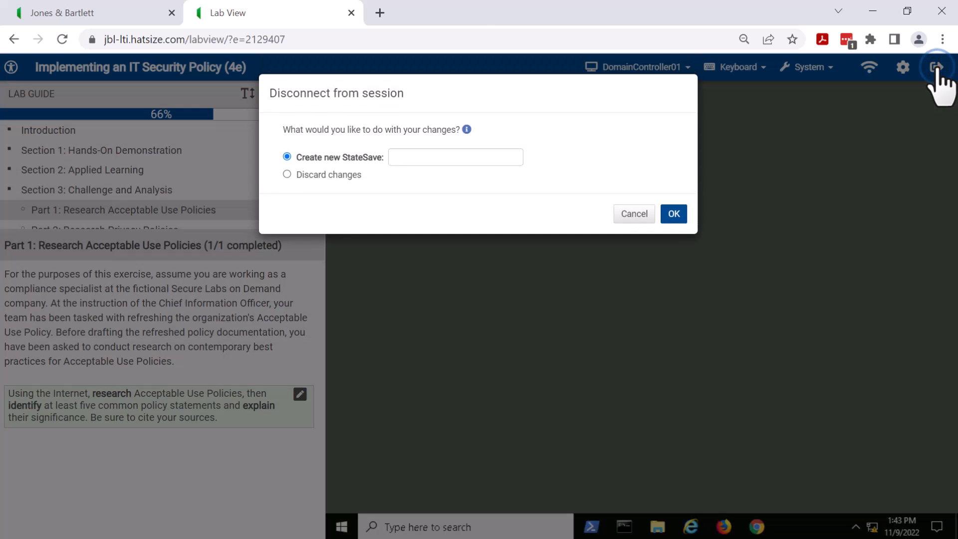
pyautogui.click(673, 213)
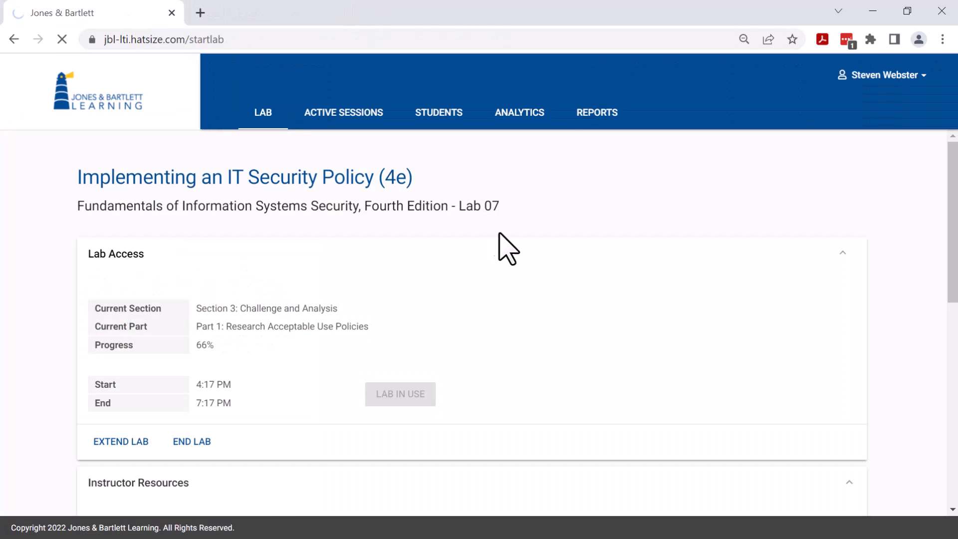
pyautogui.moveTo(485, 246)
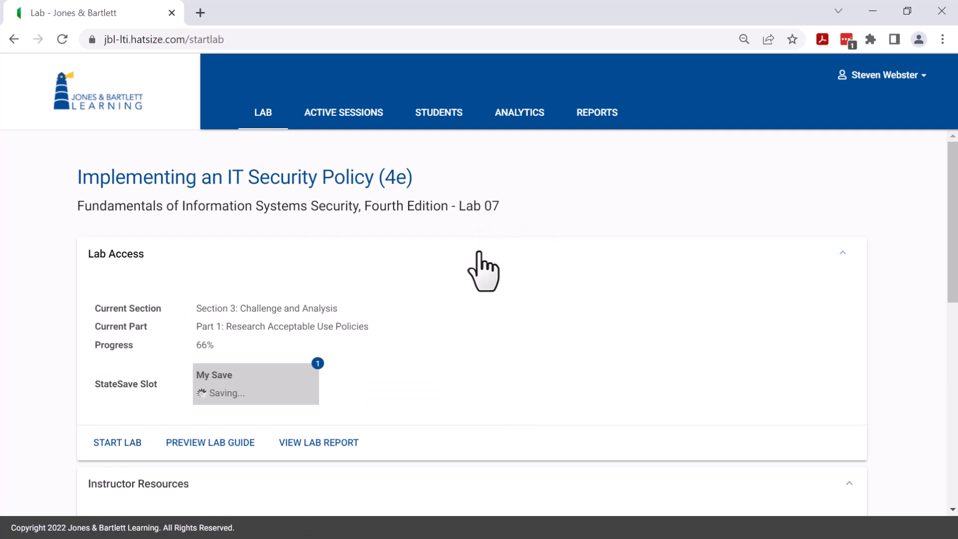
pyautogui.moveTo(458, 326)
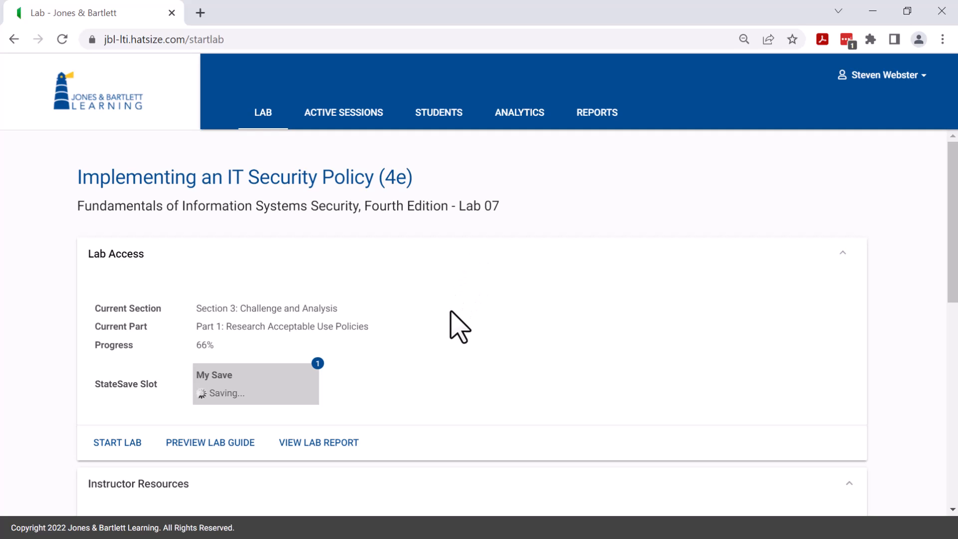
pyautogui.moveTo(319, 443)
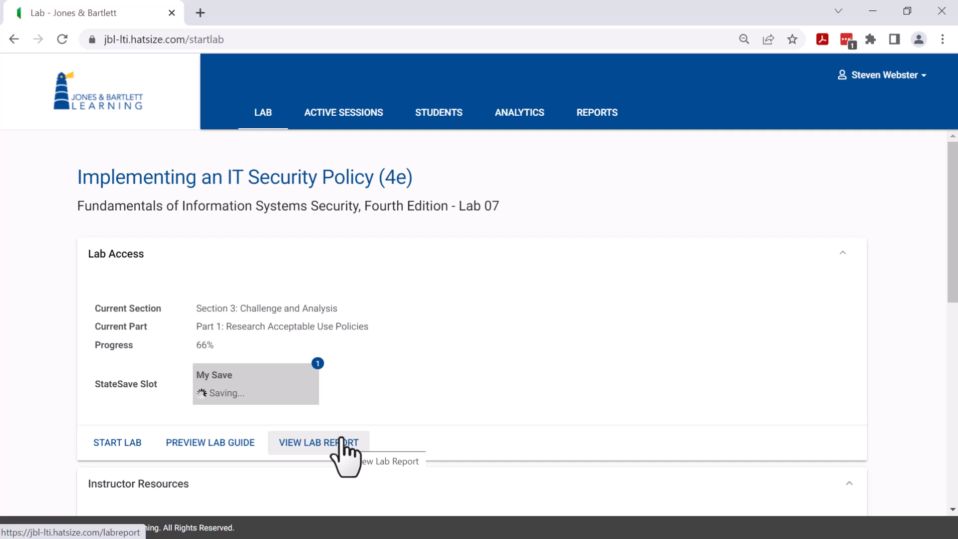
# Open the lab report and browse Section 2 Part 2's Mobile Device Security Policy captures
pyautogui.click(318, 443)
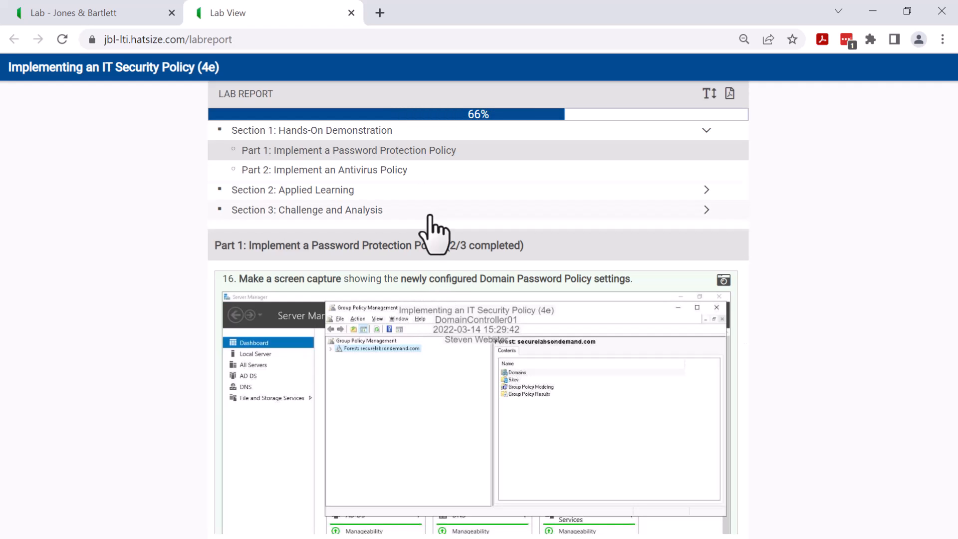
pyautogui.moveTo(418, 183)
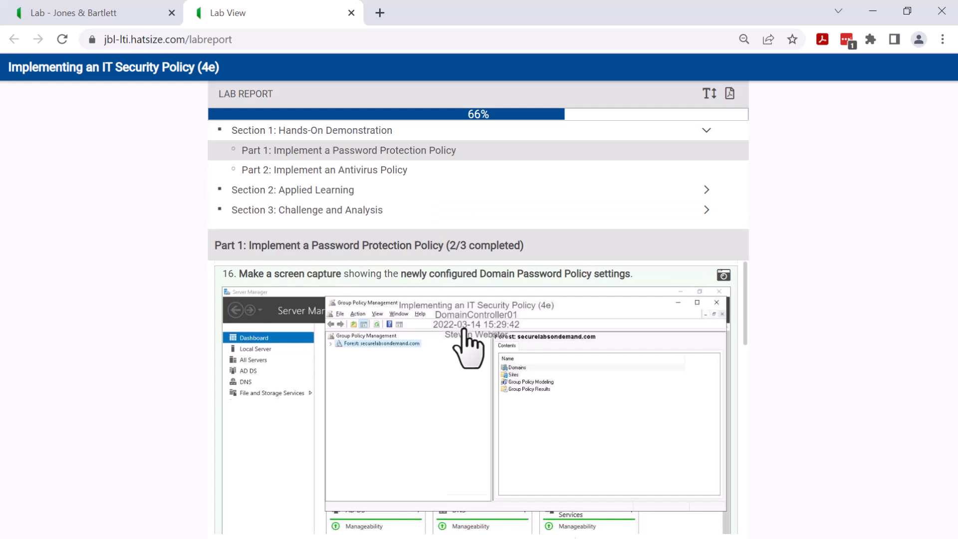
pyautogui.scroll(-3)
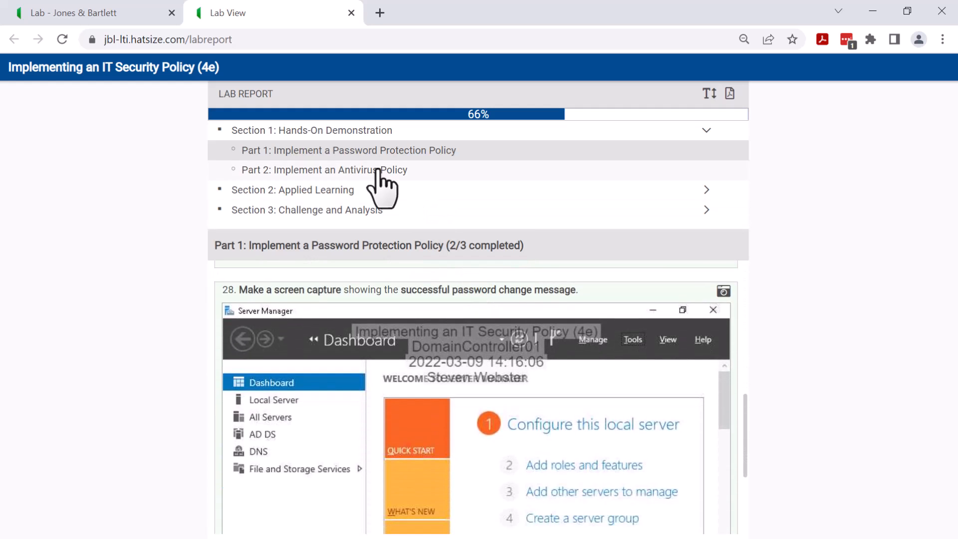
pyautogui.click(293, 189)
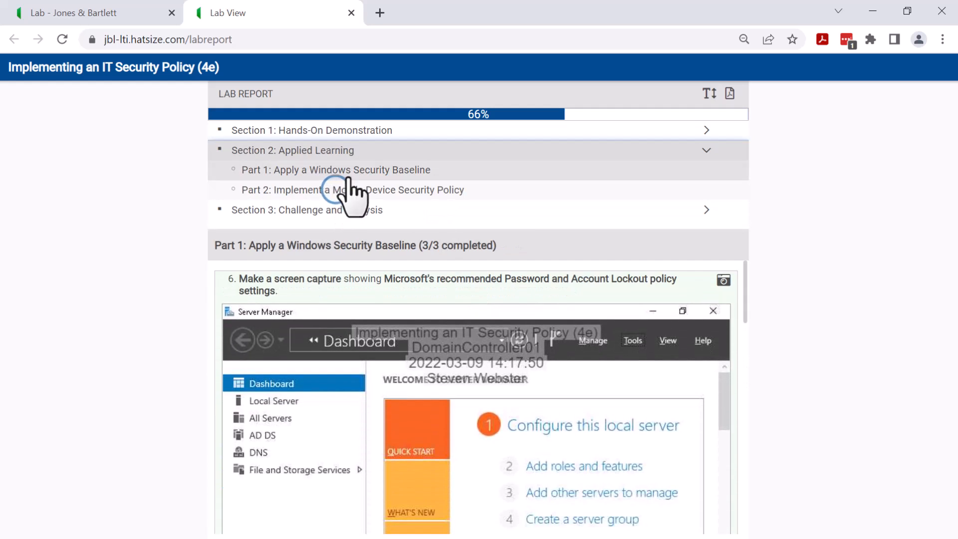
pyautogui.click(353, 190)
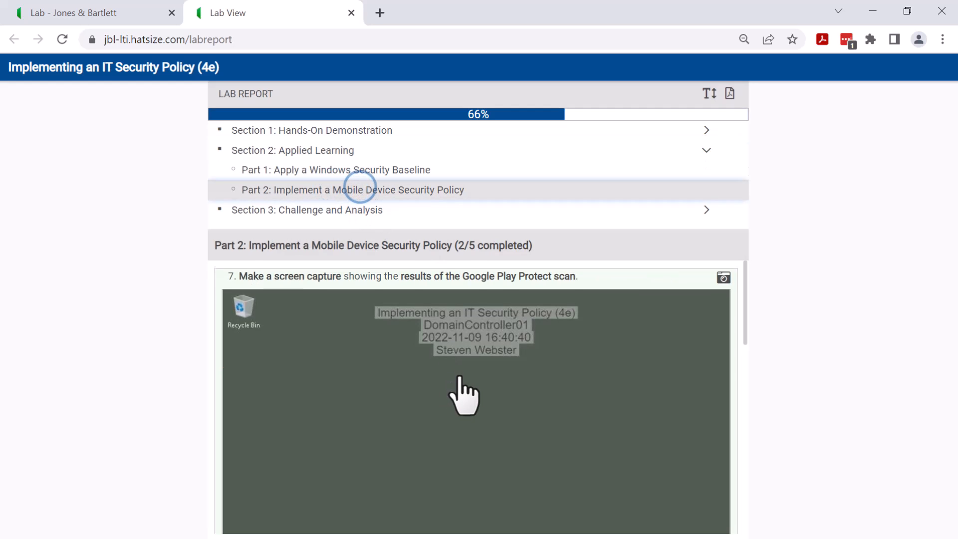
pyautogui.scroll(-3)
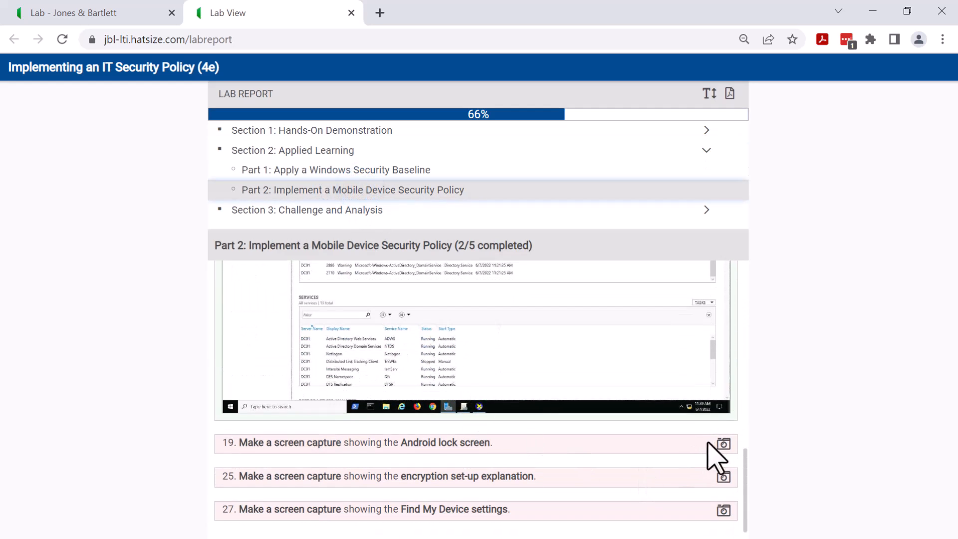
pyautogui.moveTo(712, 462)
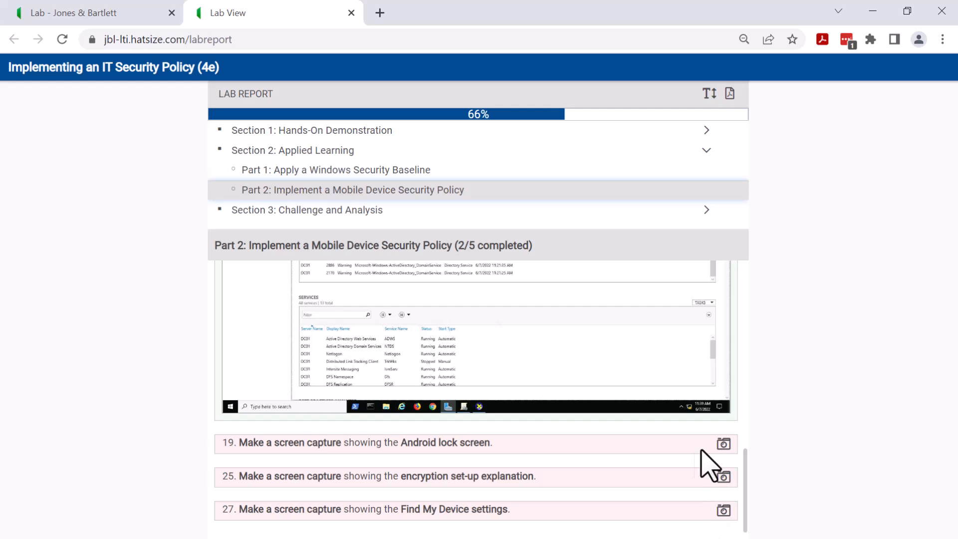
pyautogui.scroll(3)
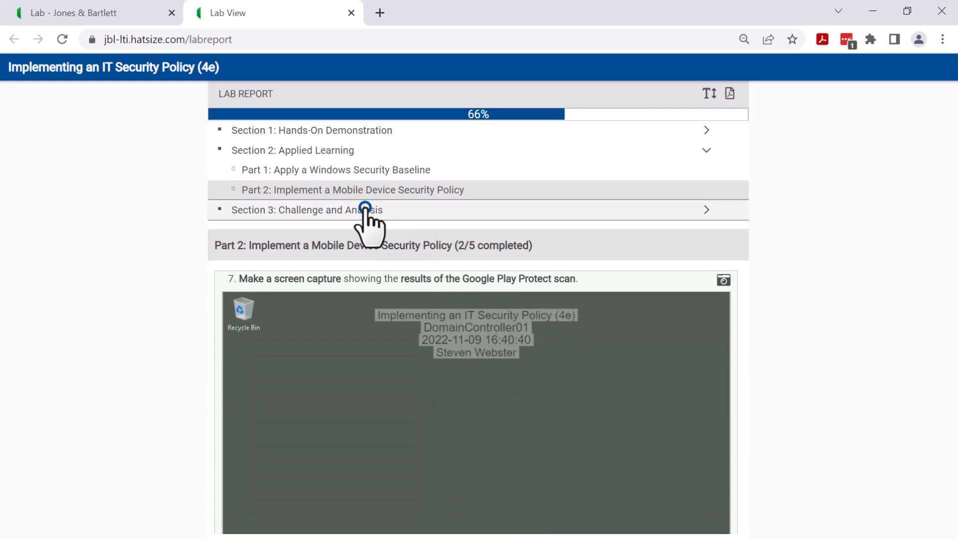
# Expand Section 3 in the lab report, edit the Acceptable Use Policies answer, and save it
pyautogui.click(306, 210)
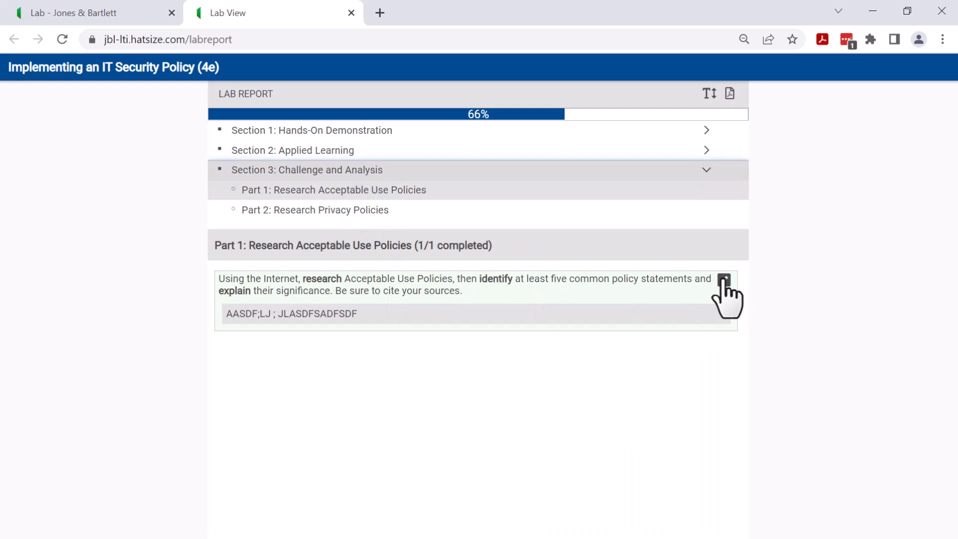
pyautogui.click(724, 281)
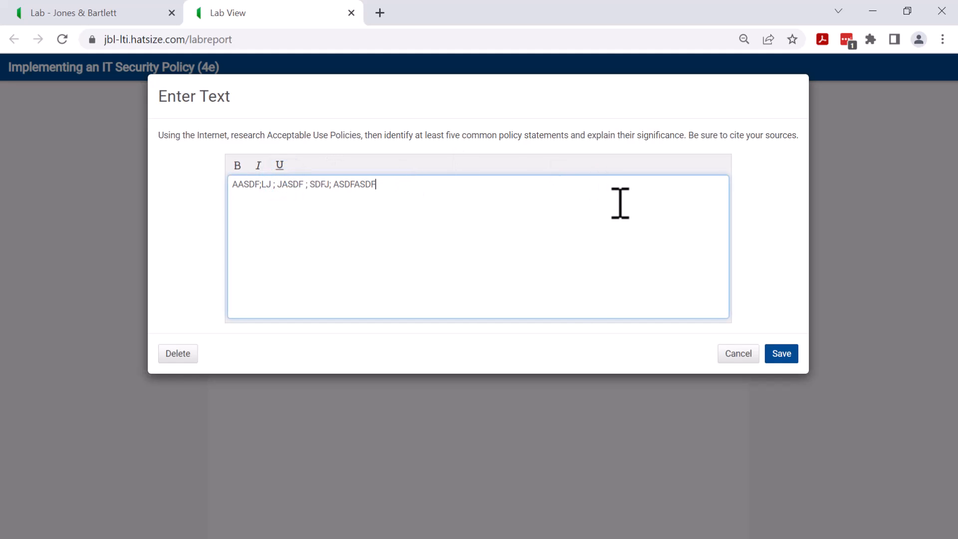
pyautogui.click(781, 353)
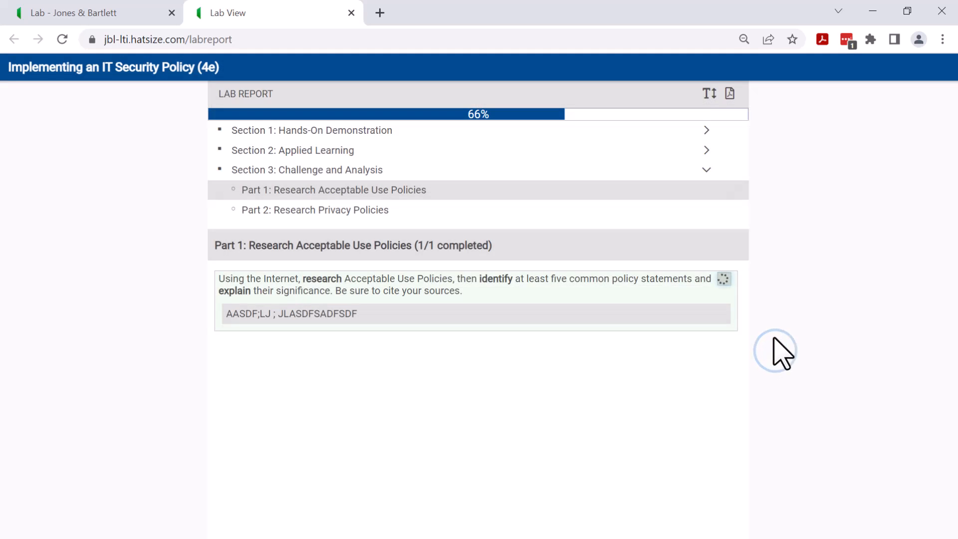
pyautogui.click(724, 278)
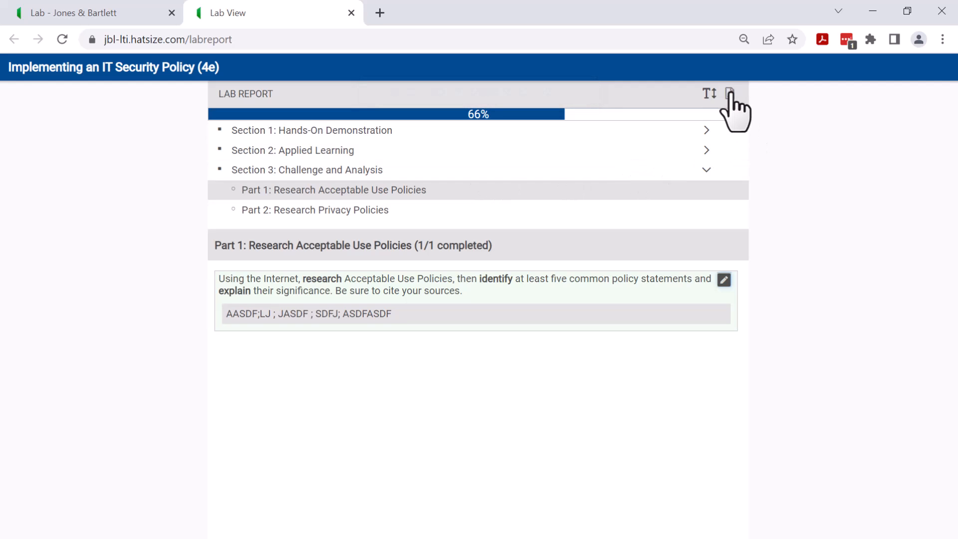
pyautogui.moveTo(729, 93)
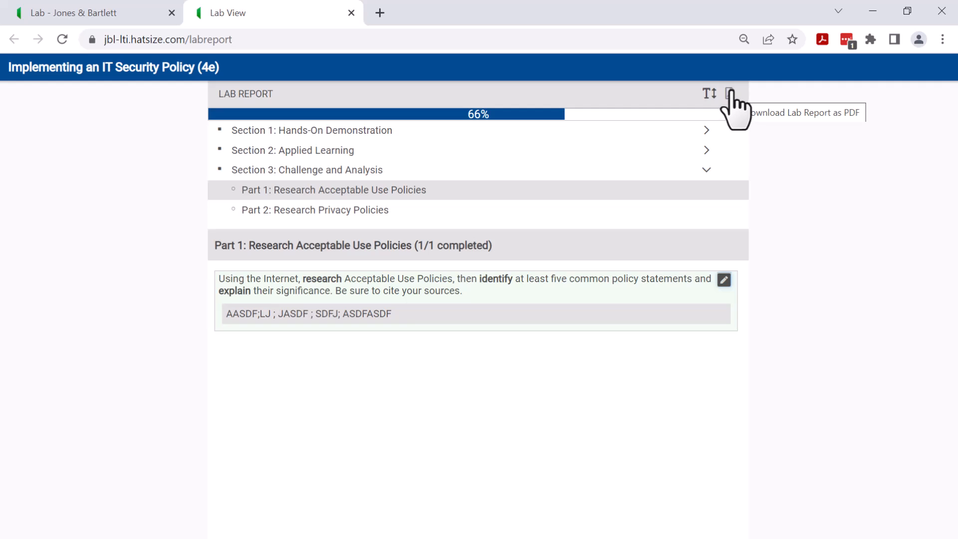
pyautogui.moveTo(721, 128)
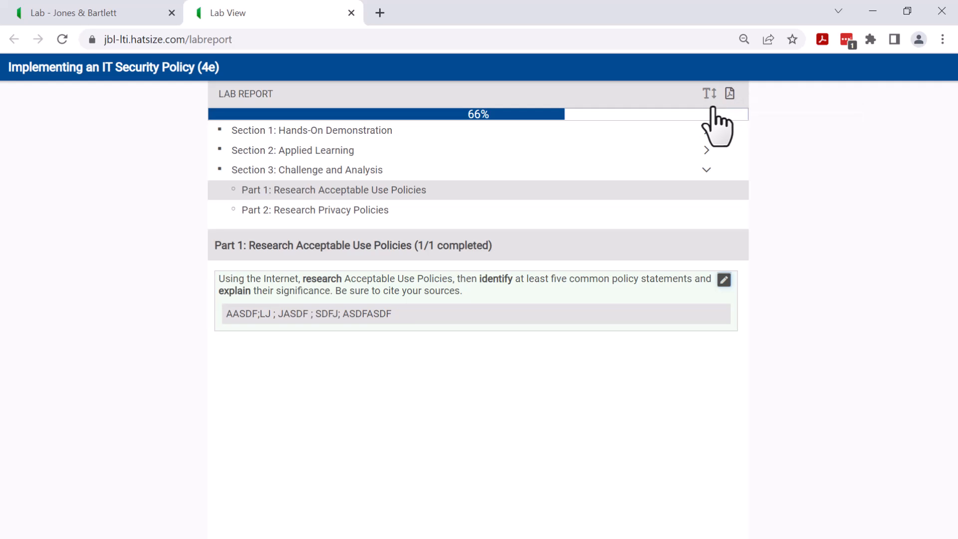
pyautogui.moveTo(780, 165)
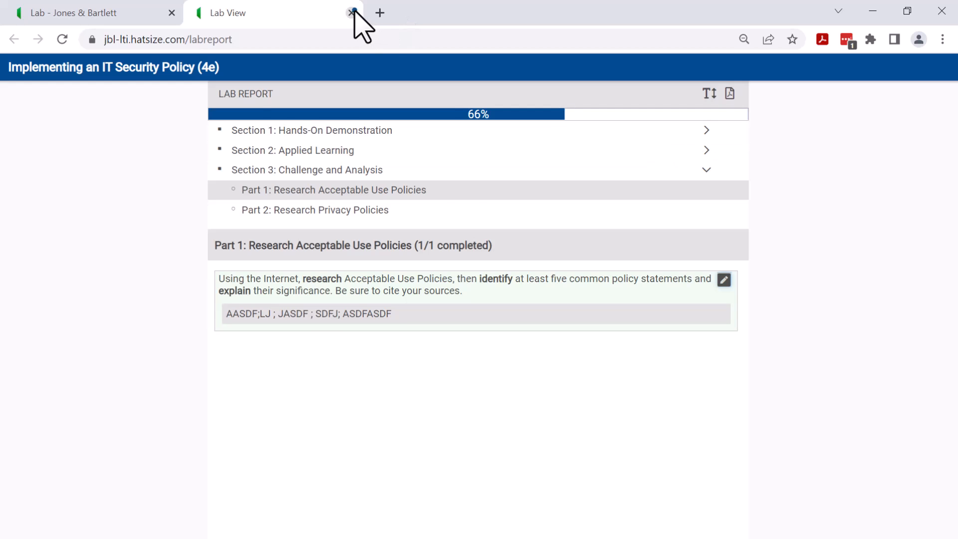
# Close the Lab View tab to return to the Cloud Labs start page
pyautogui.click(352, 12)
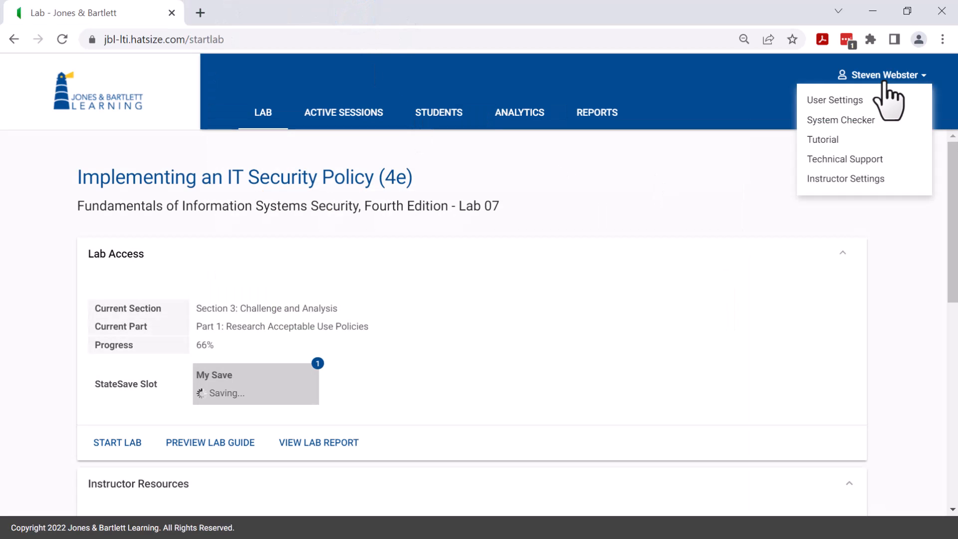
pyautogui.click(823, 139)
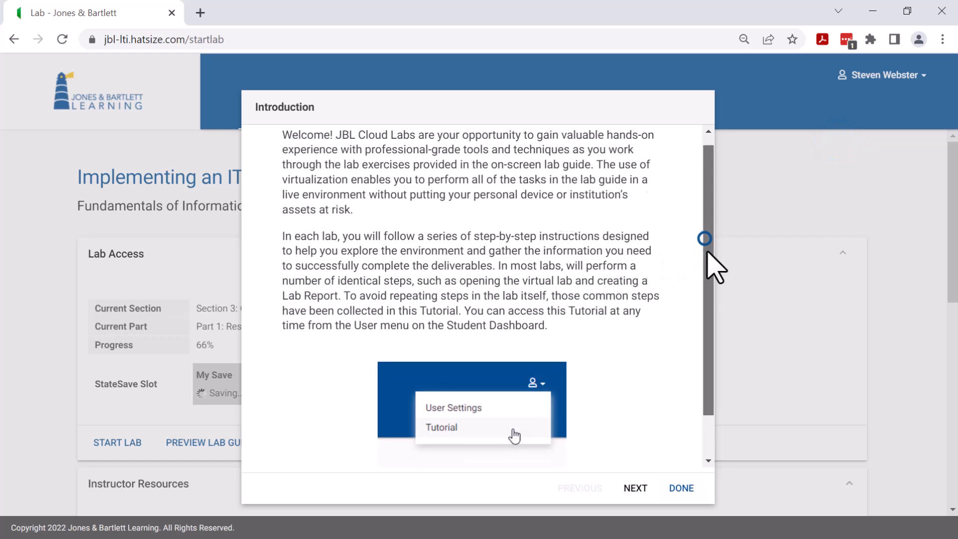
pyautogui.scroll(-3)
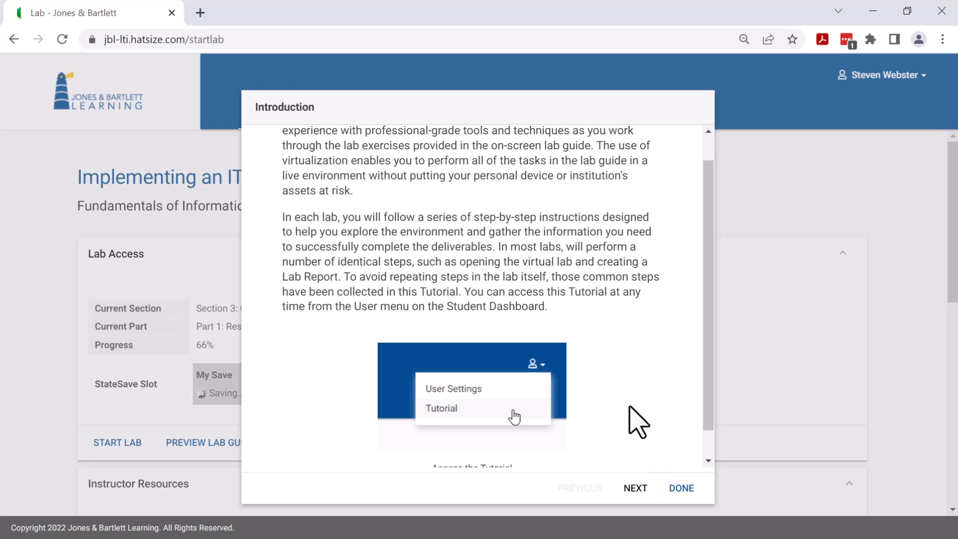
pyautogui.click(634, 488)
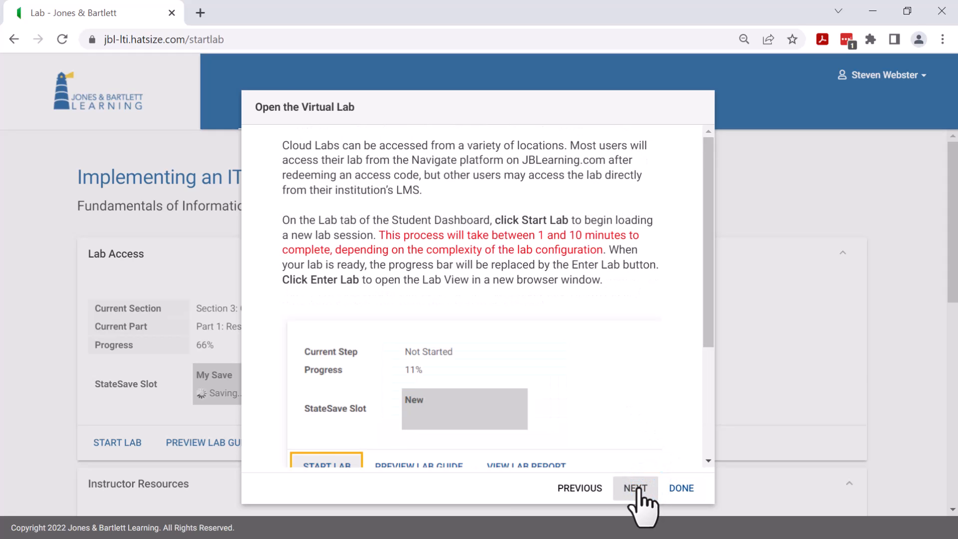
pyautogui.click(635, 487)
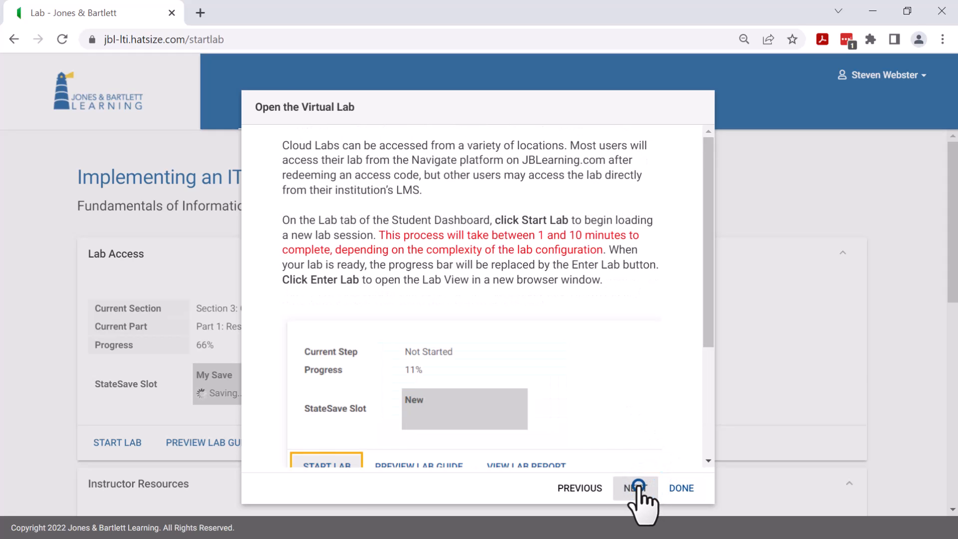
pyautogui.click(635, 488)
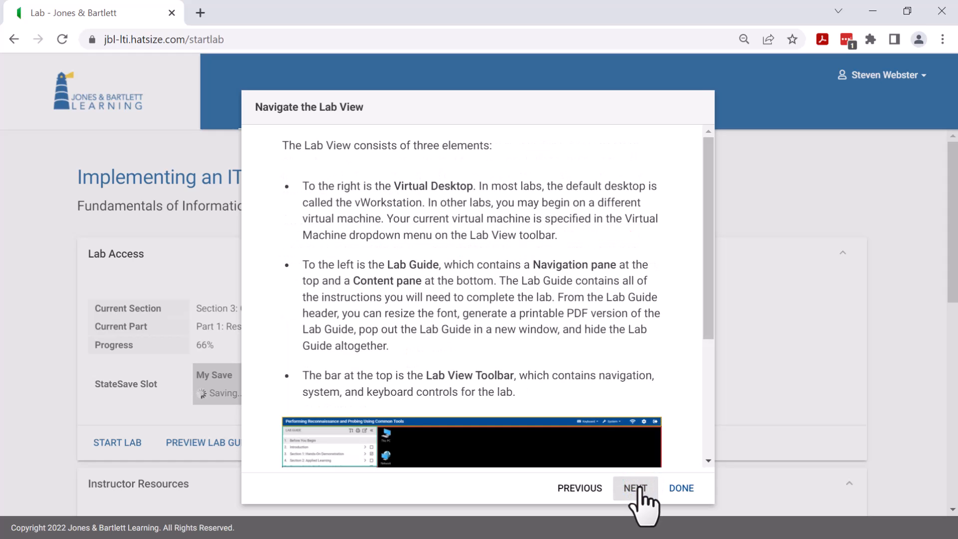
pyautogui.click(634, 487)
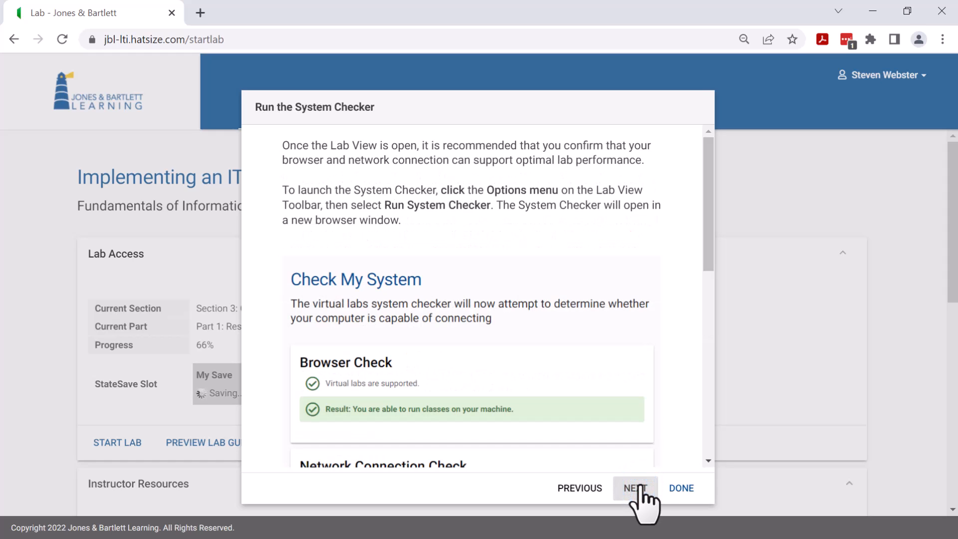
pyautogui.moveTo(681, 487)
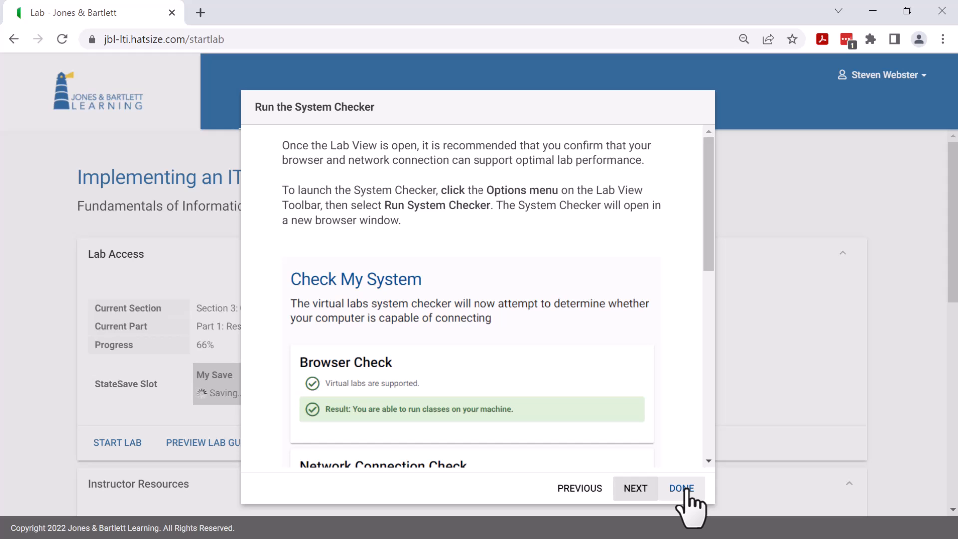
pyautogui.click(681, 488)
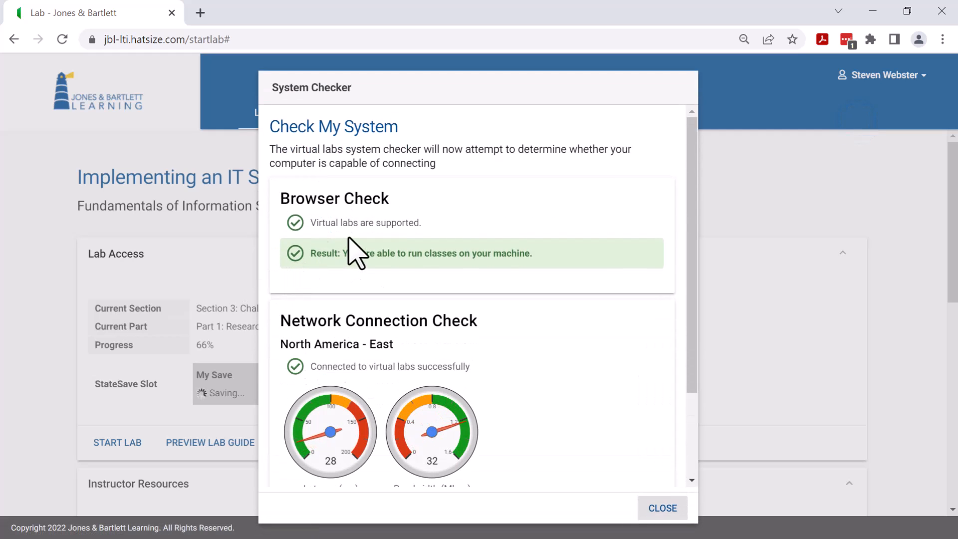
pyautogui.moveTo(544, 346)
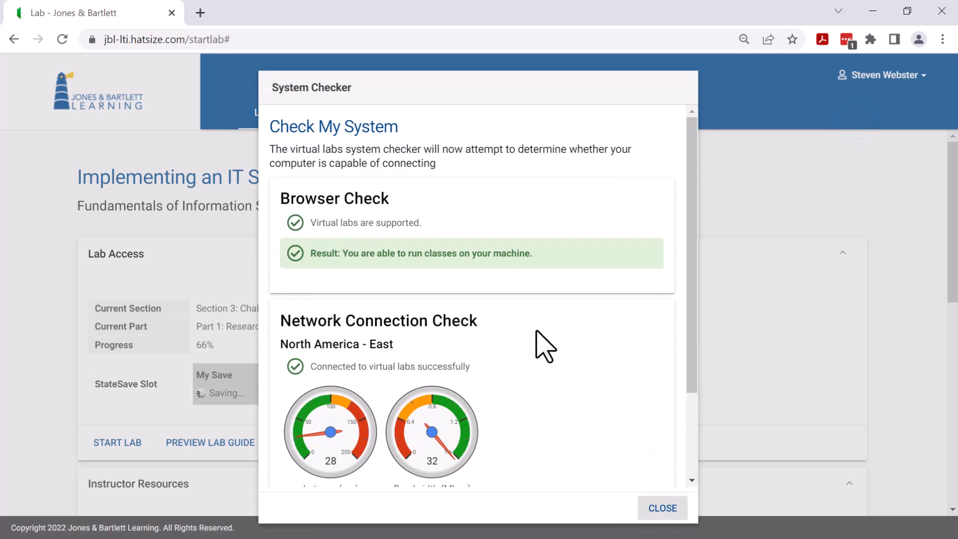
pyautogui.moveTo(654, 526)
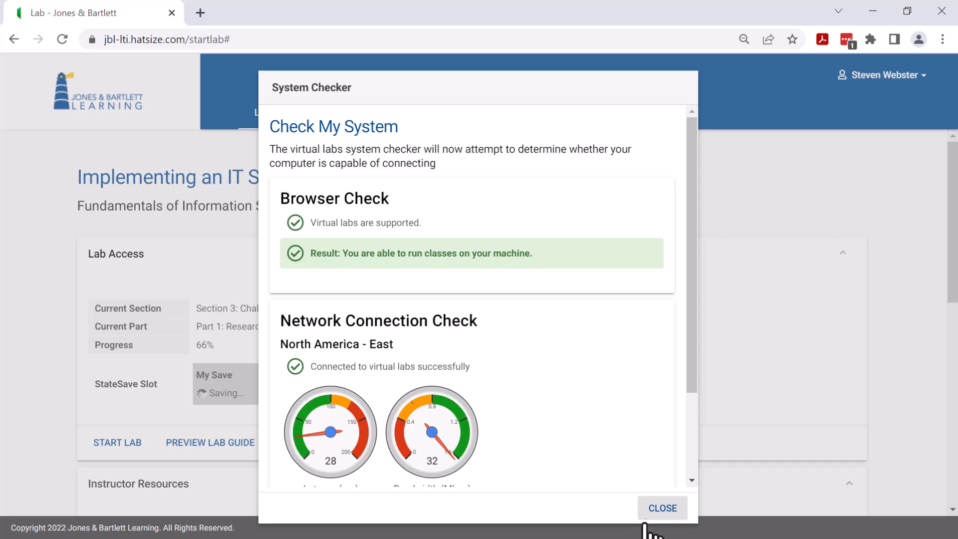
pyautogui.click(662, 508)
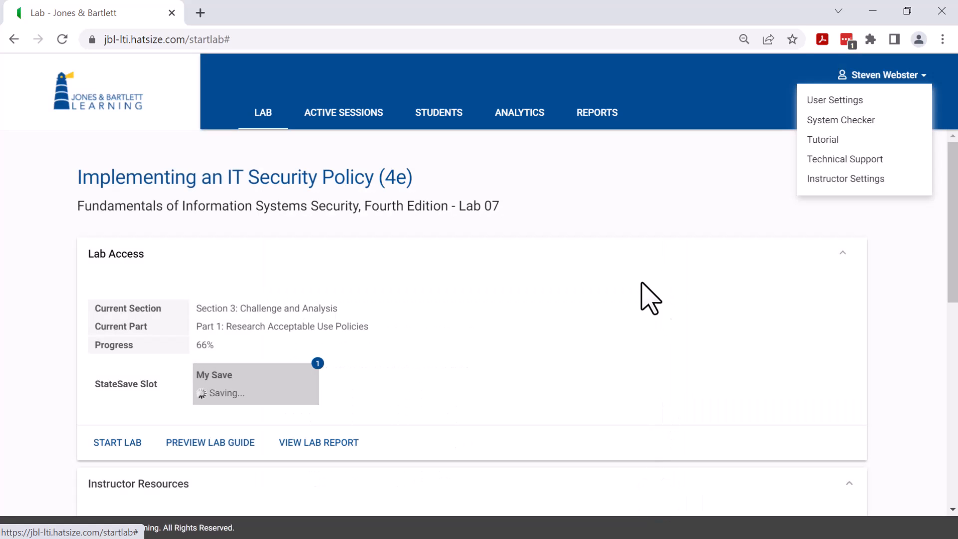
pyautogui.scroll(-3)
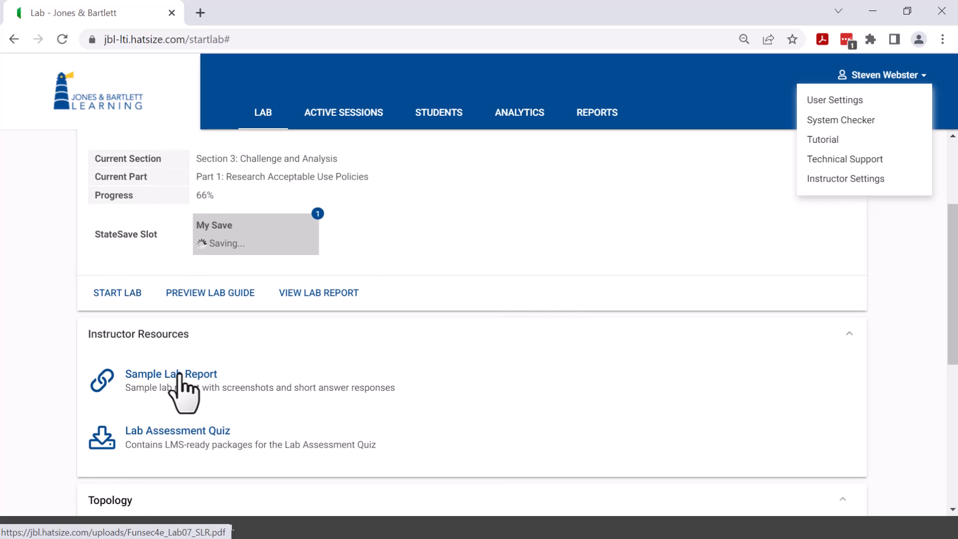
# Open the Sample Lab Report PDF, page through it, then close its tab
pyautogui.click(171, 374)
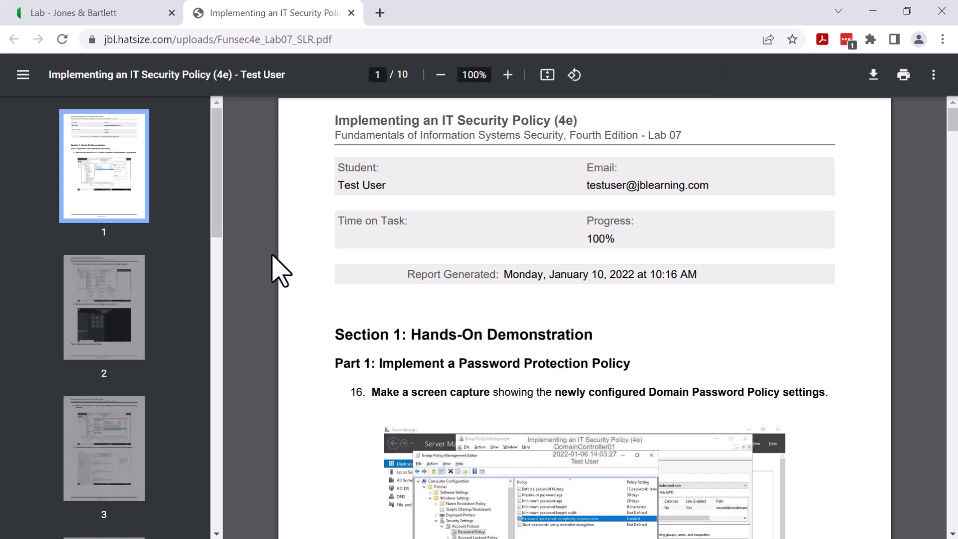
pyautogui.moveTo(538, 345)
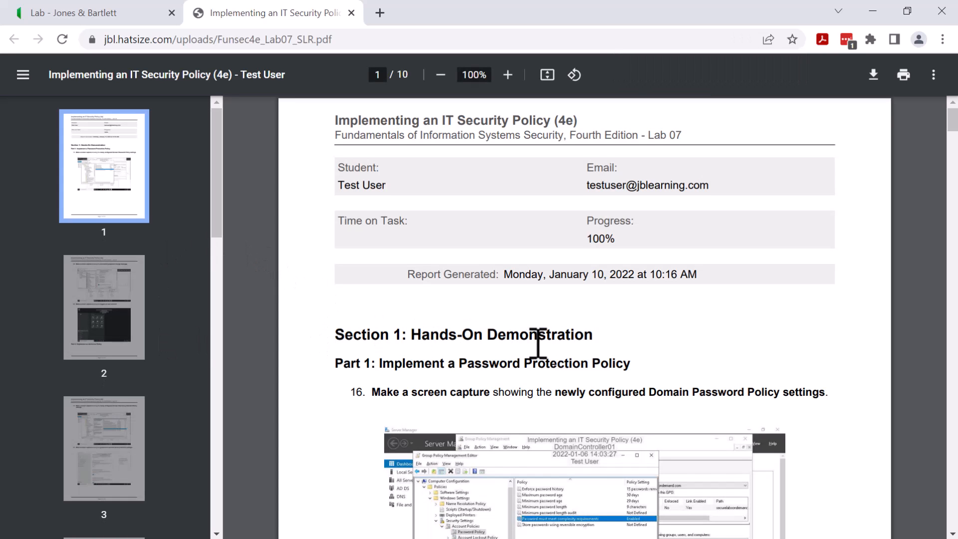
pyautogui.scroll(-3)
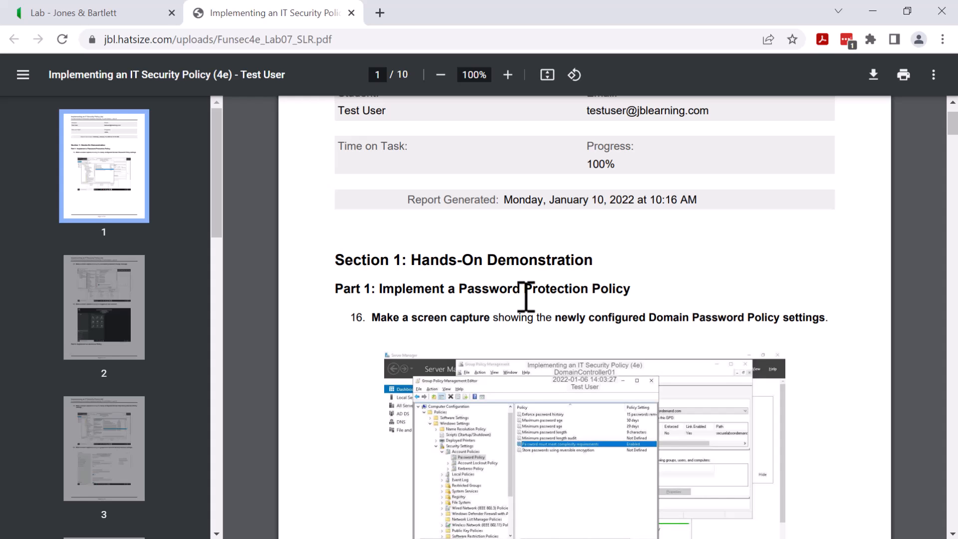
pyautogui.moveTo(102, 316)
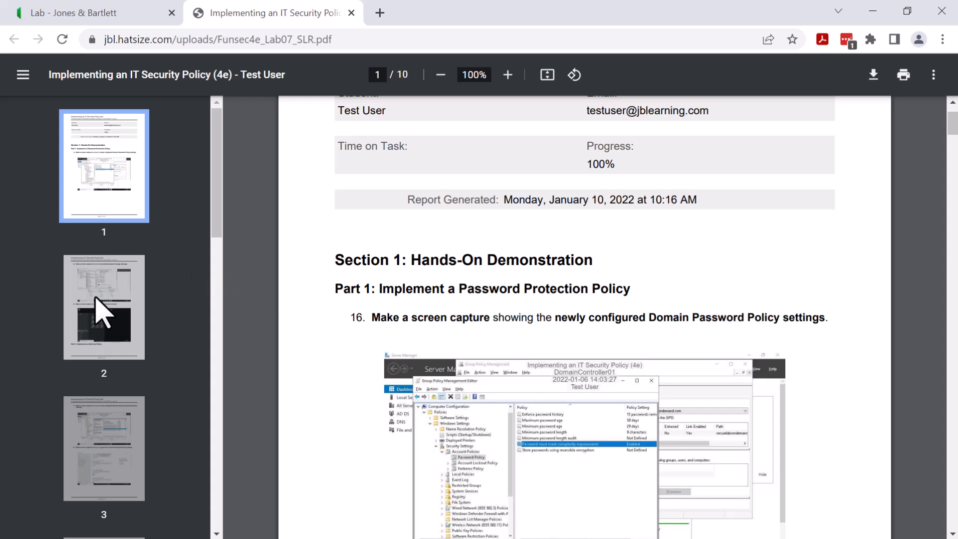
pyautogui.click(103, 307)
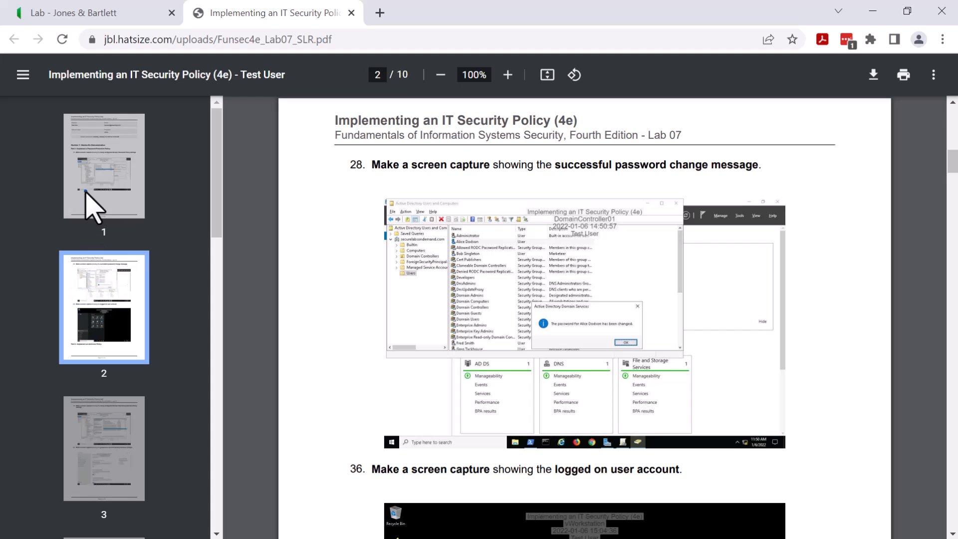
pyautogui.click(350, 12)
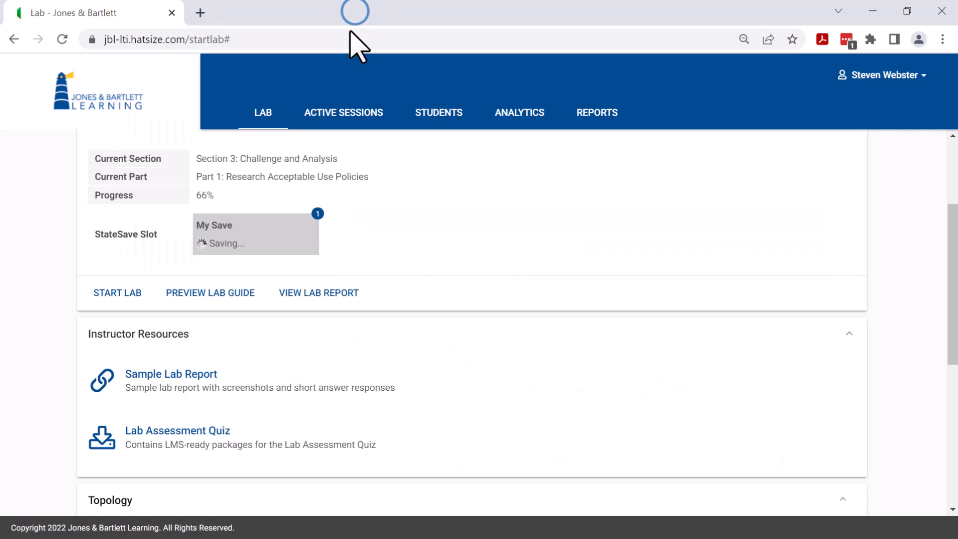
pyautogui.moveTo(439, 113)
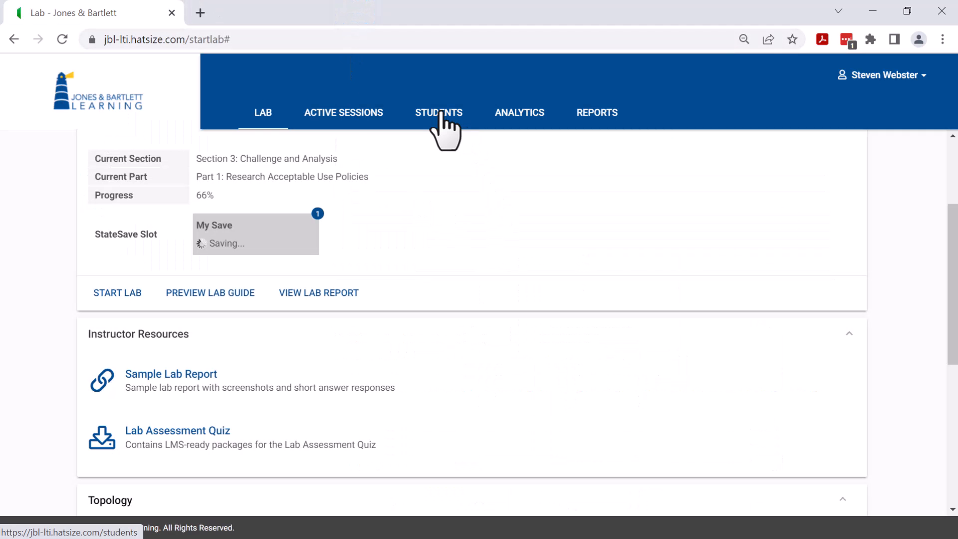
# View one student's lab progress from the Students list, then show Time on Task analytics
pyautogui.click(438, 112)
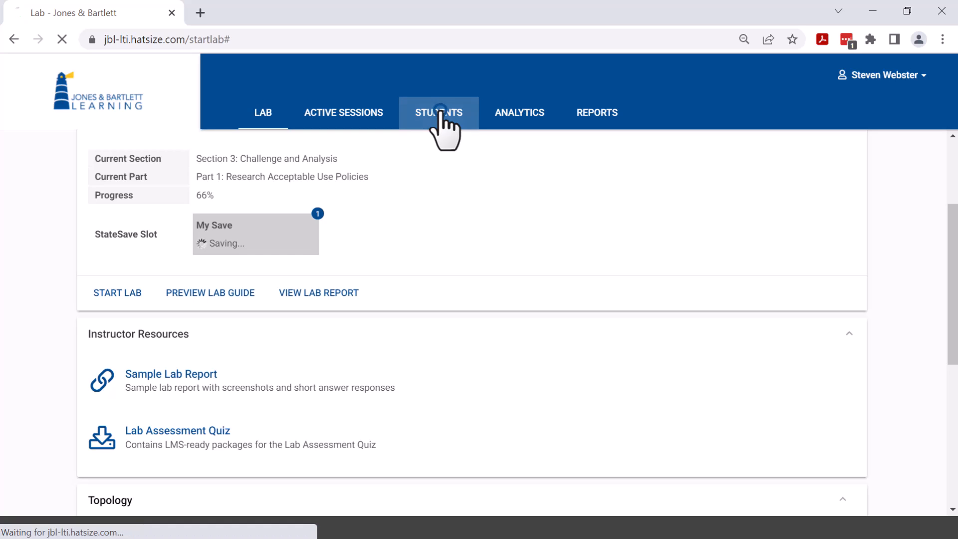
pyautogui.click(438, 112)
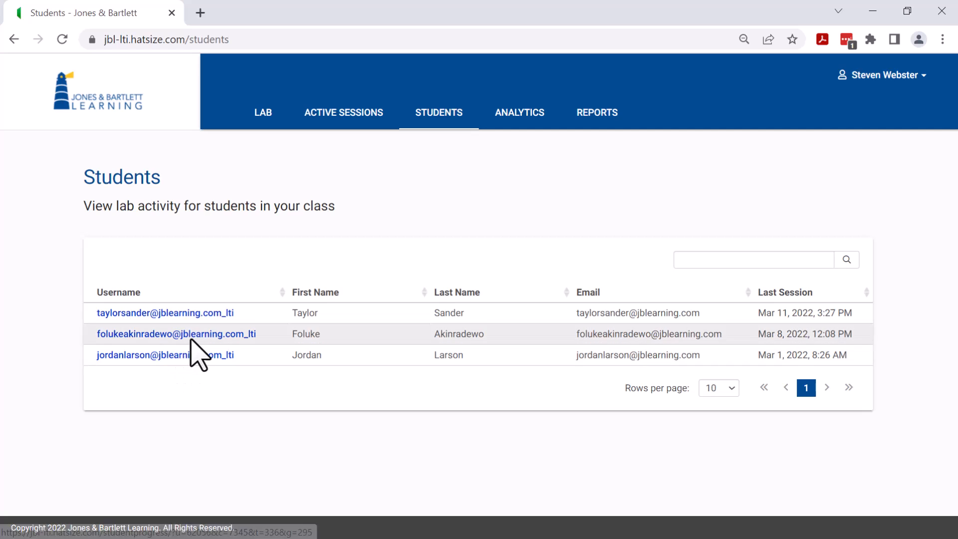
pyautogui.click(176, 334)
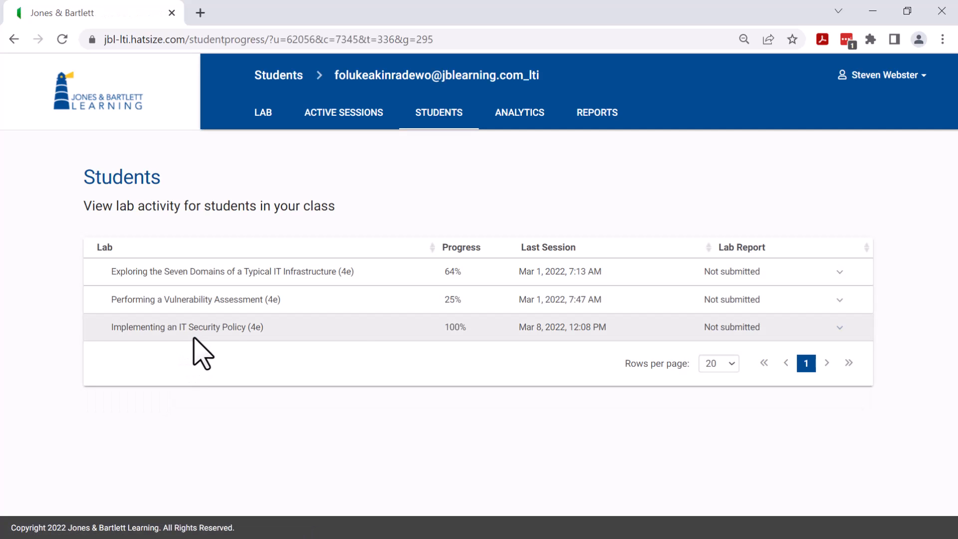
pyautogui.moveTo(474, 315)
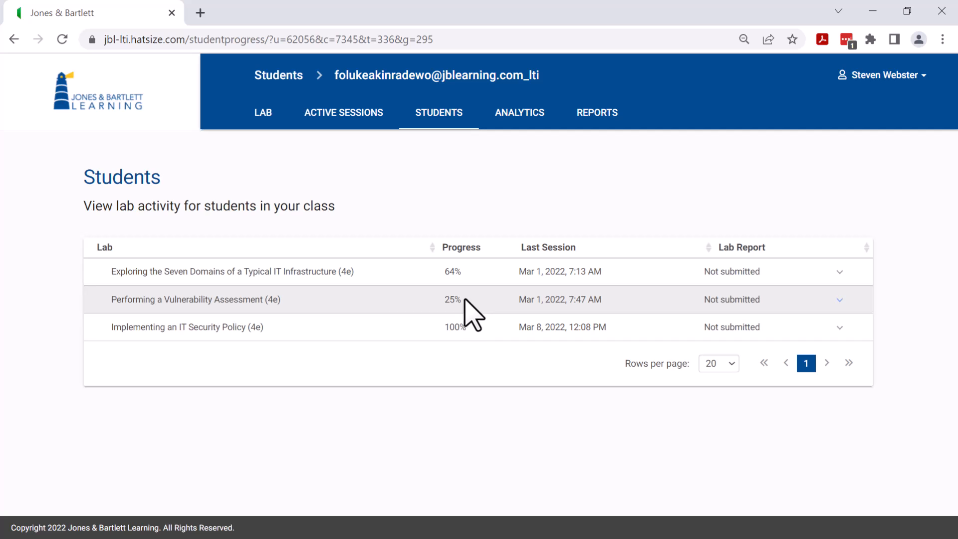
pyautogui.moveTo(519, 113)
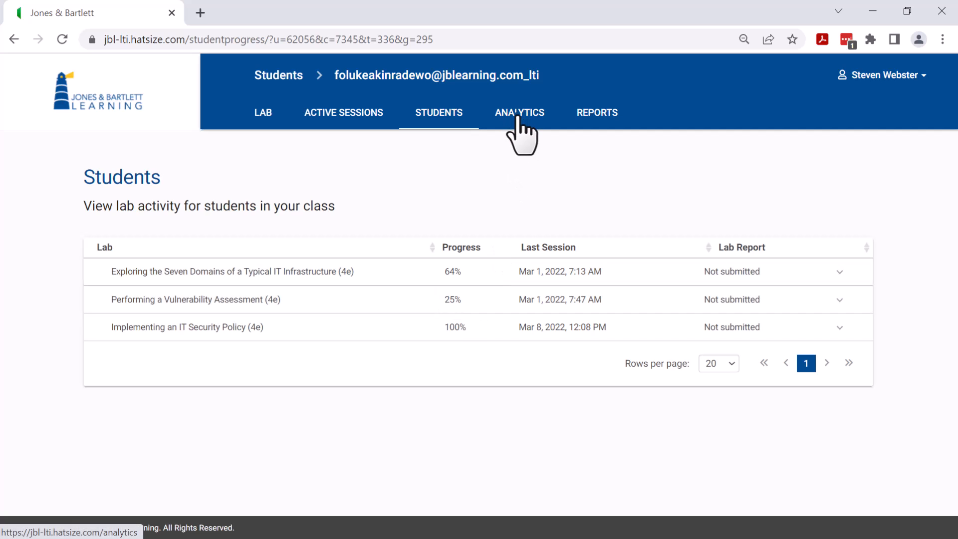
pyautogui.click(519, 112)
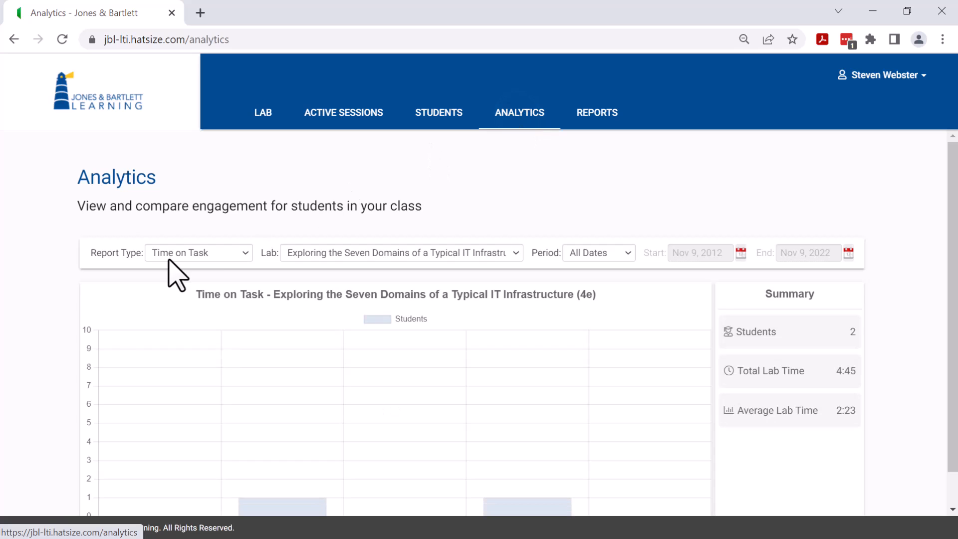
pyautogui.moveTo(201, 259)
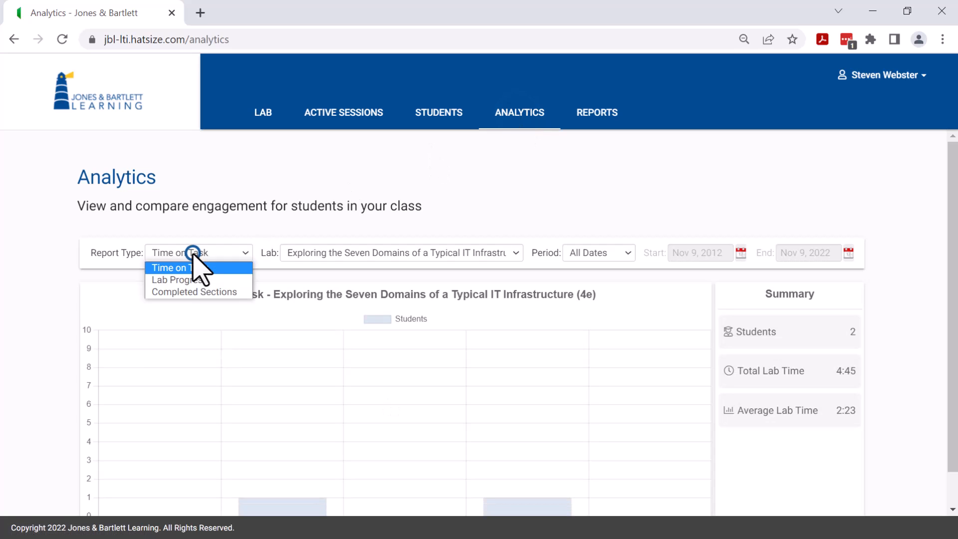
pyautogui.moveTo(220, 281)
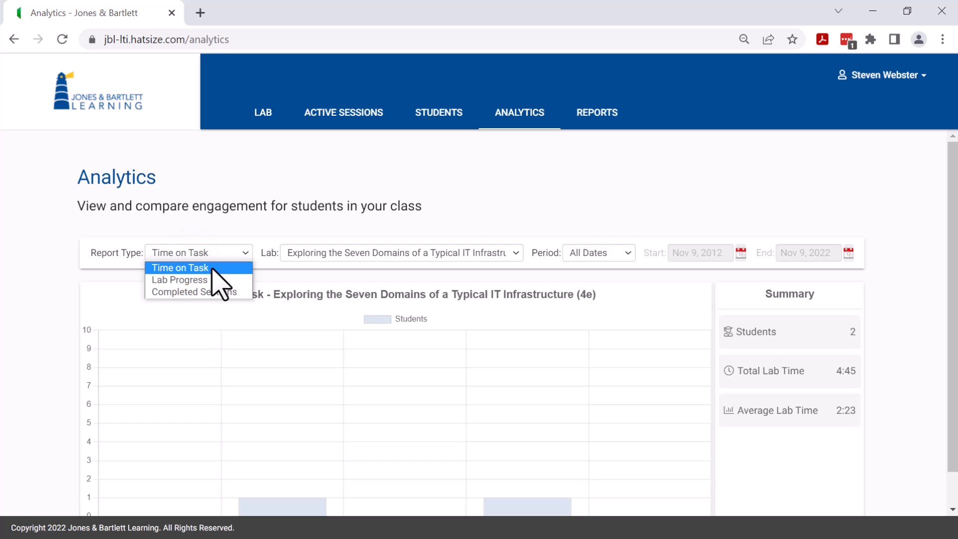
pyautogui.moveTo(218, 290)
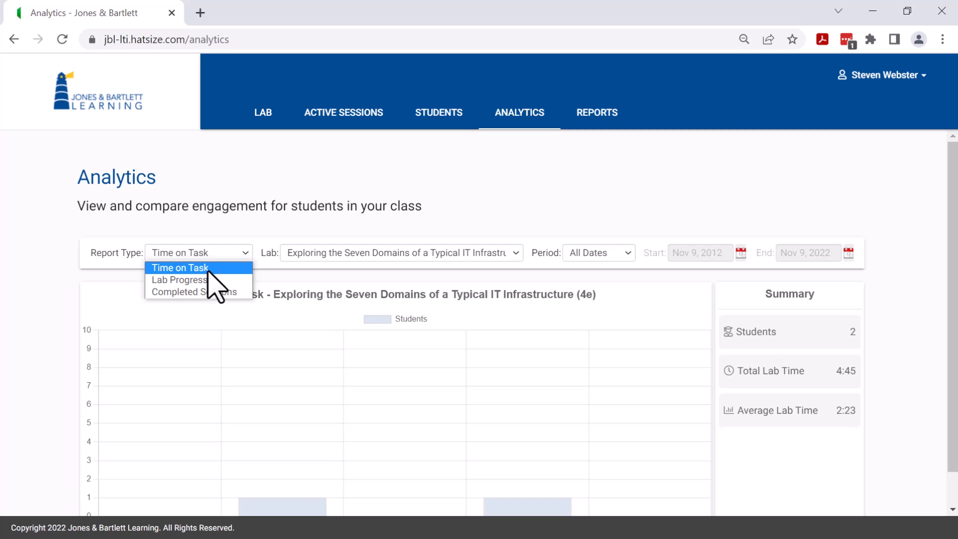
pyautogui.moveTo(180, 280)
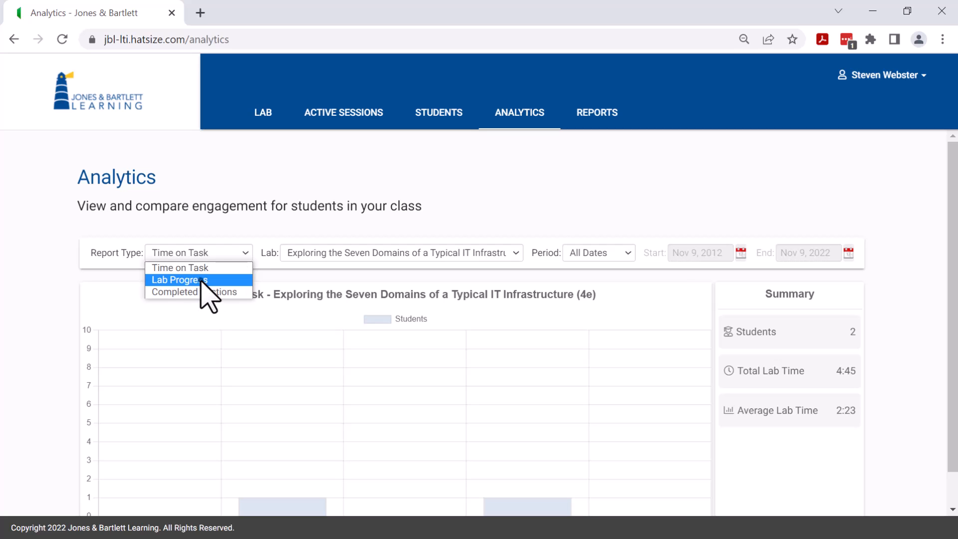
# Chart Lab Progress for Implementing an IT Security Policy (4e) and list students at 81-100%
pyautogui.click(179, 279)
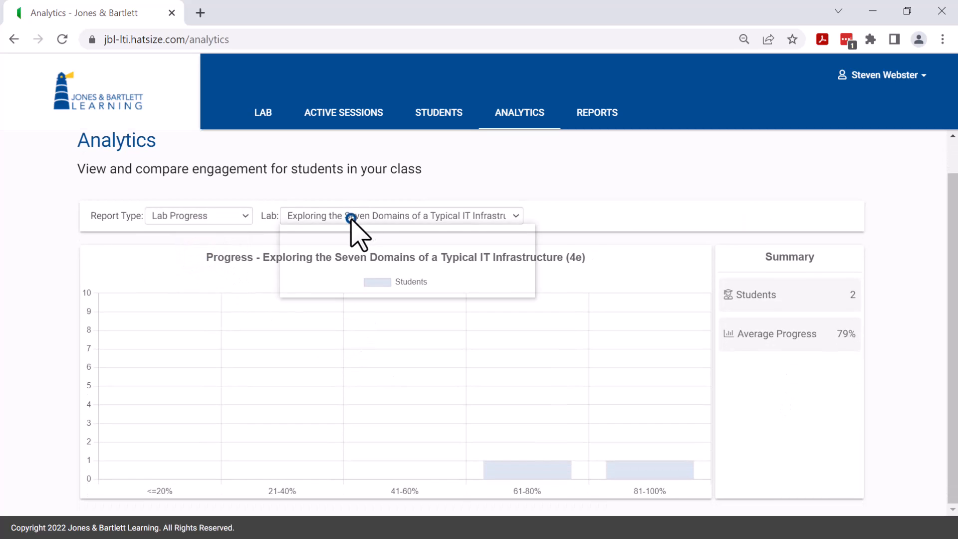
pyautogui.click(401, 215)
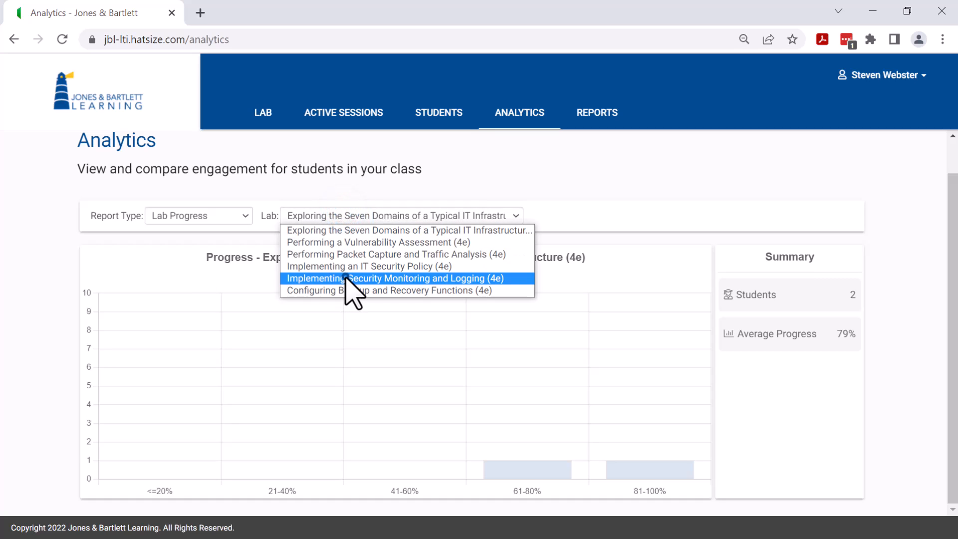
pyautogui.click(395, 278)
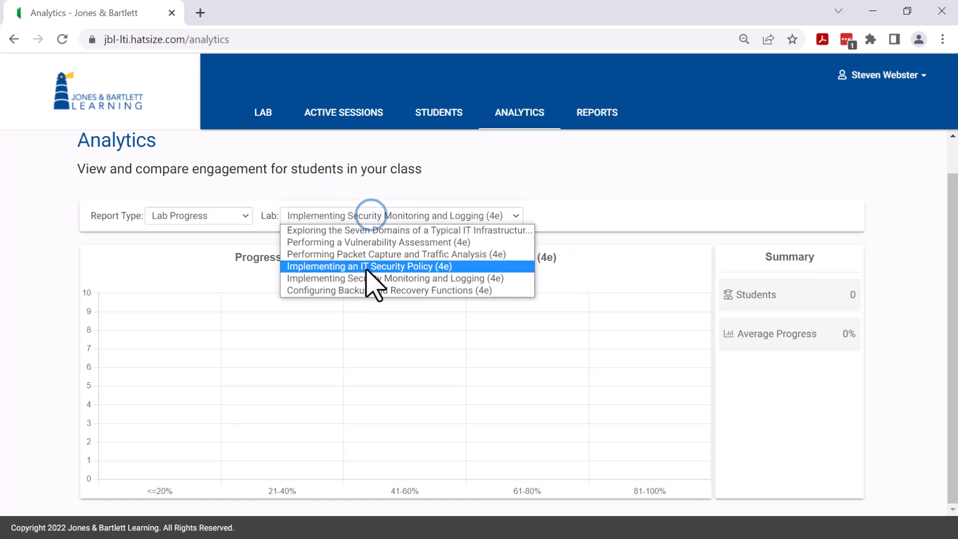
pyautogui.click(369, 266)
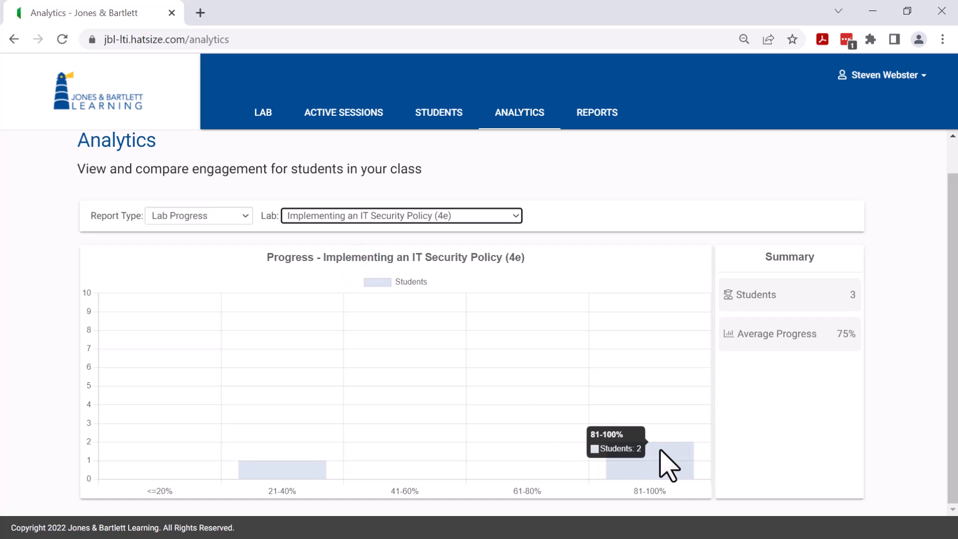
pyautogui.click(650, 452)
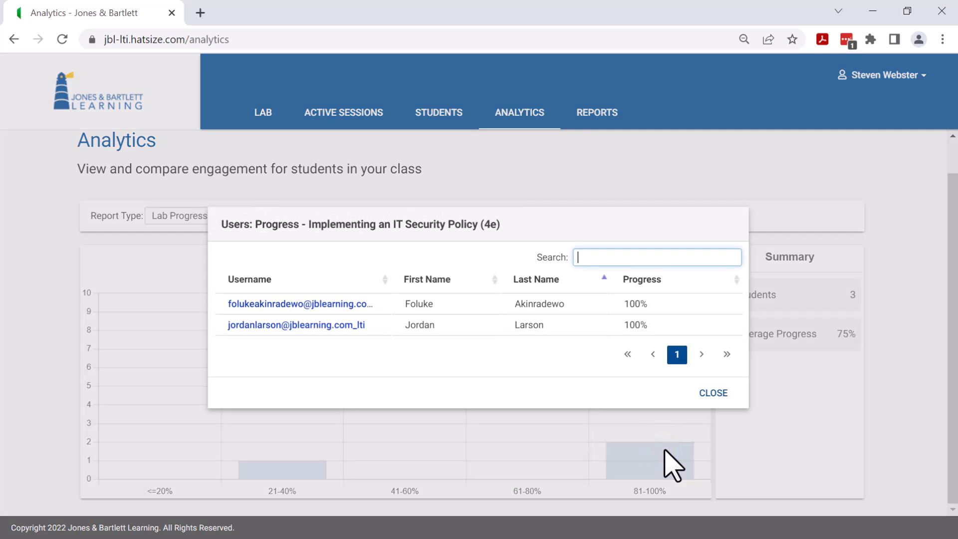
pyautogui.moveTo(713, 393)
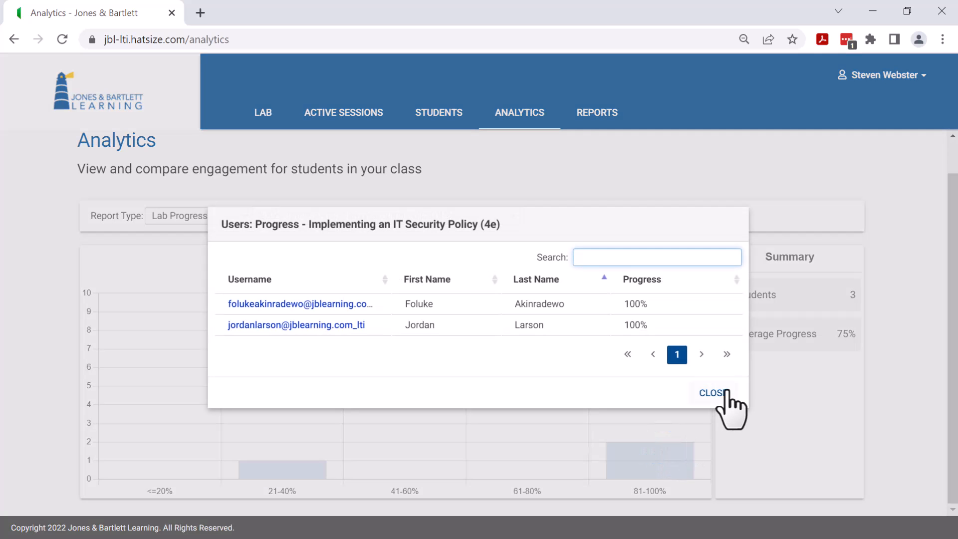
pyautogui.click(711, 392)
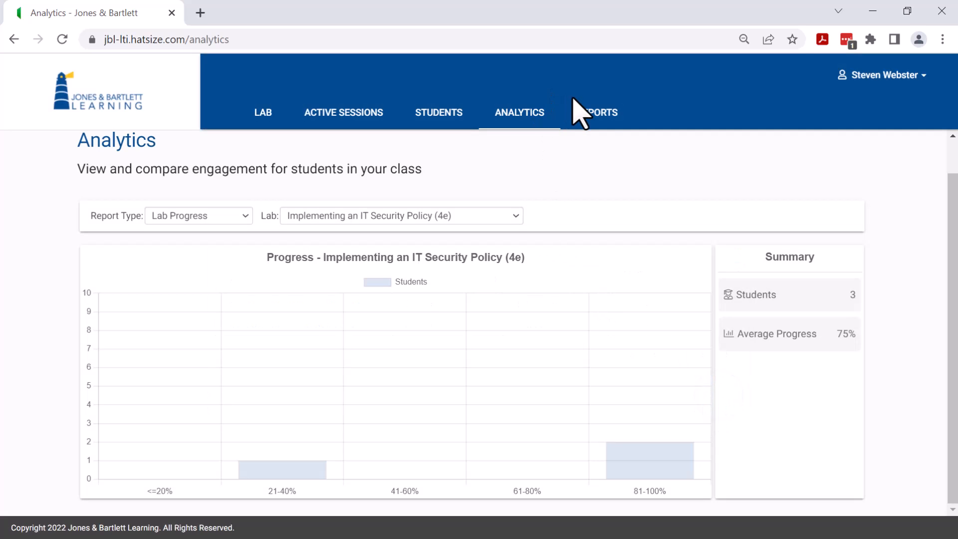
pyautogui.click(596, 112)
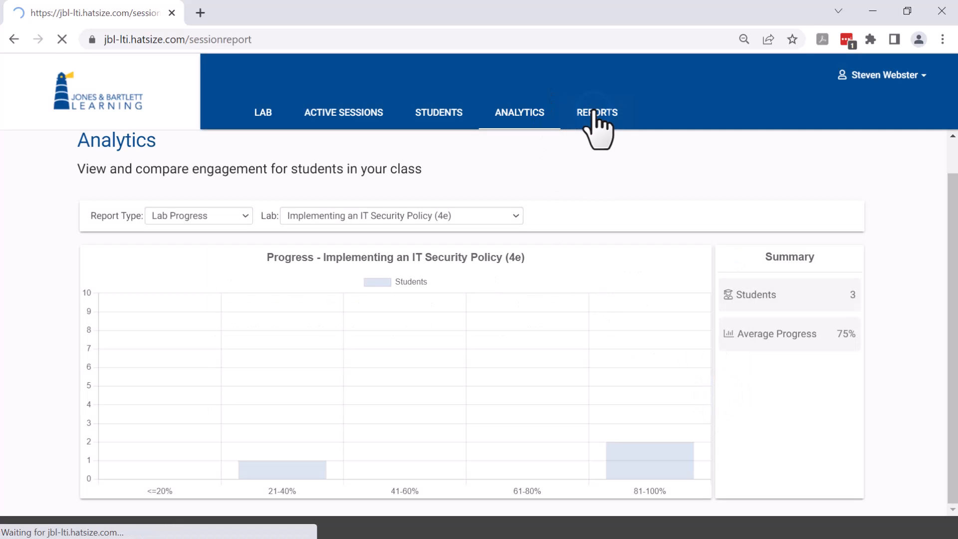
# Set the Lab Sessions report period to Custom, Nov 1 to Nov 9, 2022
pyautogui.click(596, 113)
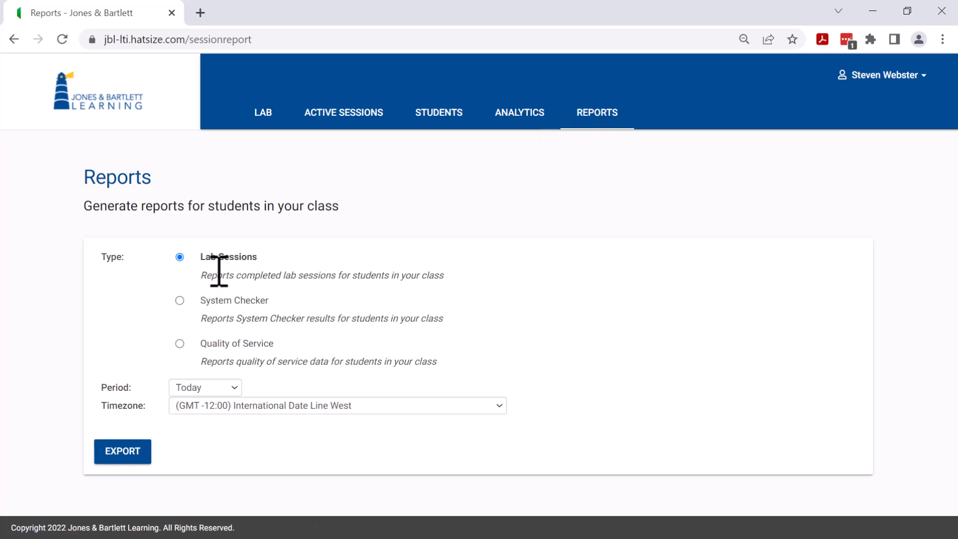
pyautogui.moveTo(165, 403)
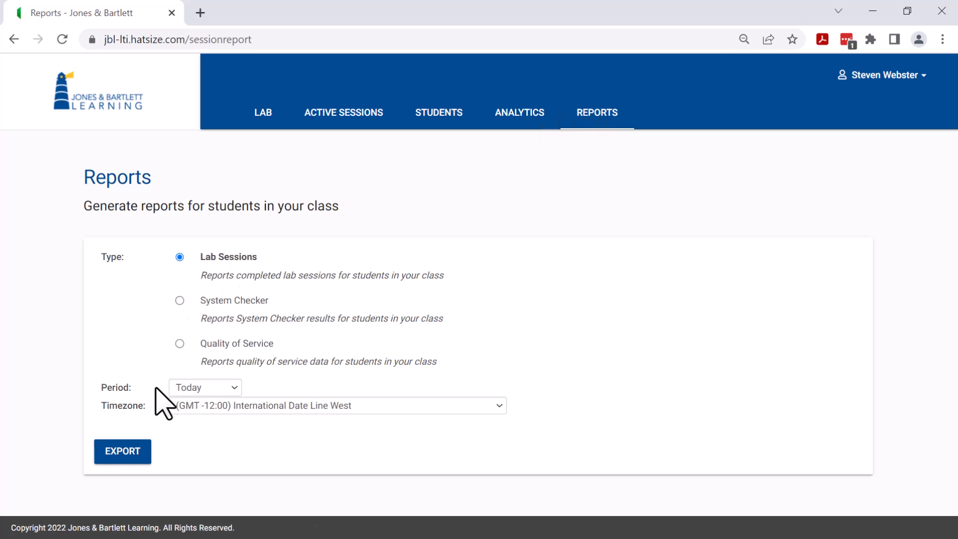
pyautogui.moveTo(164, 397)
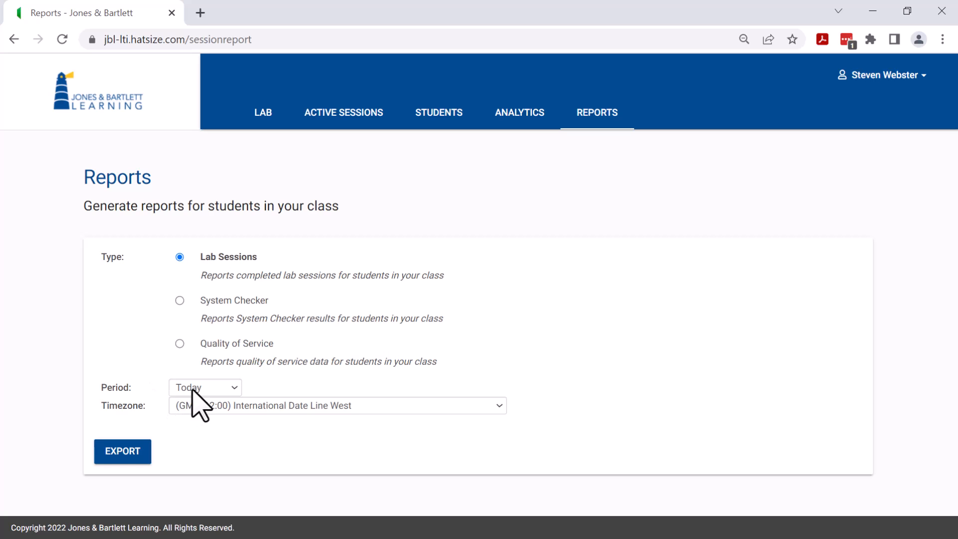
pyautogui.click(204, 387)
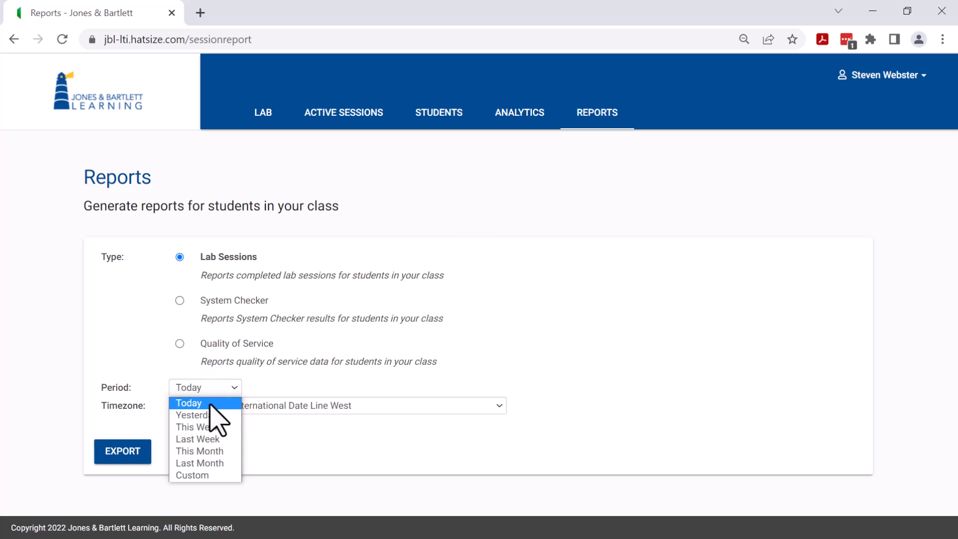
pyautogui.moveTo(204, 476)
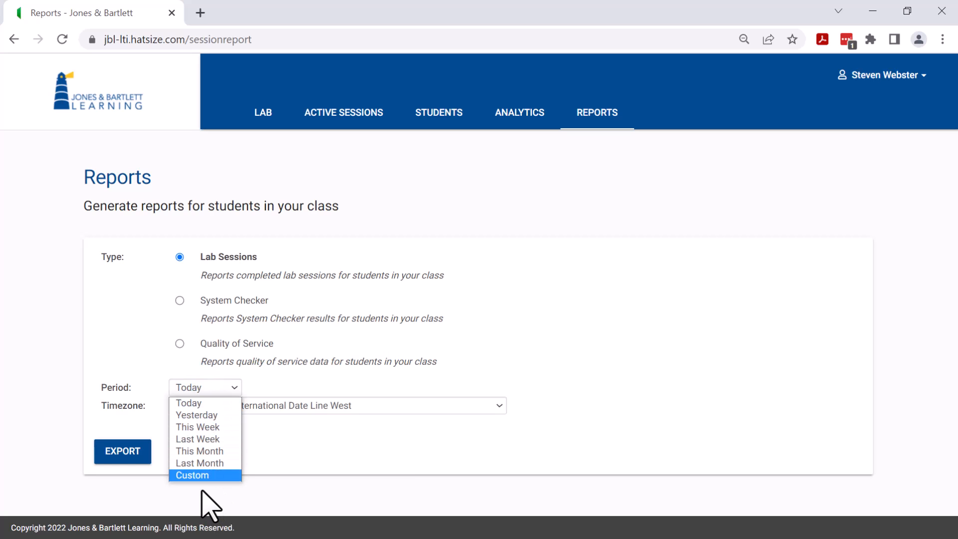
pyautogui.click(193, 475)
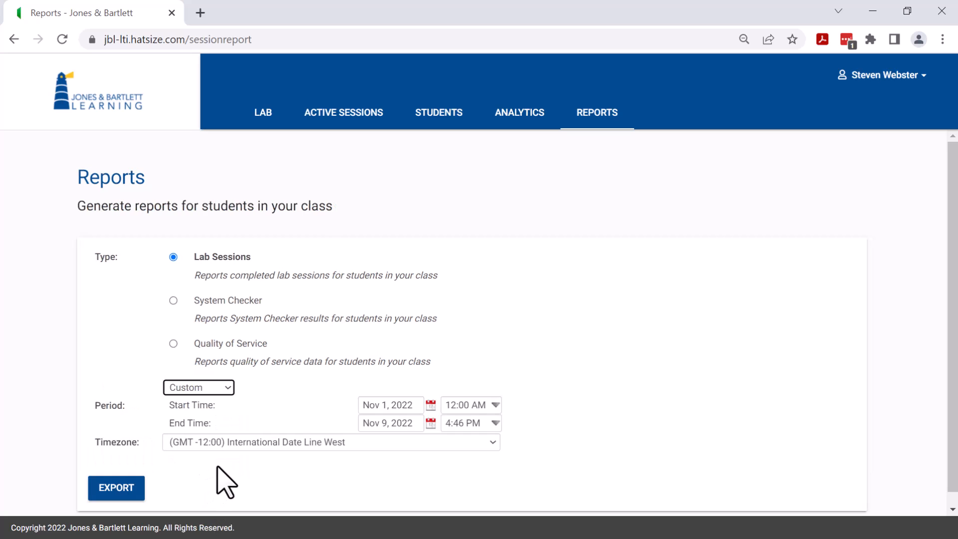